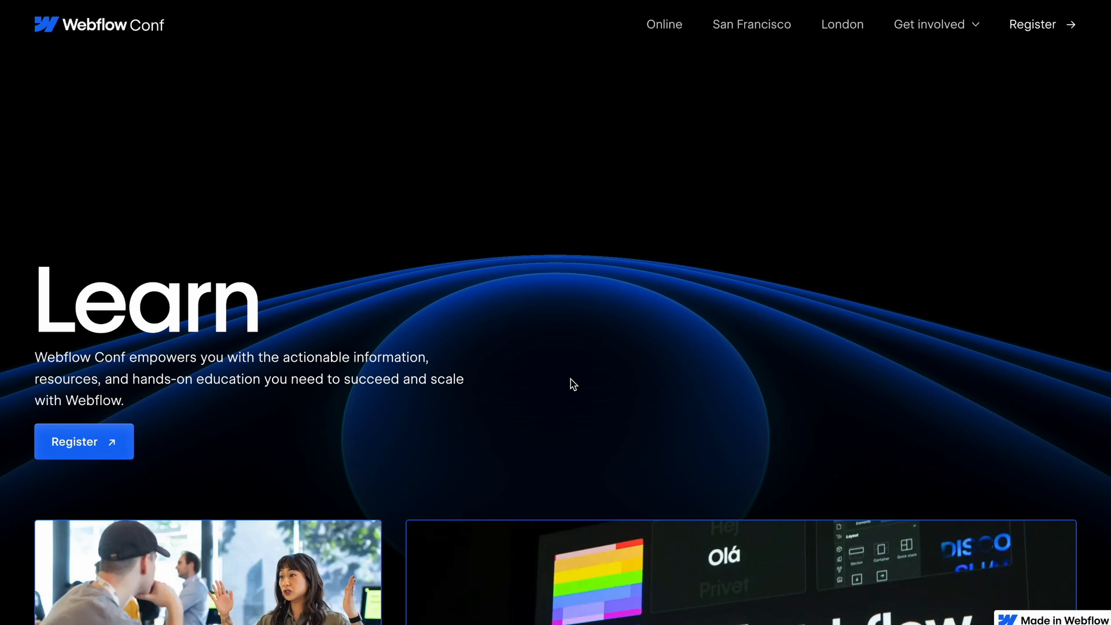
- Scroll the Webflow Conf homepage past the glowing blue ring sections to the footer
scroll(down, 3)
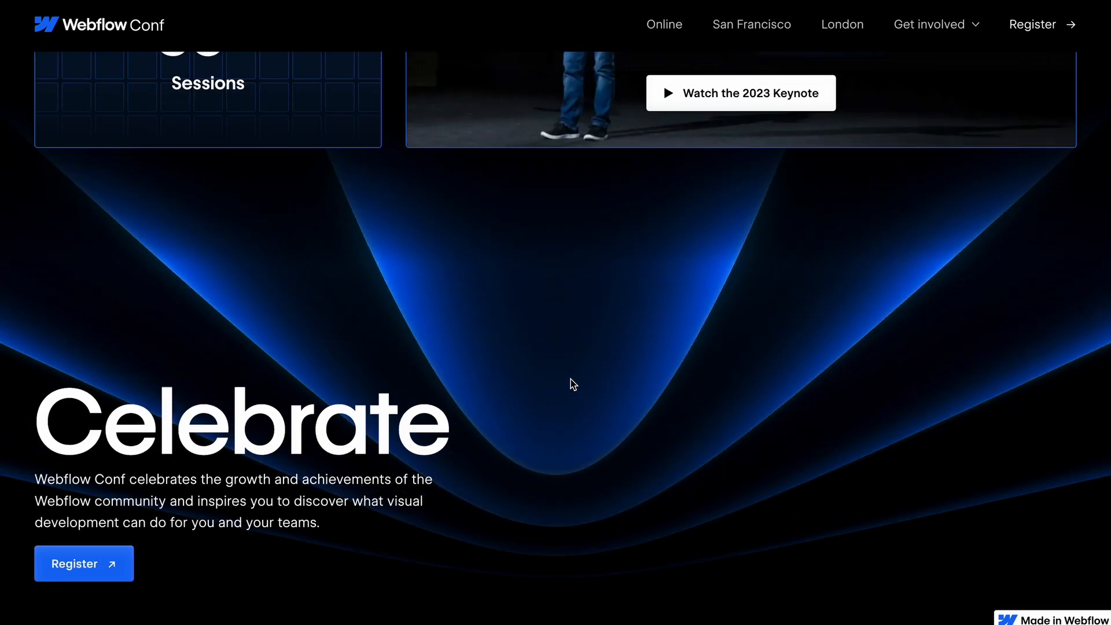
scroll(down, 3)
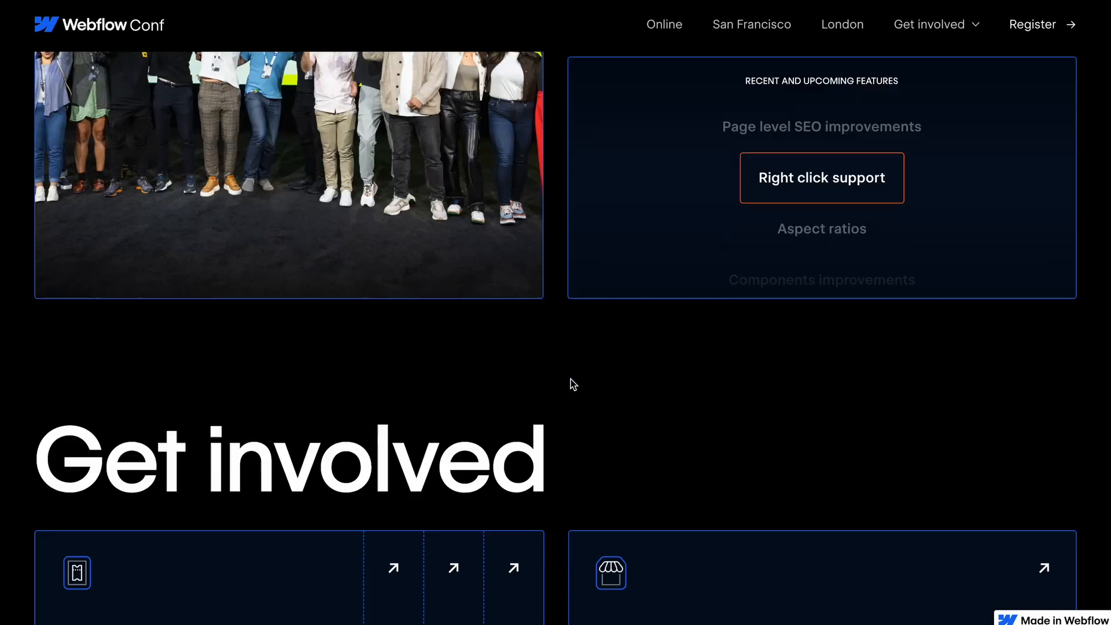
scroll(down, 3)
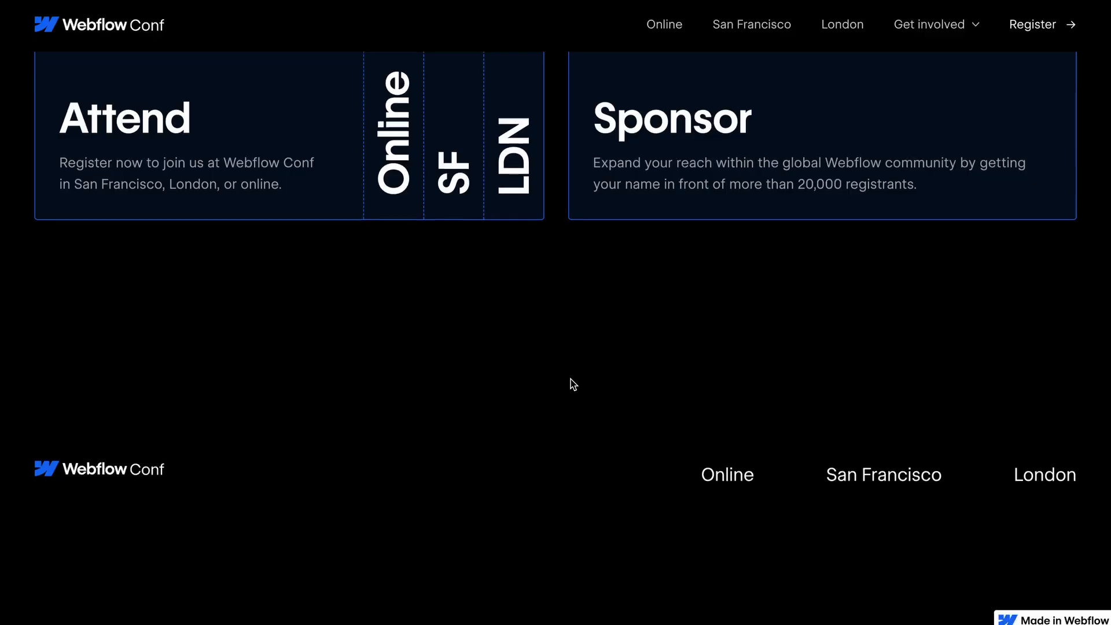
scroll(down, 3)
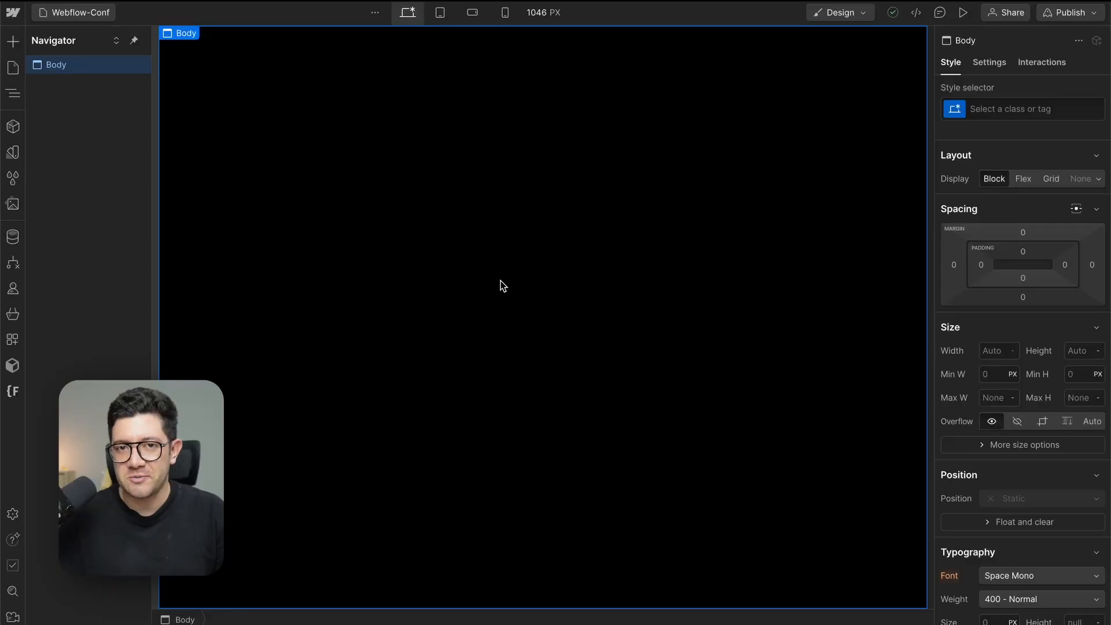
- Add an empty Div Block to the body and class it track
text(di)
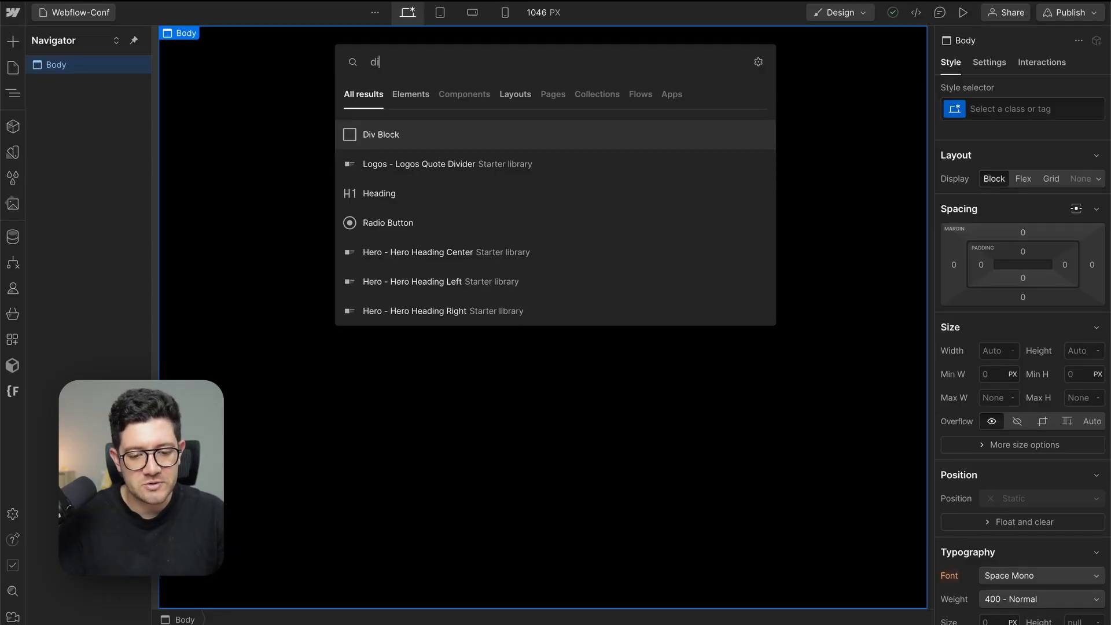
click(380, 135)
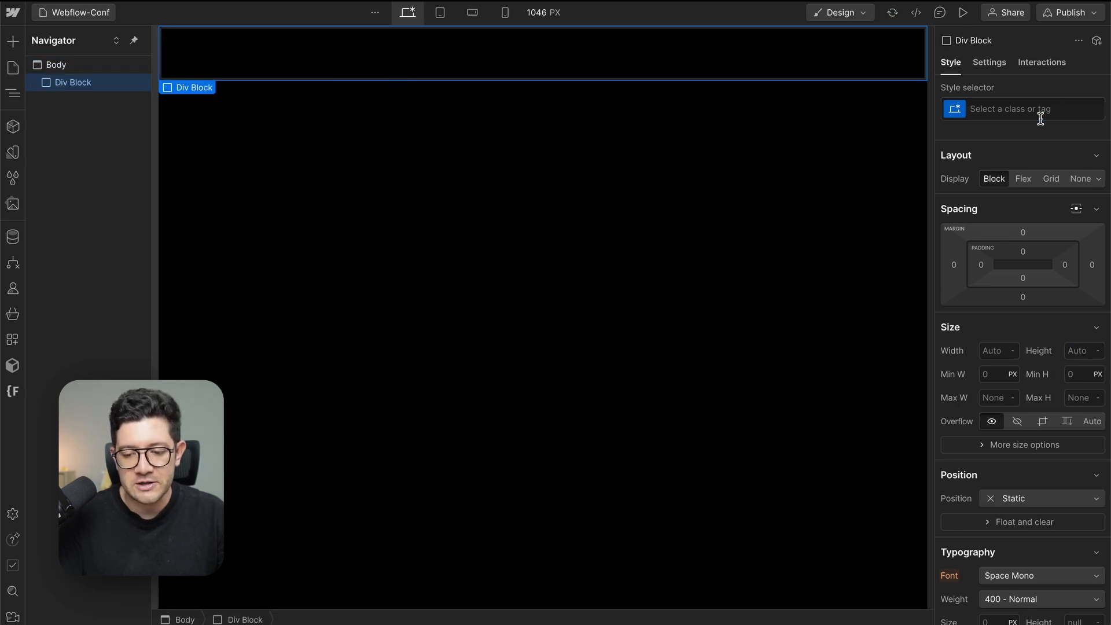
text(track)
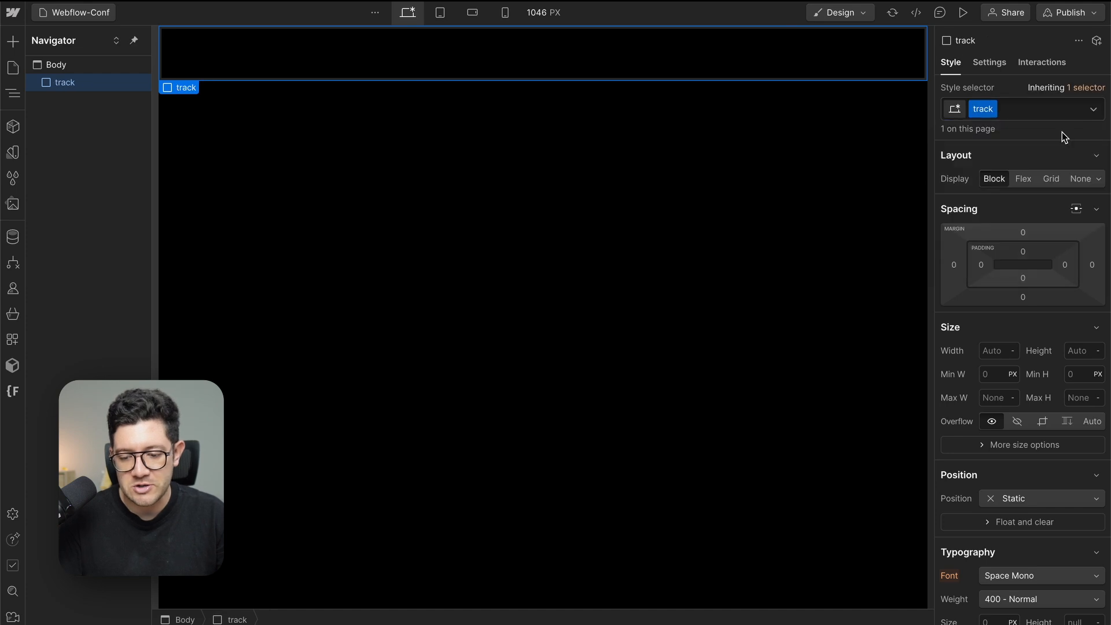
text(100)
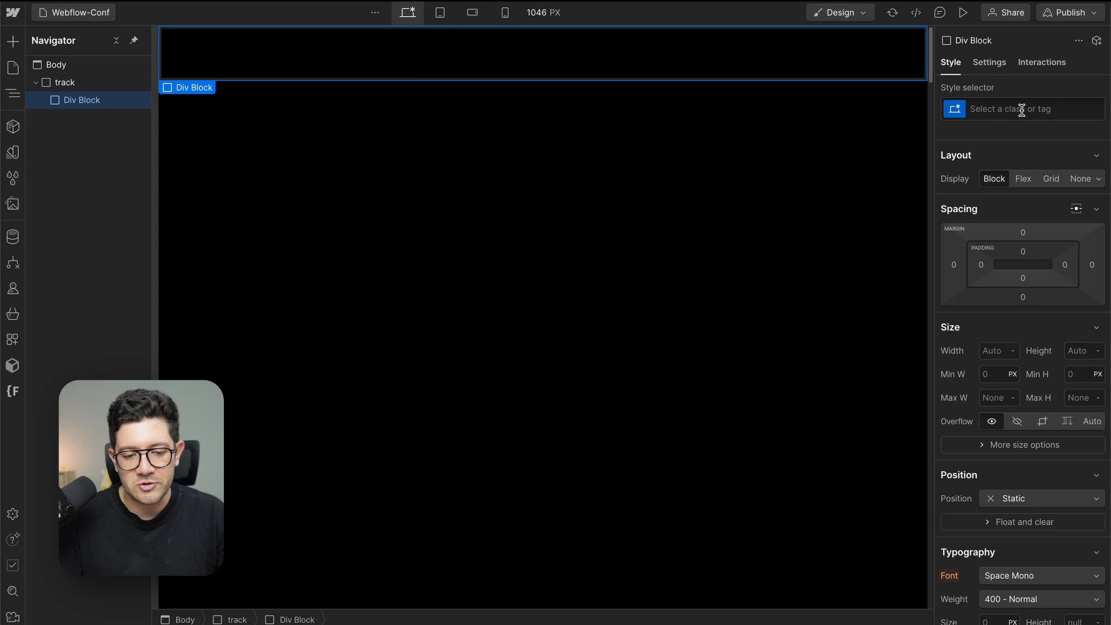
- Class the nested inner blocks handle and ring-wrapper
click(1021, 109)
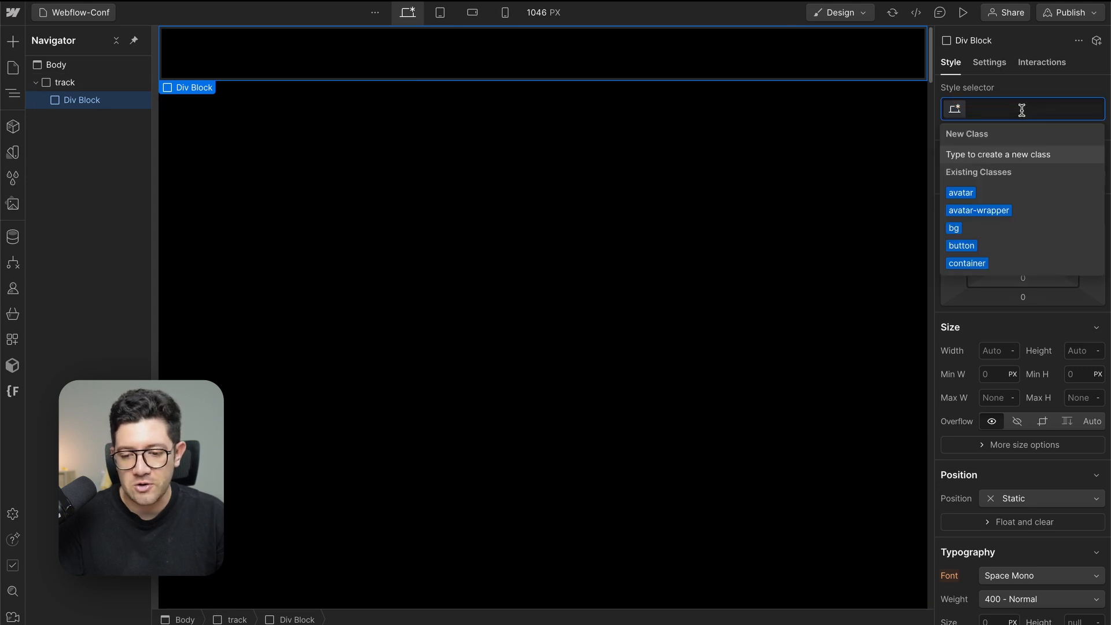
text(han)
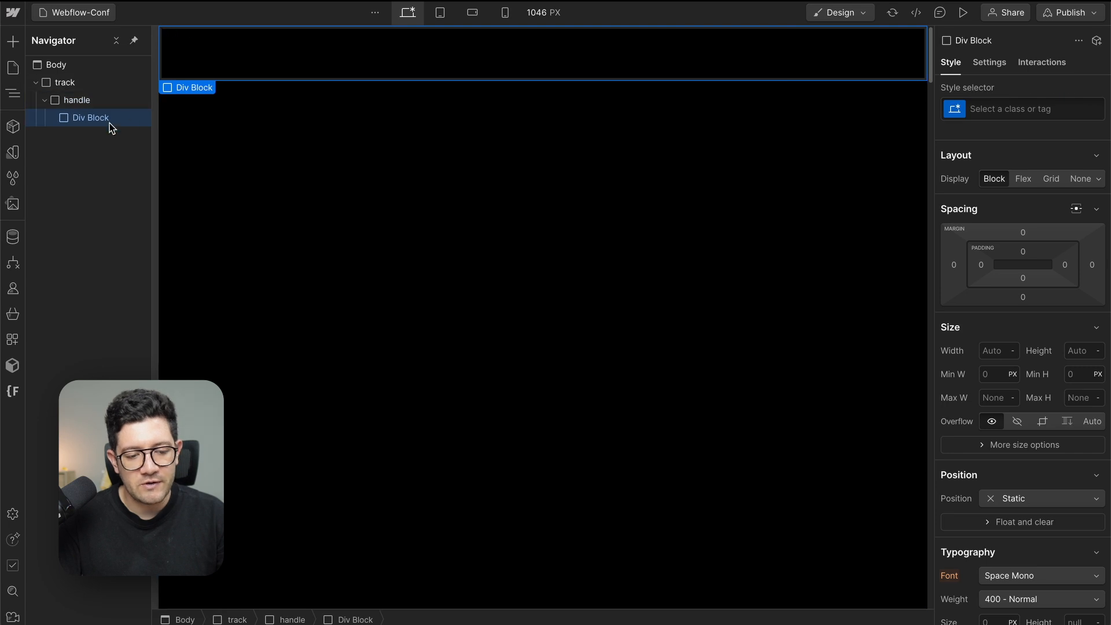
click(1020, 109)
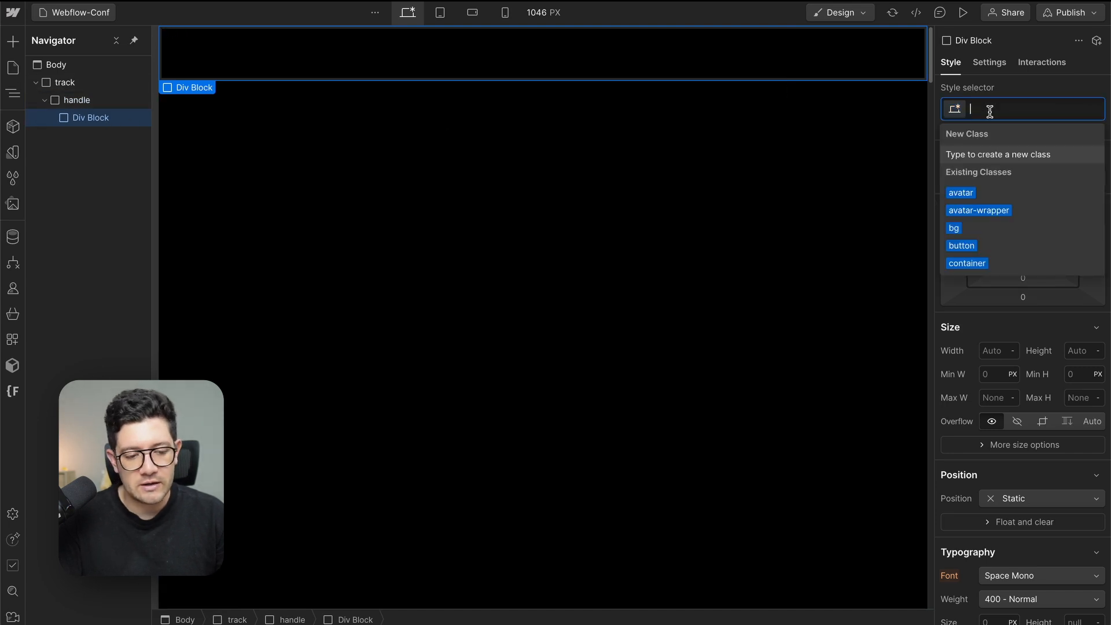
text(ring-wrapper)
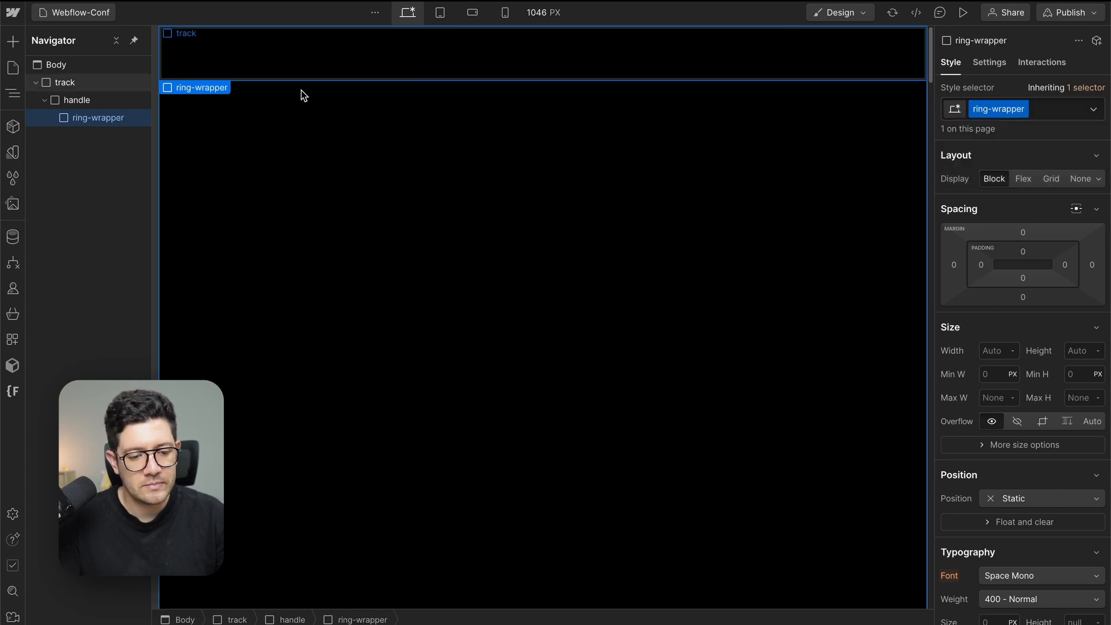
- Make handle 100vh tall and sticky
click(77, 100)
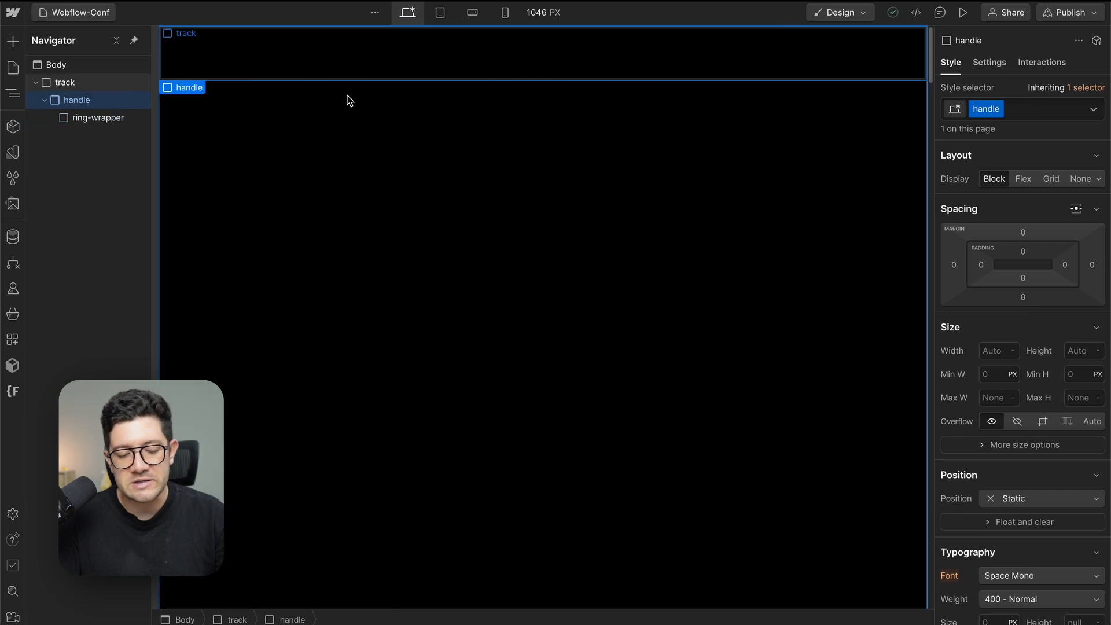
text(100v)
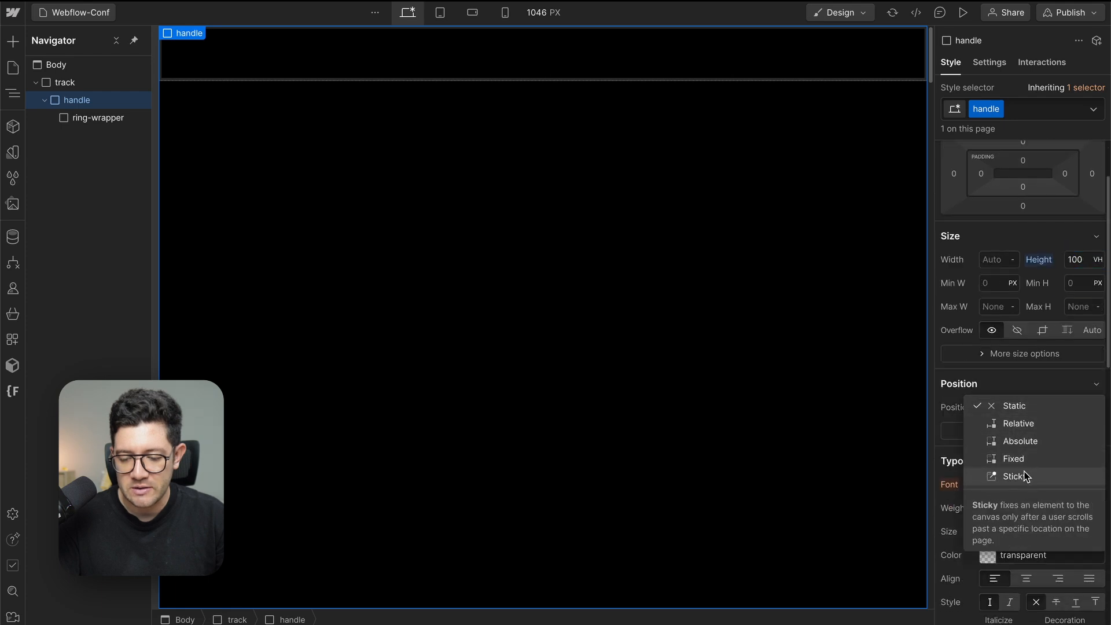
click(1015, 476)
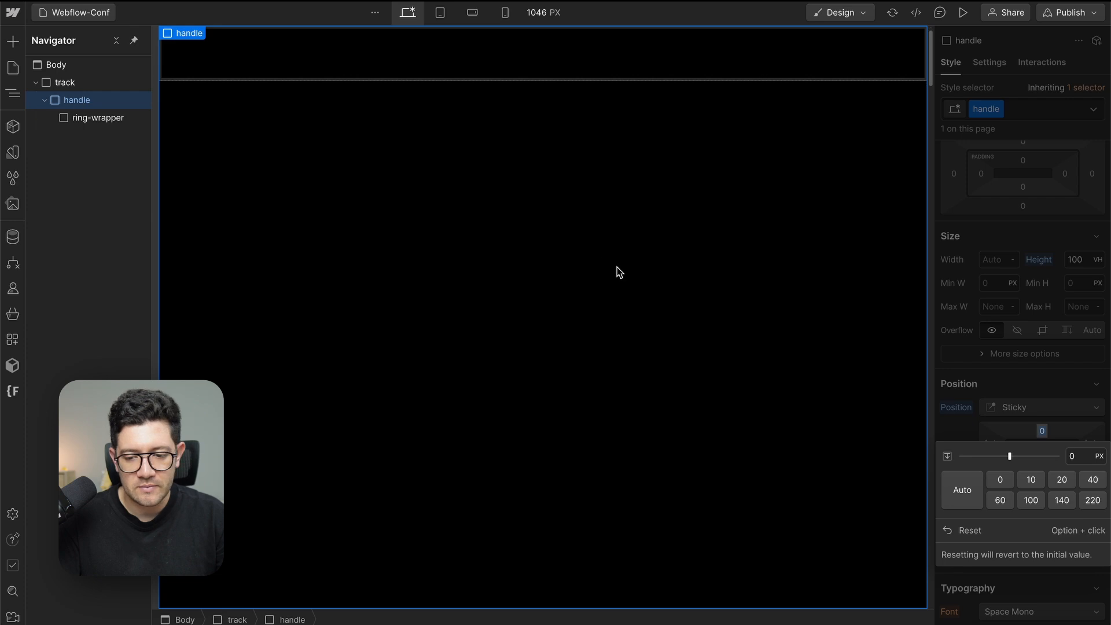
- Make ring-wrapper a 100vh centred flex container and add a Div Block inside
click(98, 118)
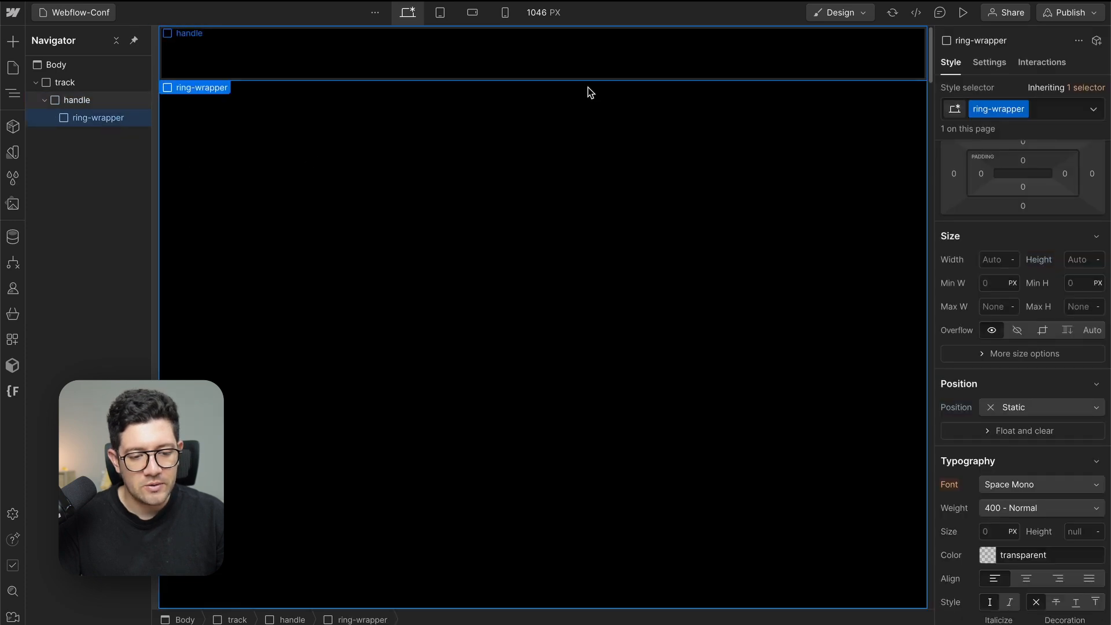
click(1080, 259)
text(100)
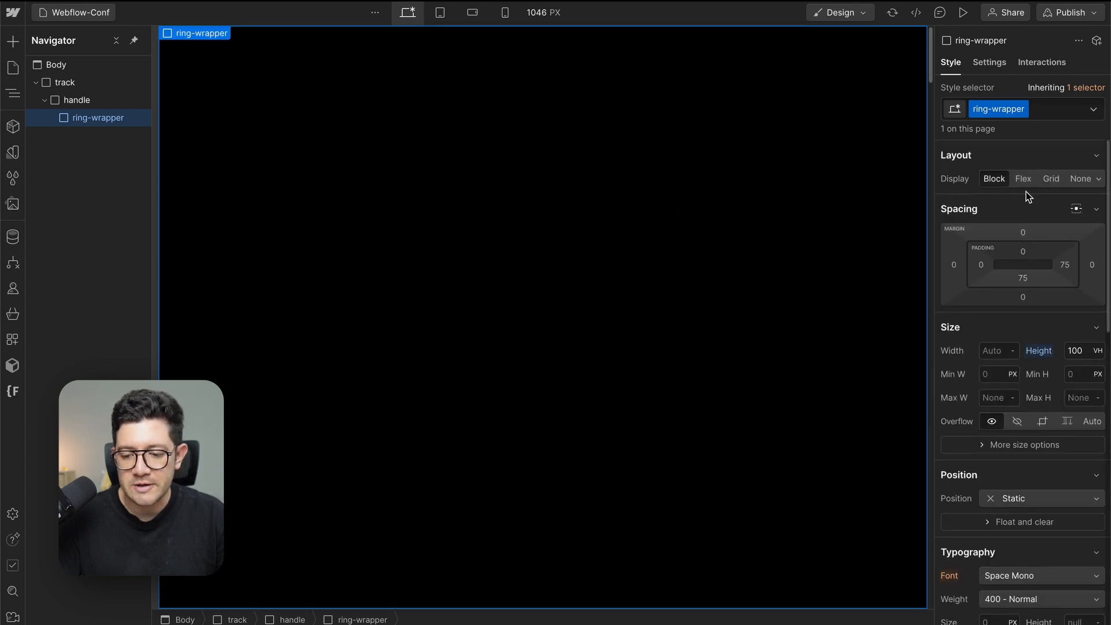
click(1023, 179)
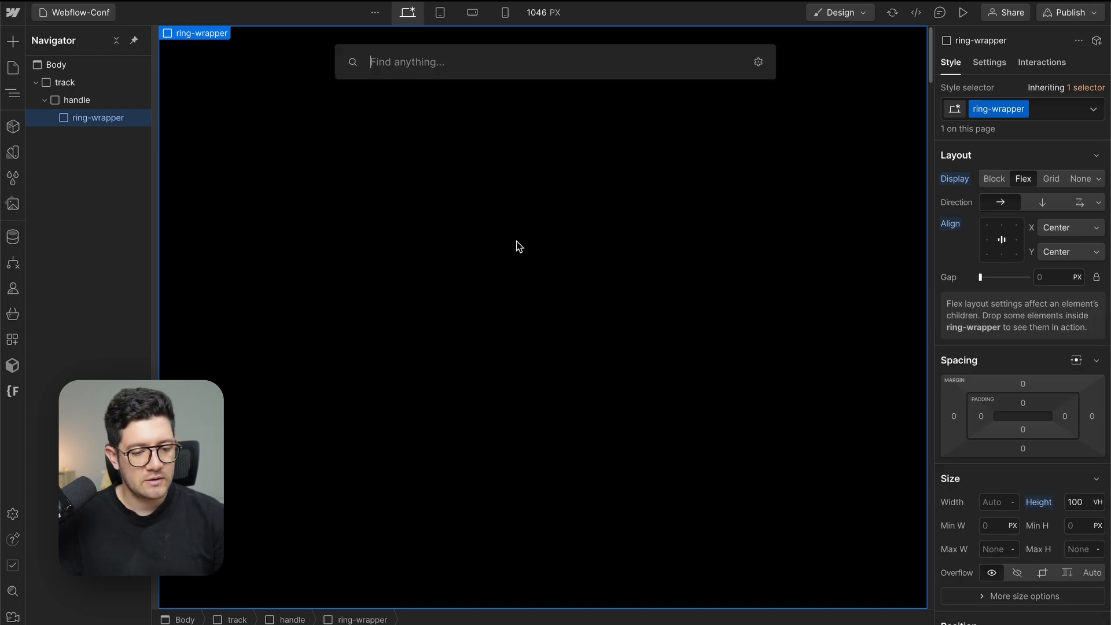
text(di)
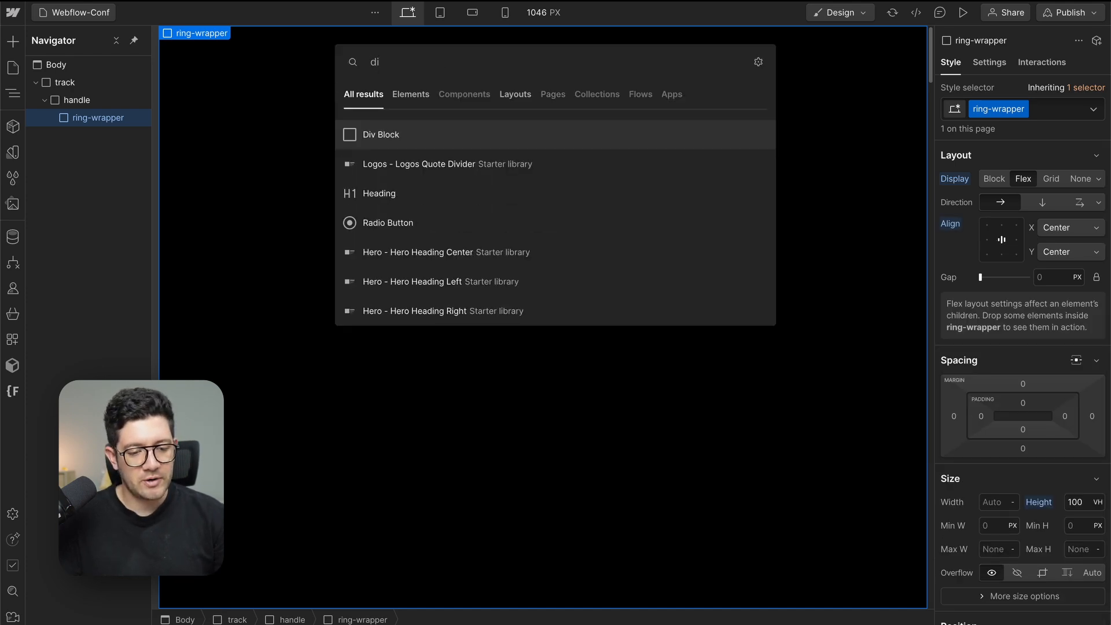
click(379, 135)
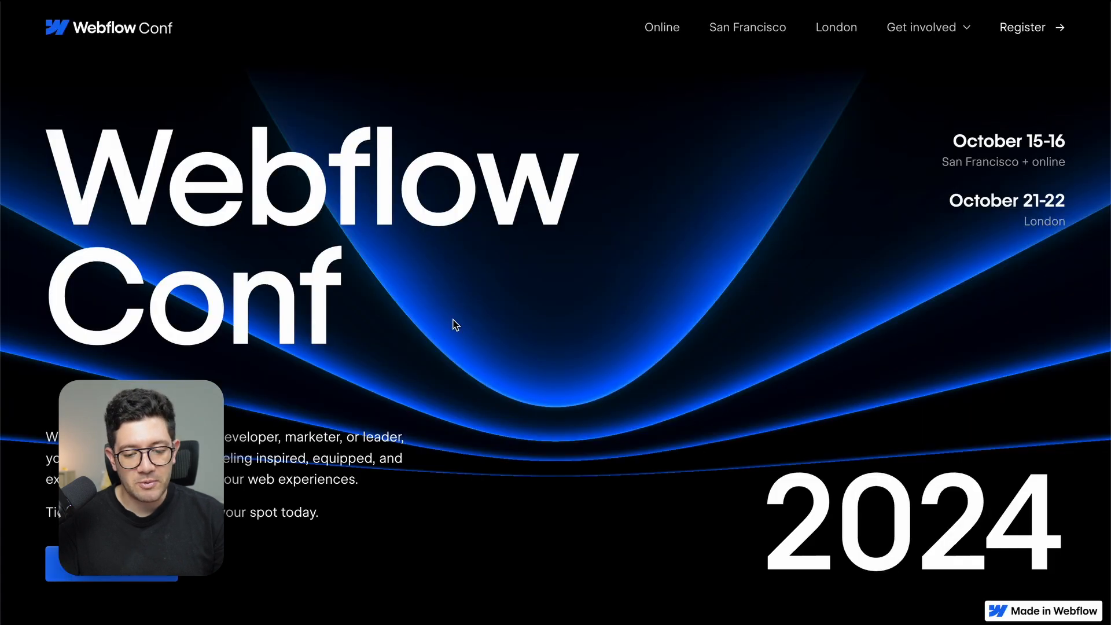
- Scroll the Conf hero to inspect the glowing blue ring arcs
scroll(down, 3)
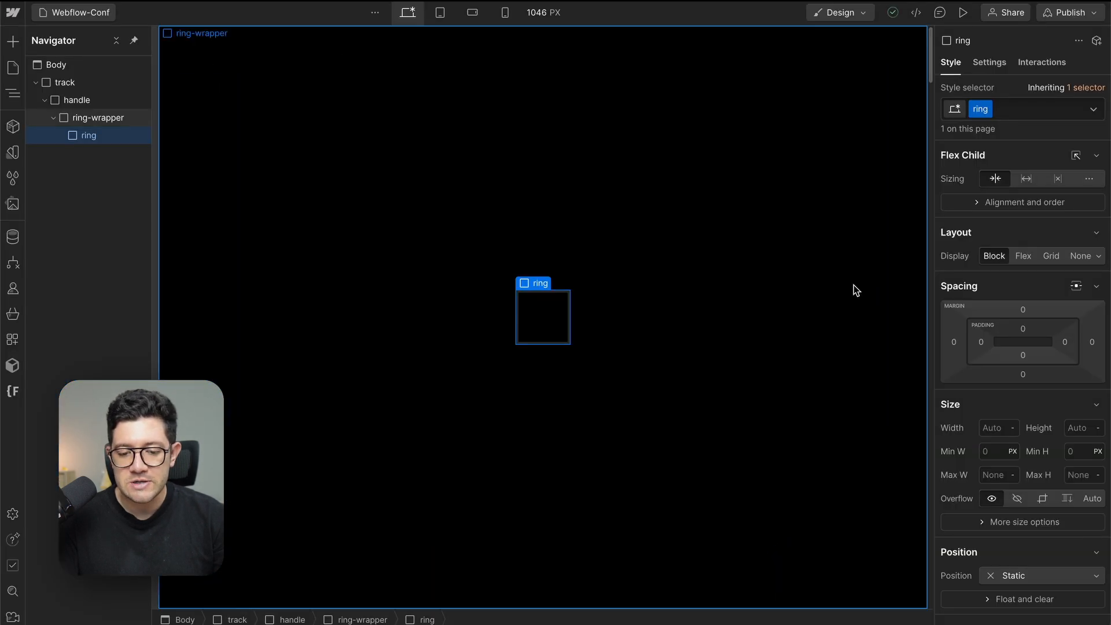
- Size the ring block to 100em width and height with a 100em minimum width
click(994, 427)
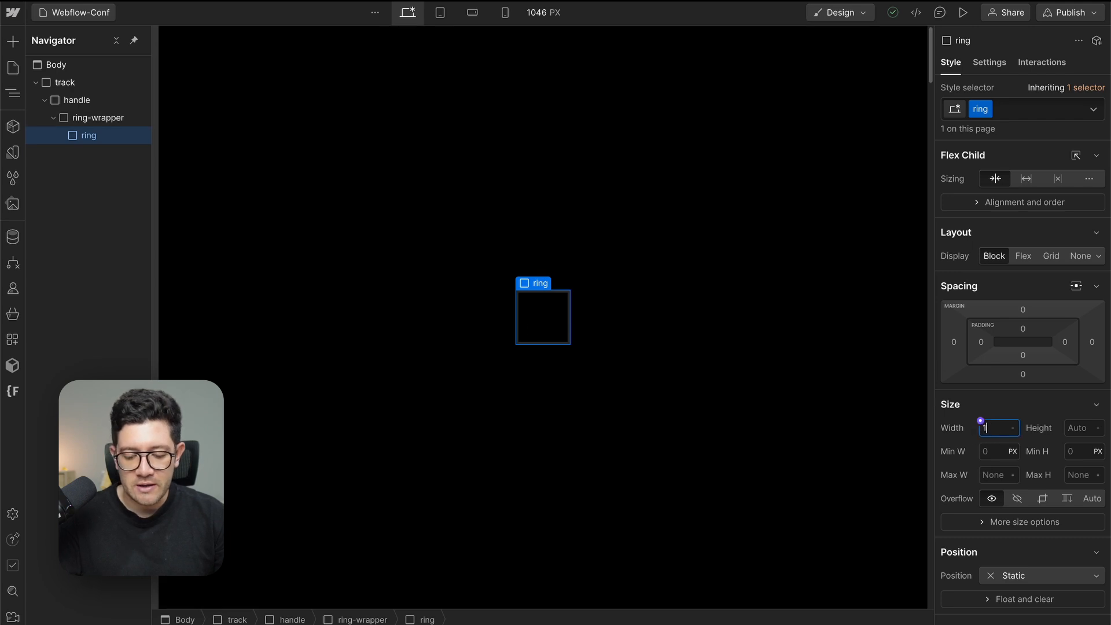
text(10)
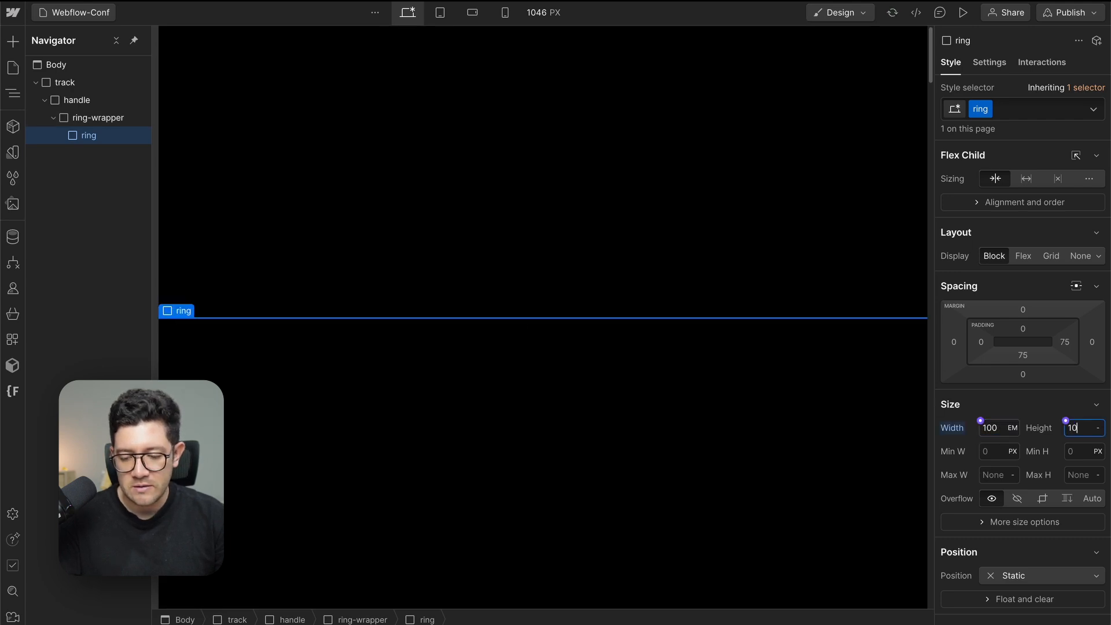
text(00em)
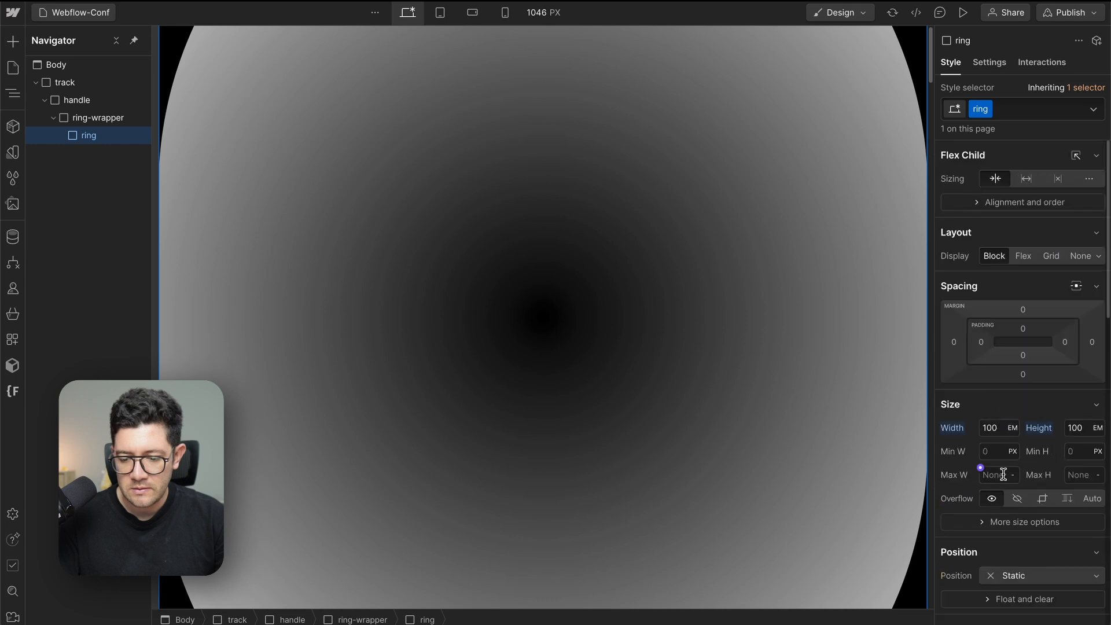
click(991, 452)
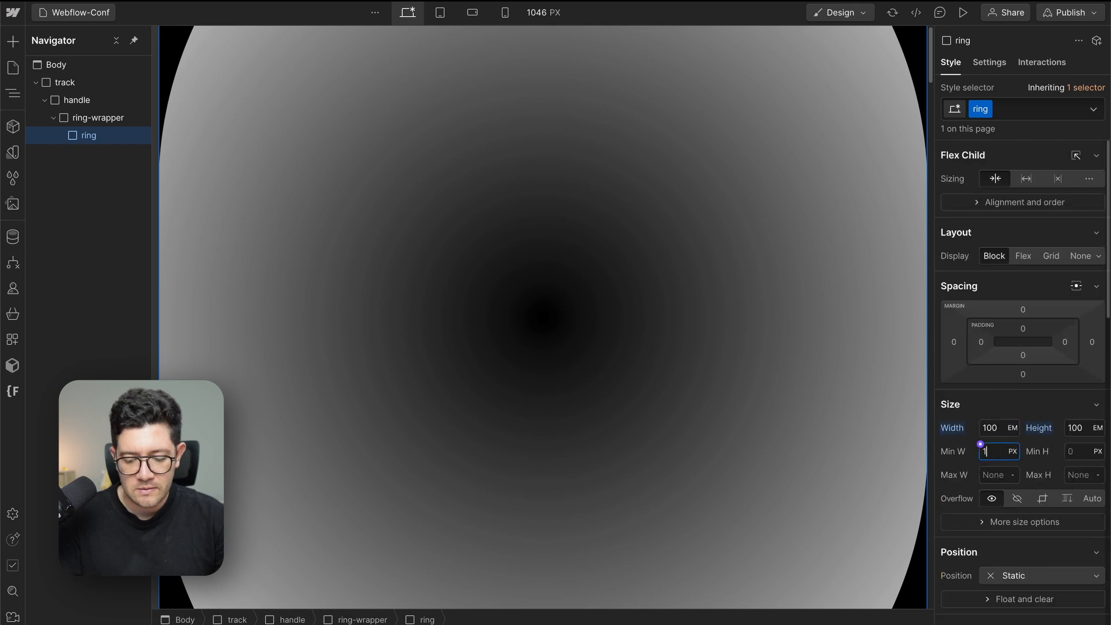
text(00em)
click(1085, 451)
text(10)
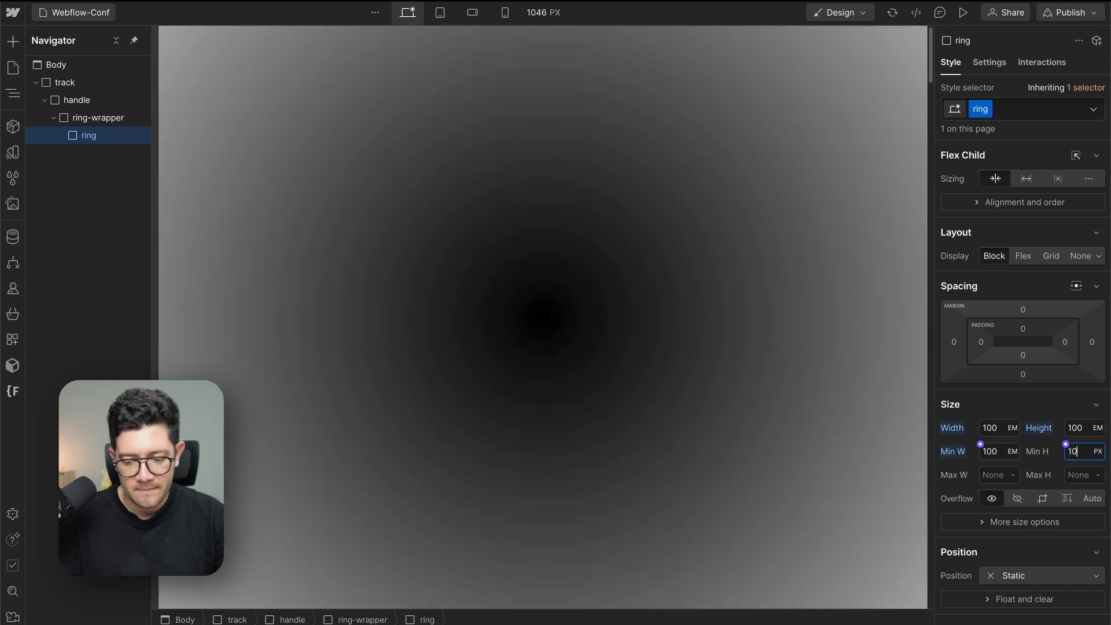
scroll(down, 3)
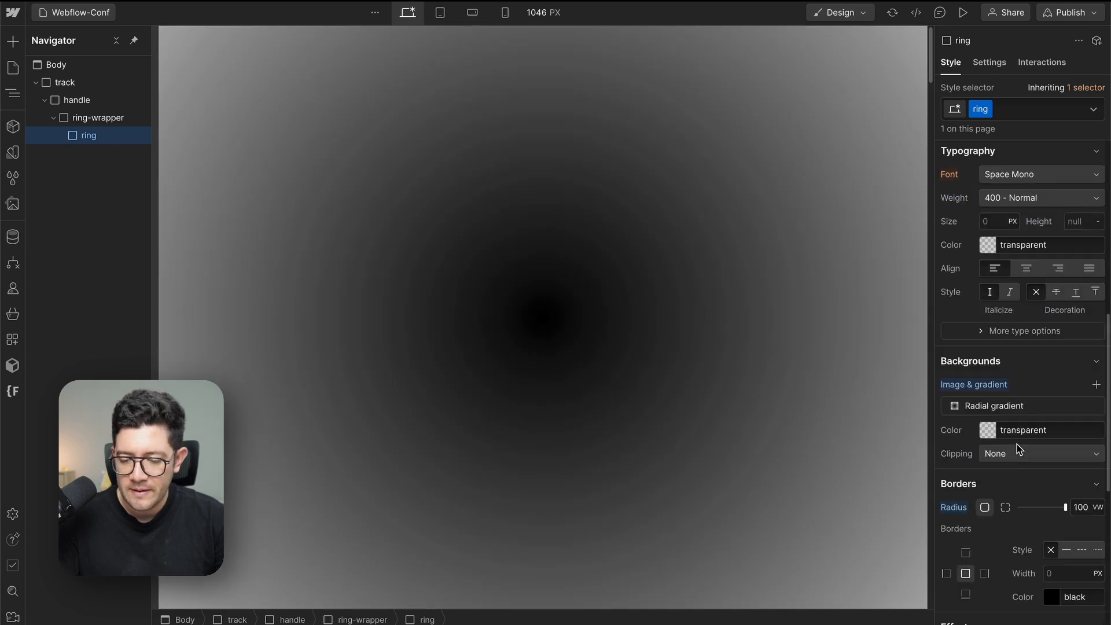
- Set the ring's radial gradient stops to transparent and deep blue, pushing transparency outward
click(994, 406)
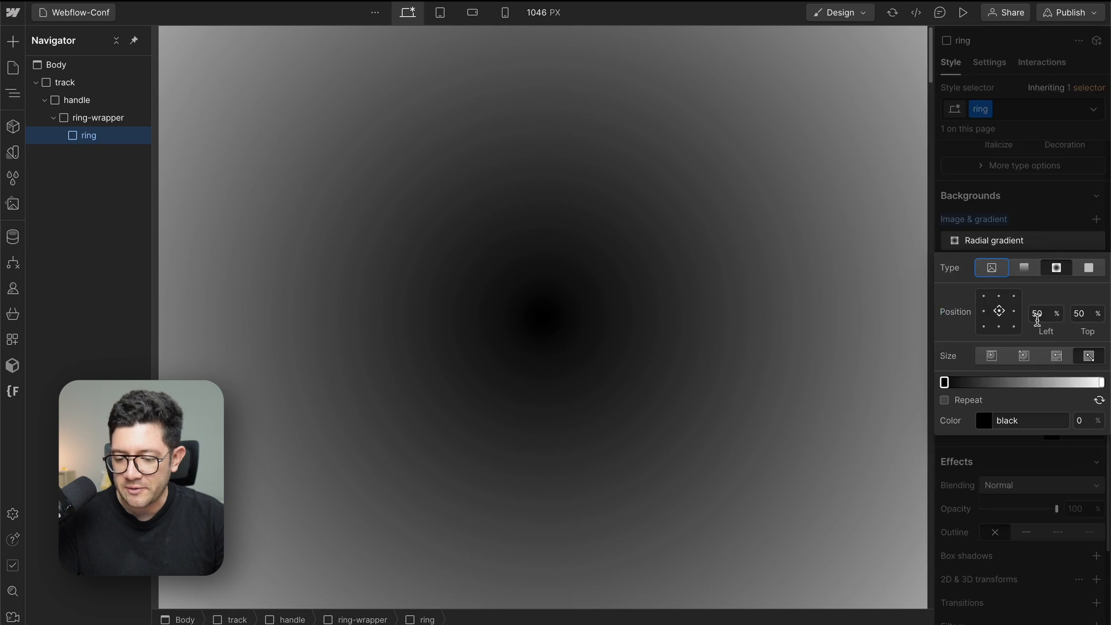
click(985, 421)
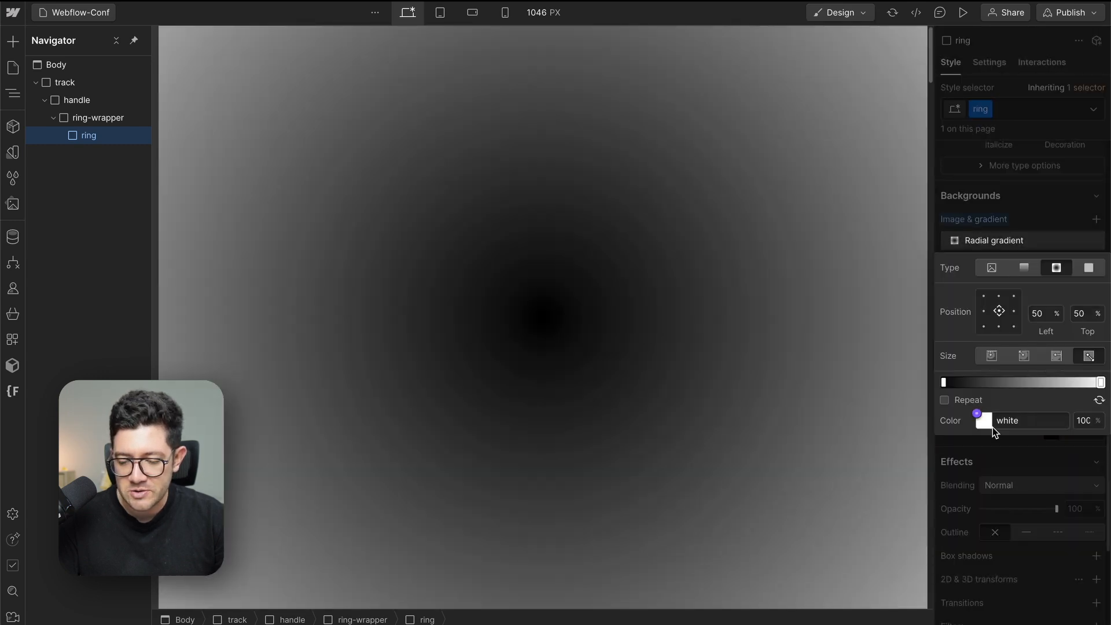
click(984, 421)
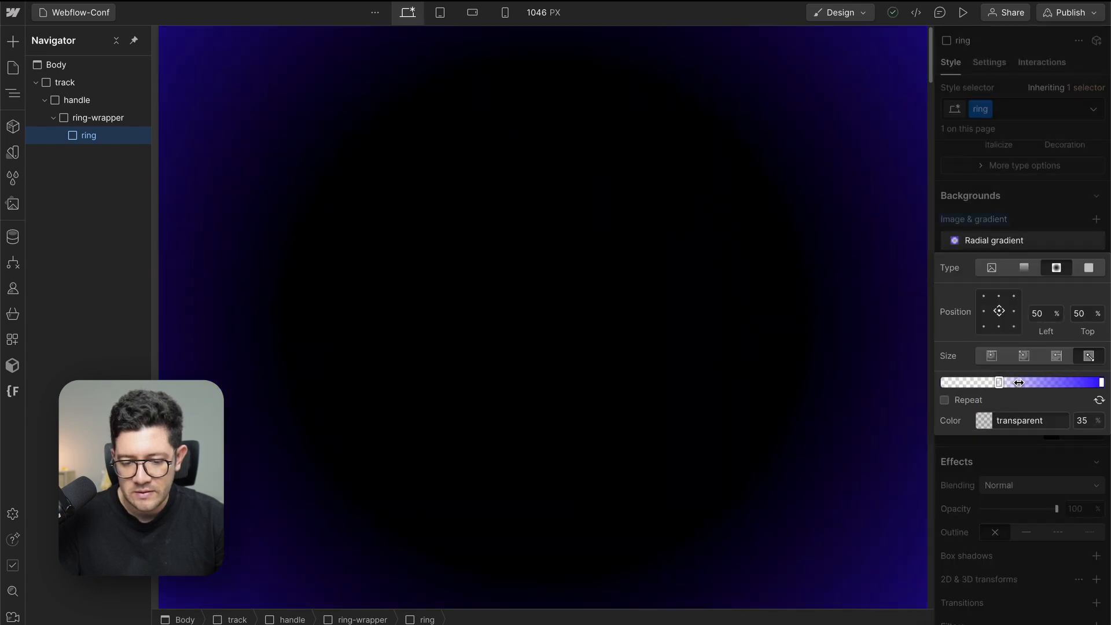
drag(1000, 382, 1021, 382)
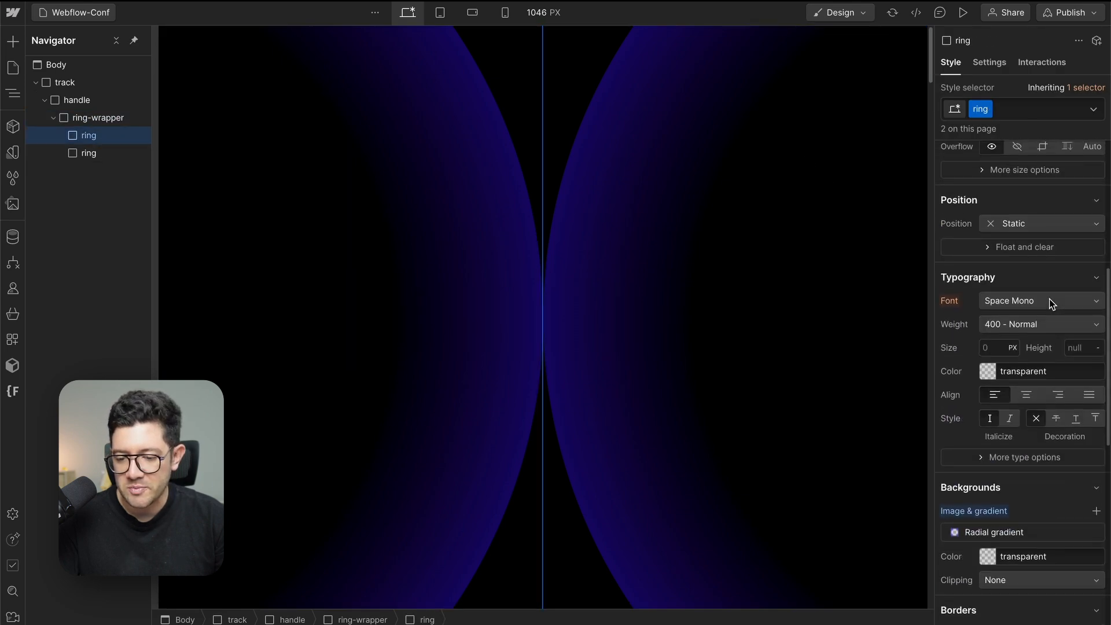
- Set the ring class Position to Absolute and check both ring copies in the Navigator
click(1014, 223)
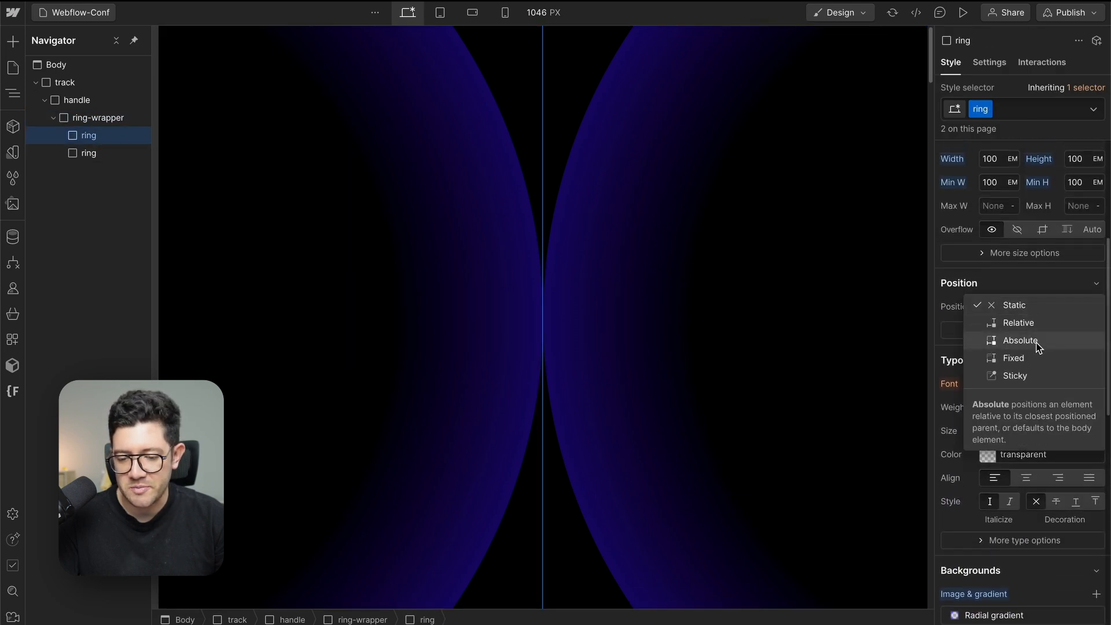
click(1021, 341)
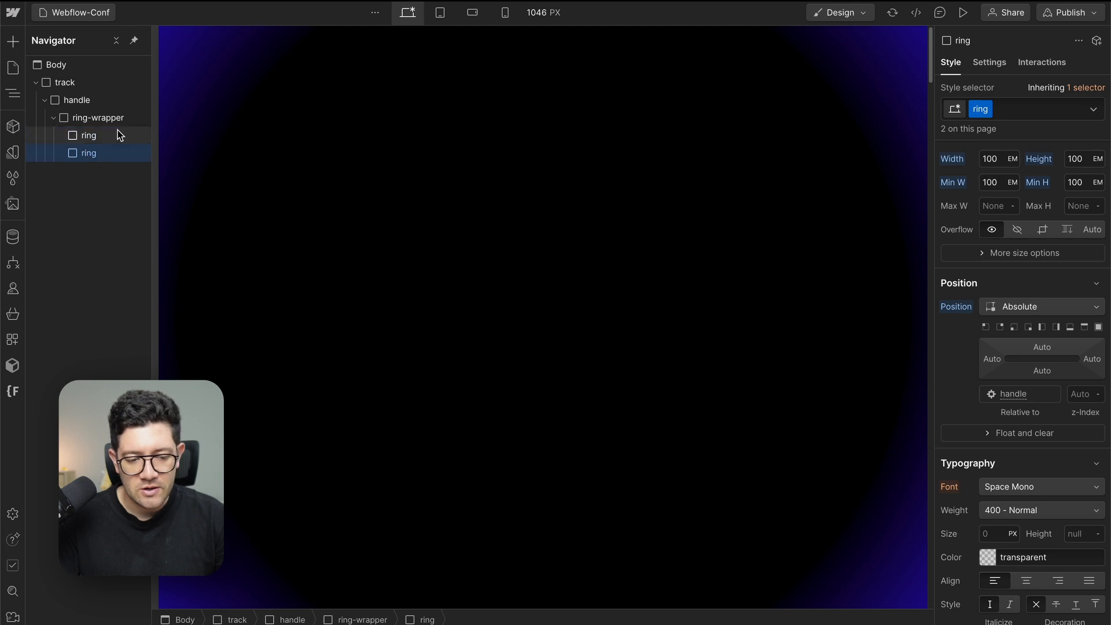
click(88, 135)
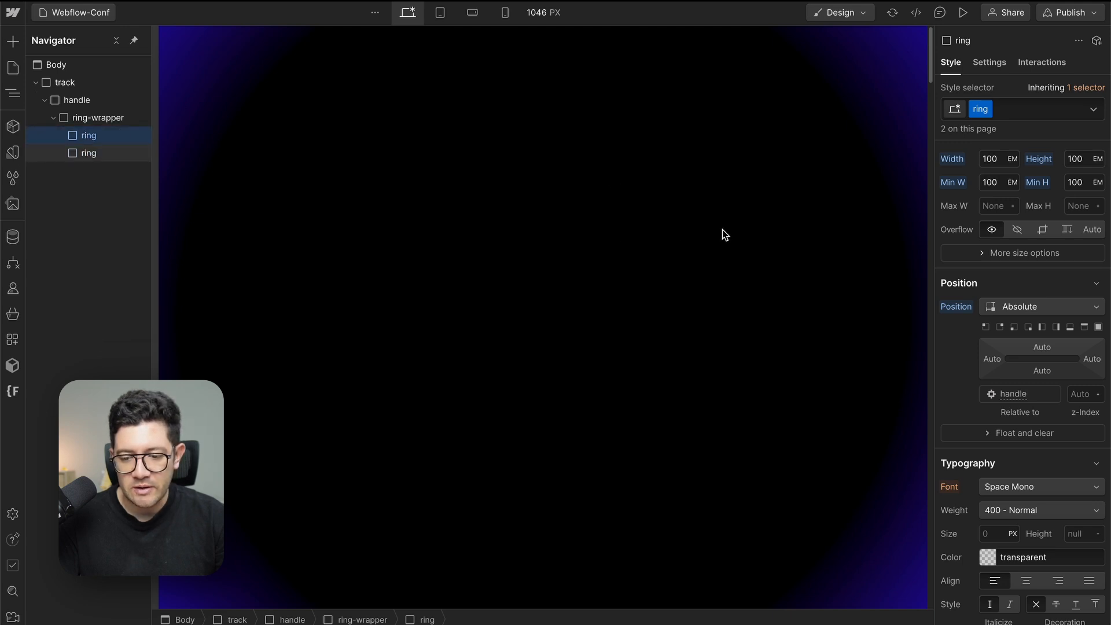
click(89, 153)
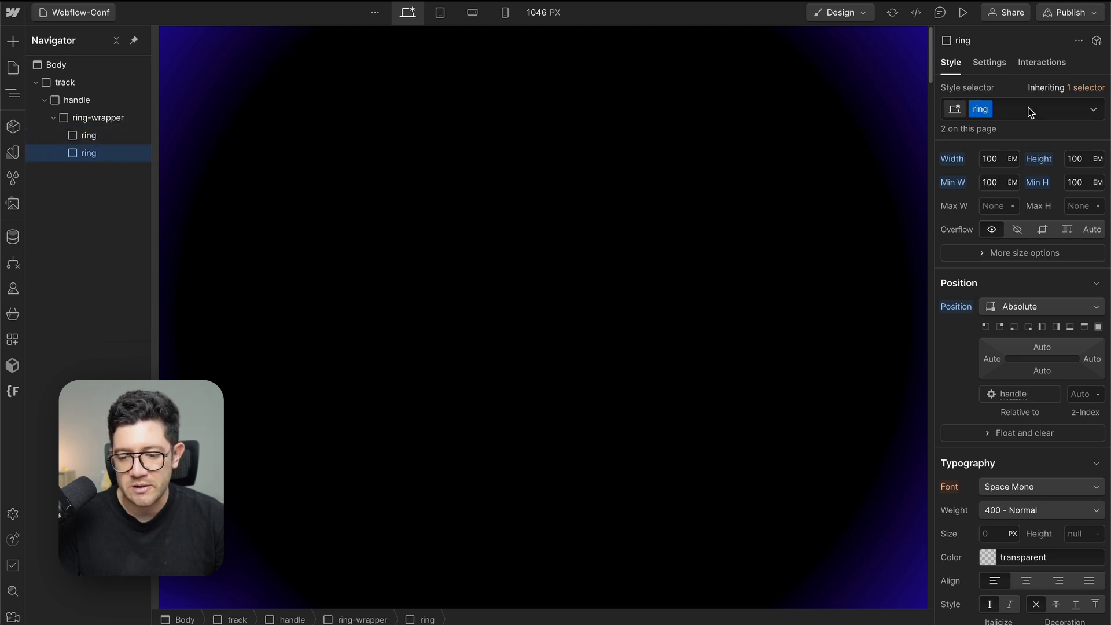
click(88, 135)
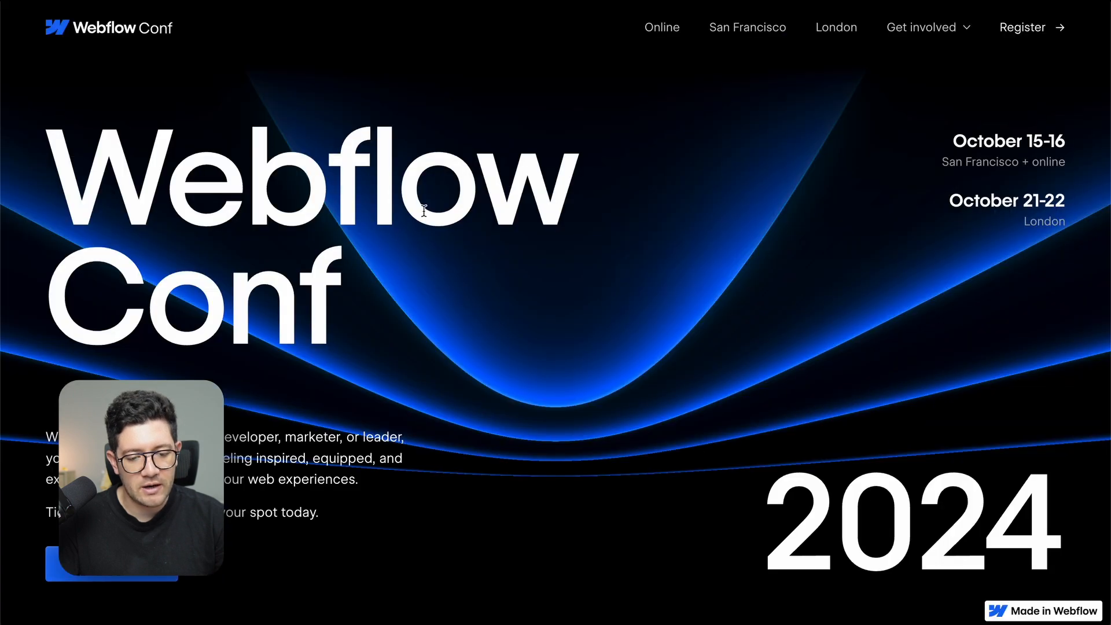
- Scroll the Conf site to study the hero's blue curved rings
scroll(down, 3)
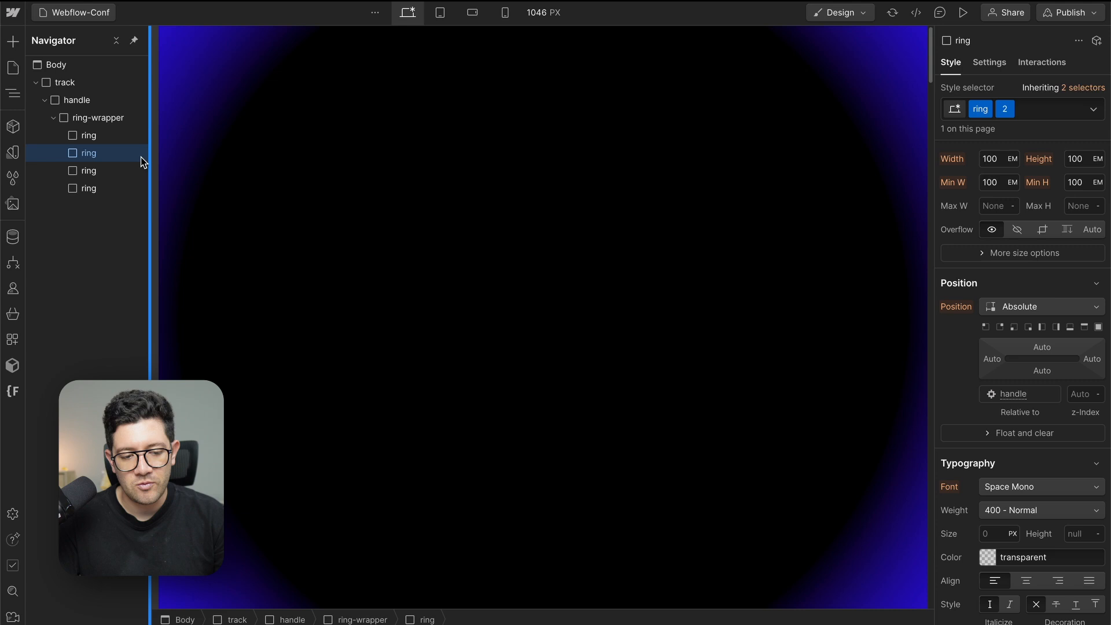
- Add numbered combo classes to the ring copies and set ring 2's width to 80em
click(88, 170)
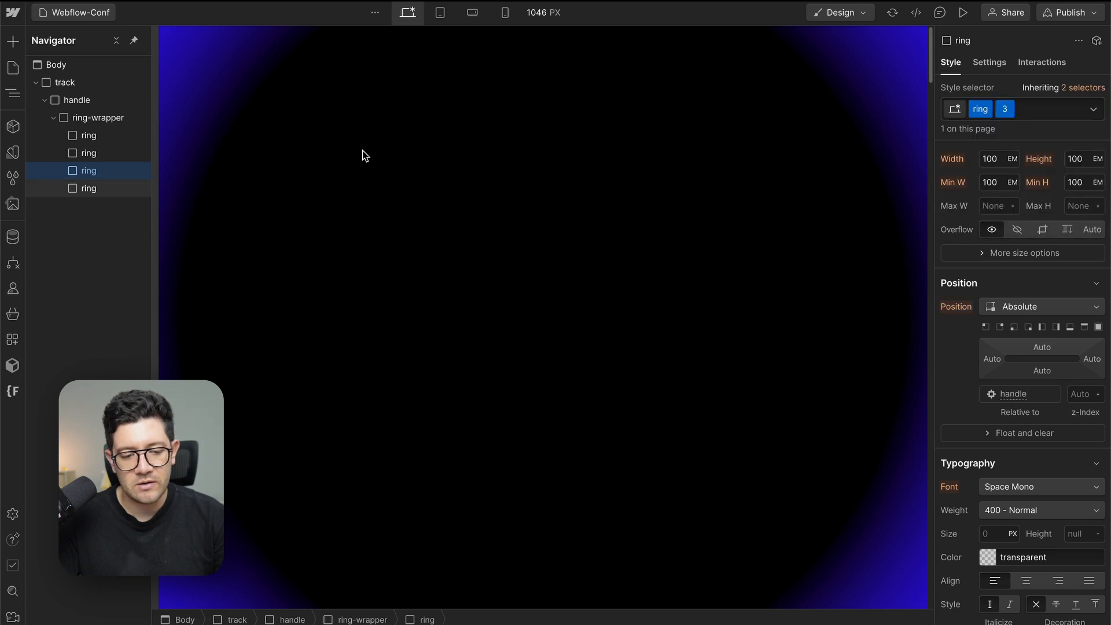
click(1005, 109)
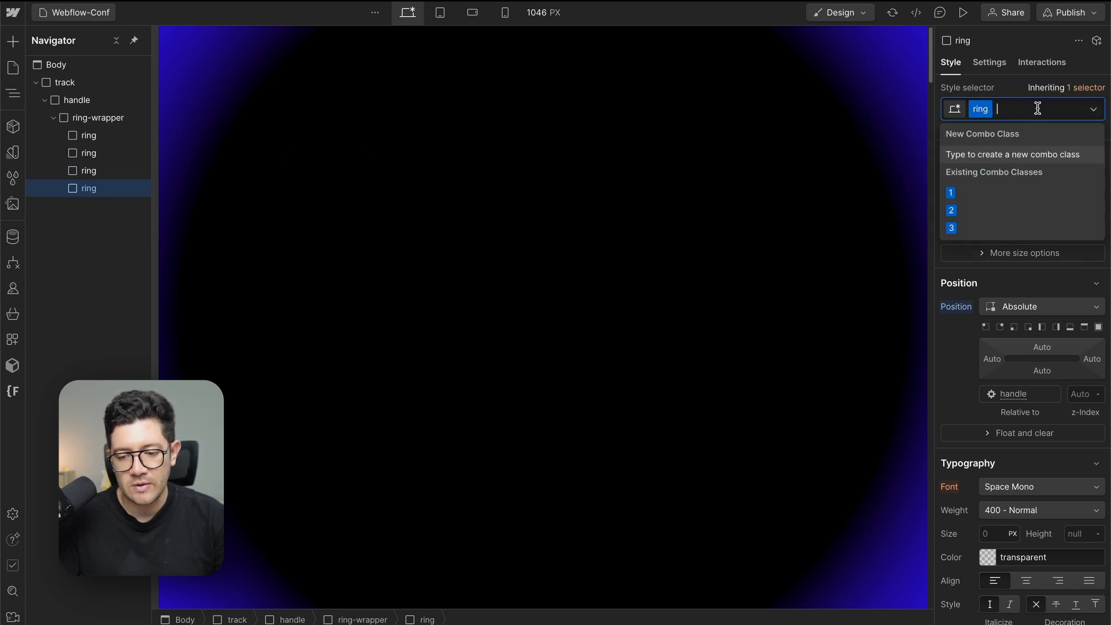
click(951, 209)
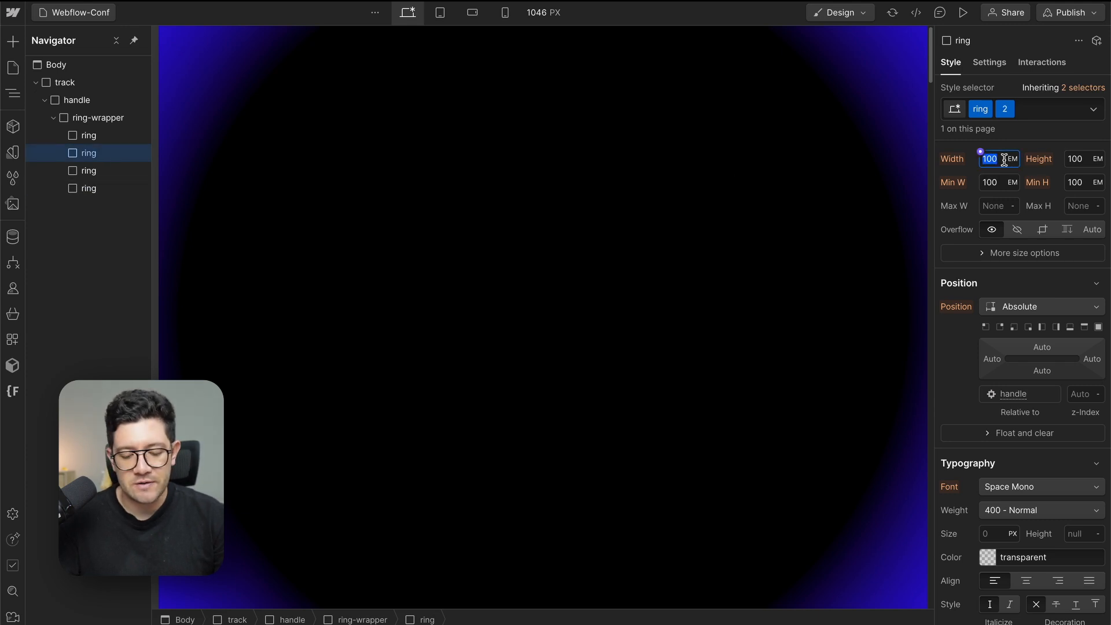
text(80)
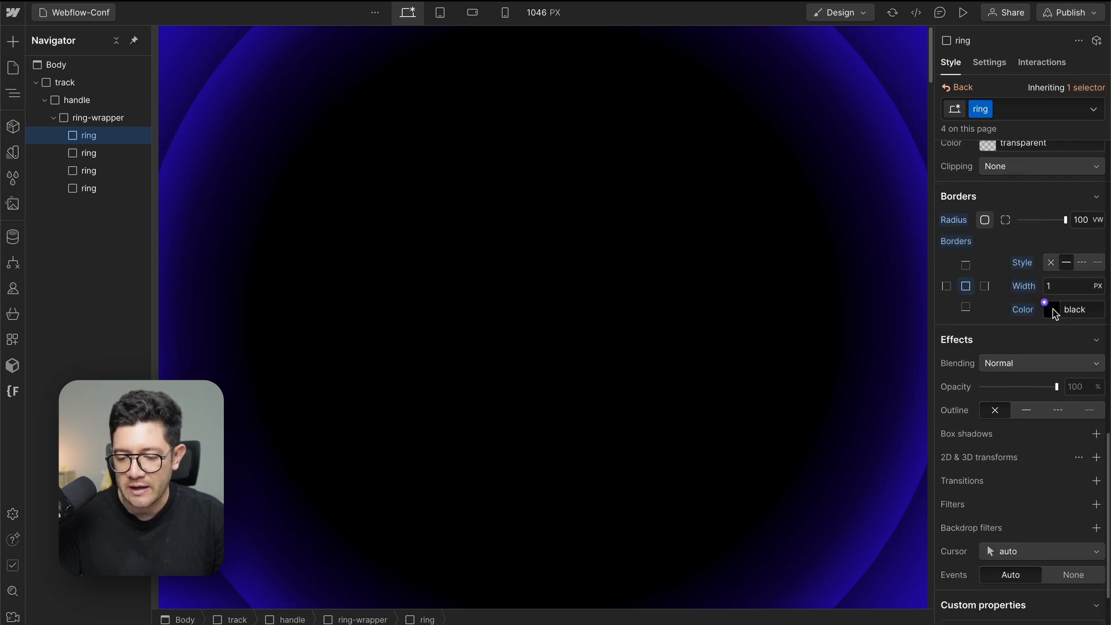
- Add a second radial gradient with a bright blue #00c8ff outer stop and tuned middle stop
click(1054, 309)
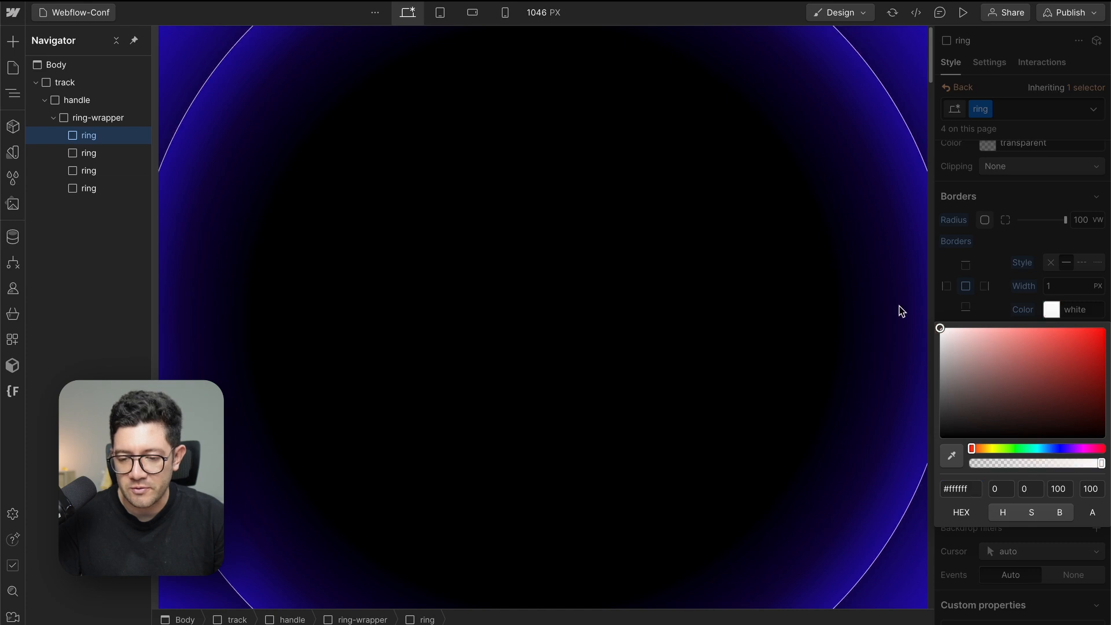
text(80)
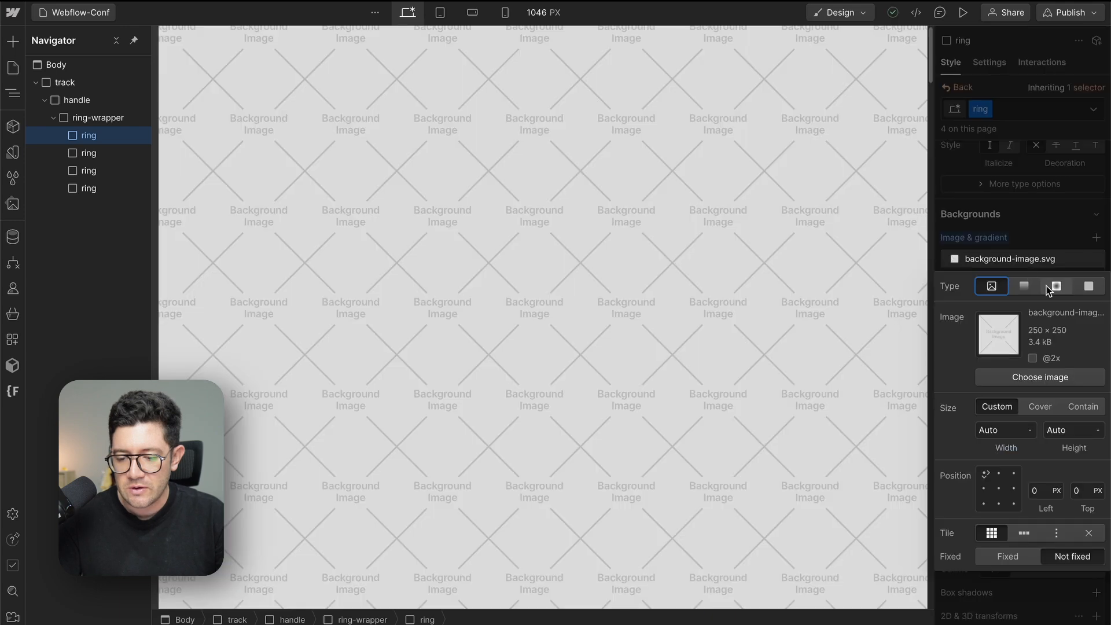
click(1055, 286)
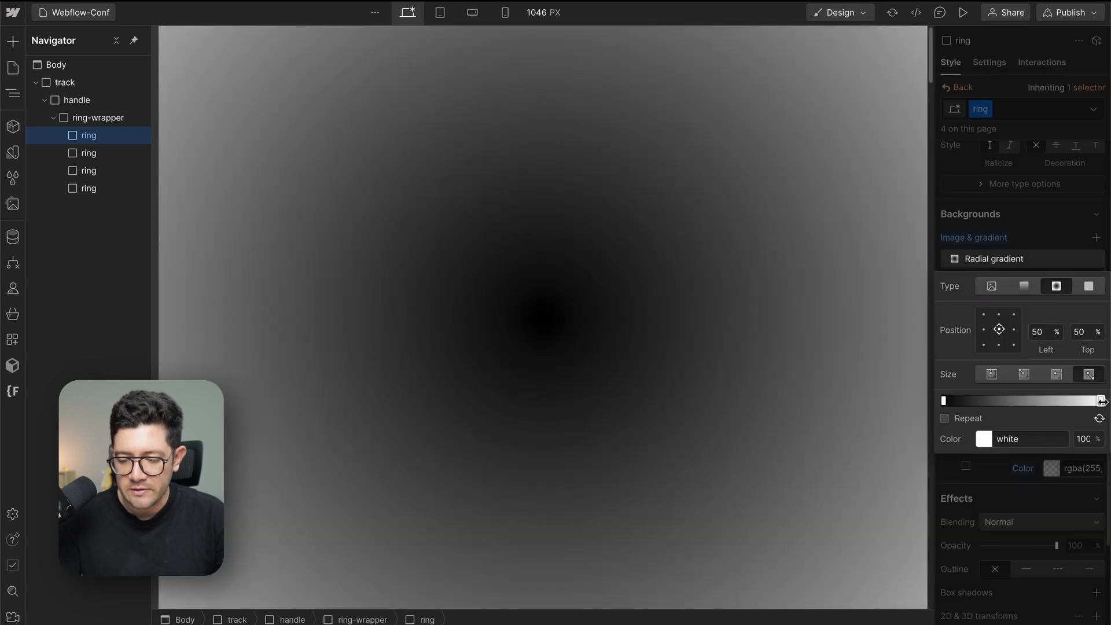
click(984, 438)
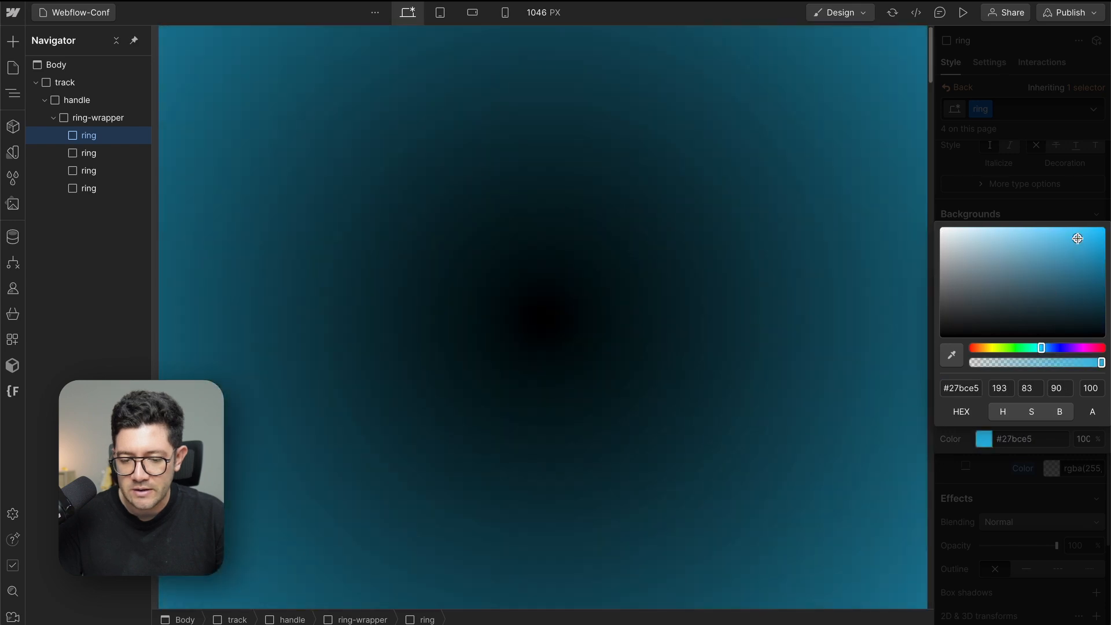
drag(1077, 238, 1103, 228)
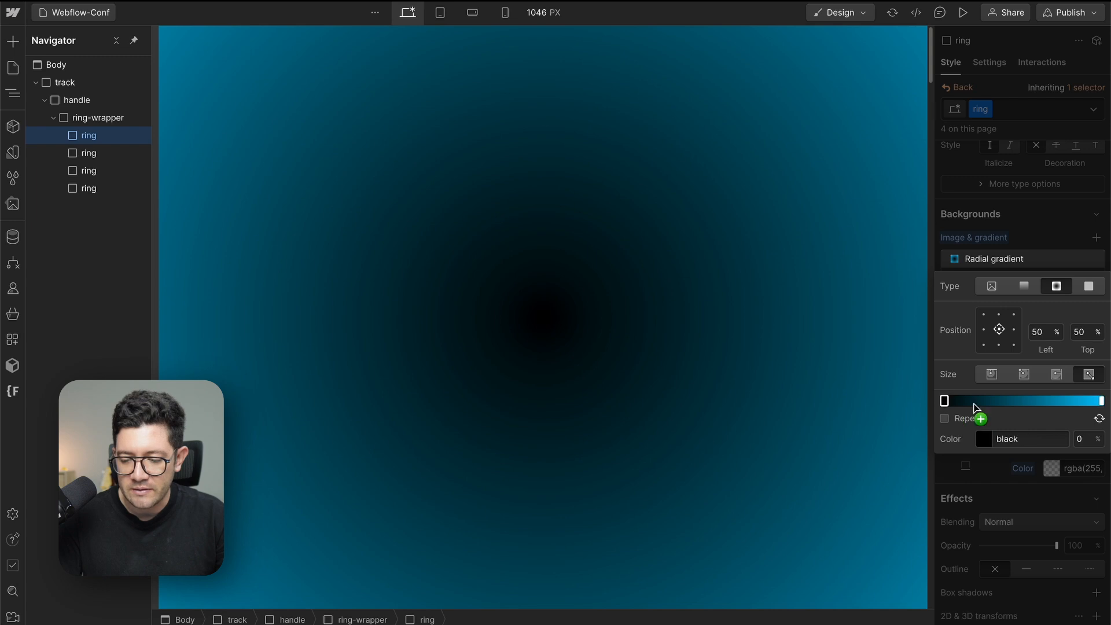
click(985, 438)
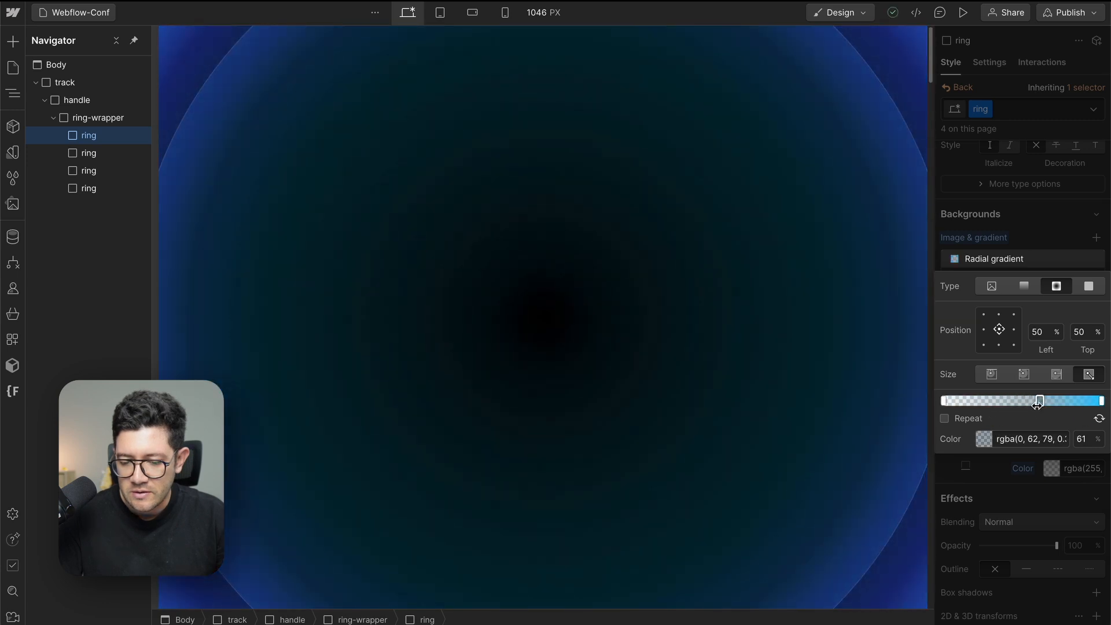
drag(1039, 400, 1102, 401)
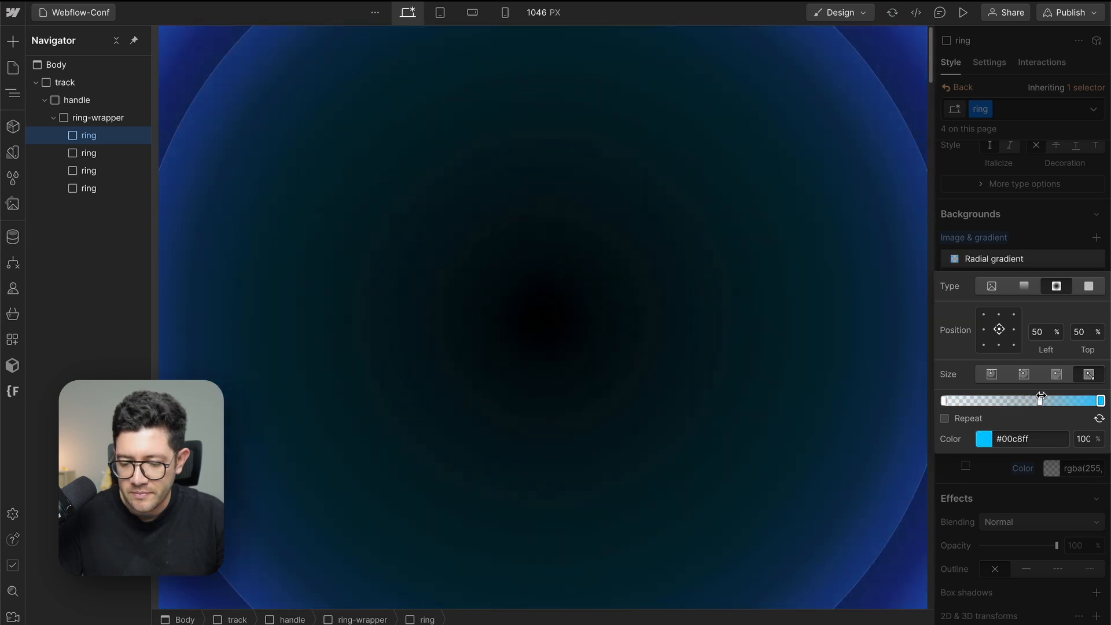
drag(1098, 400, 1039, 401)
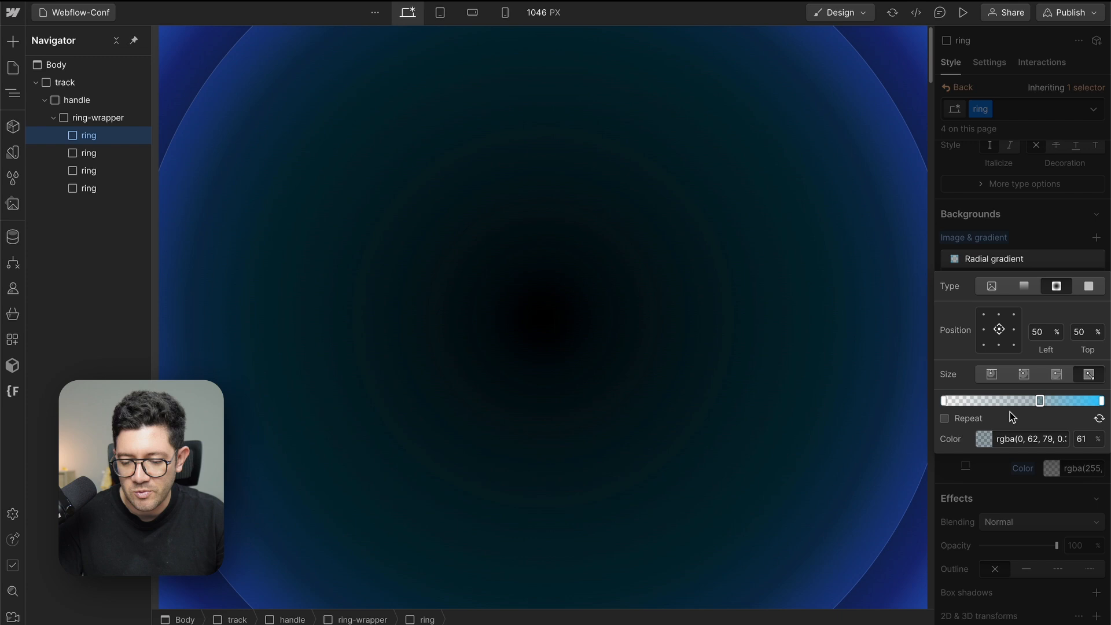
click(983, 439)
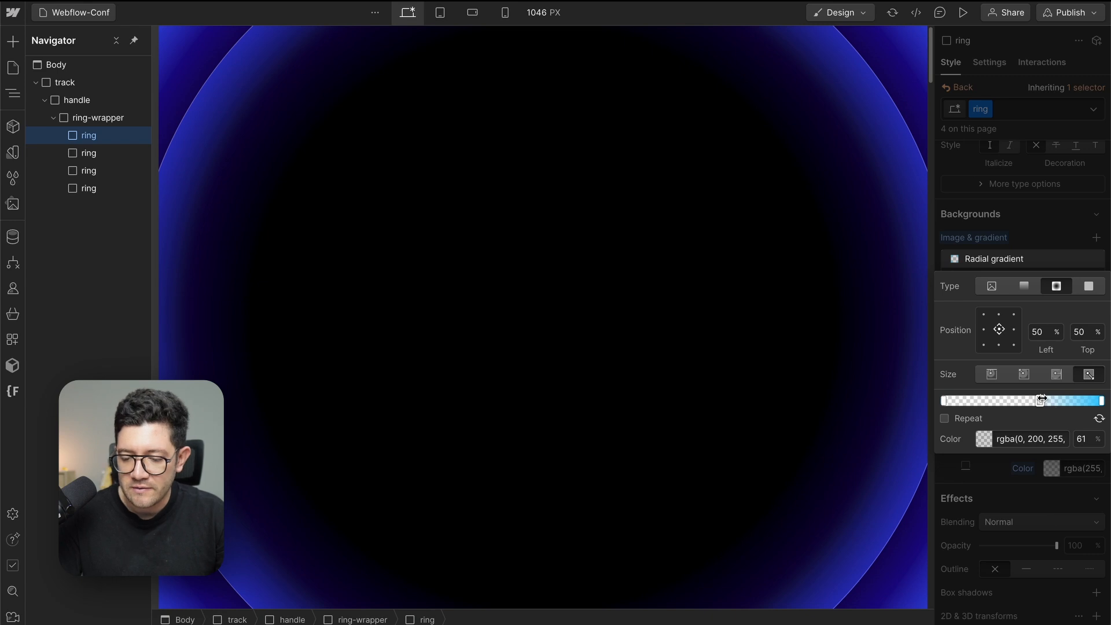
drag(1041, 400, 1031, 401)
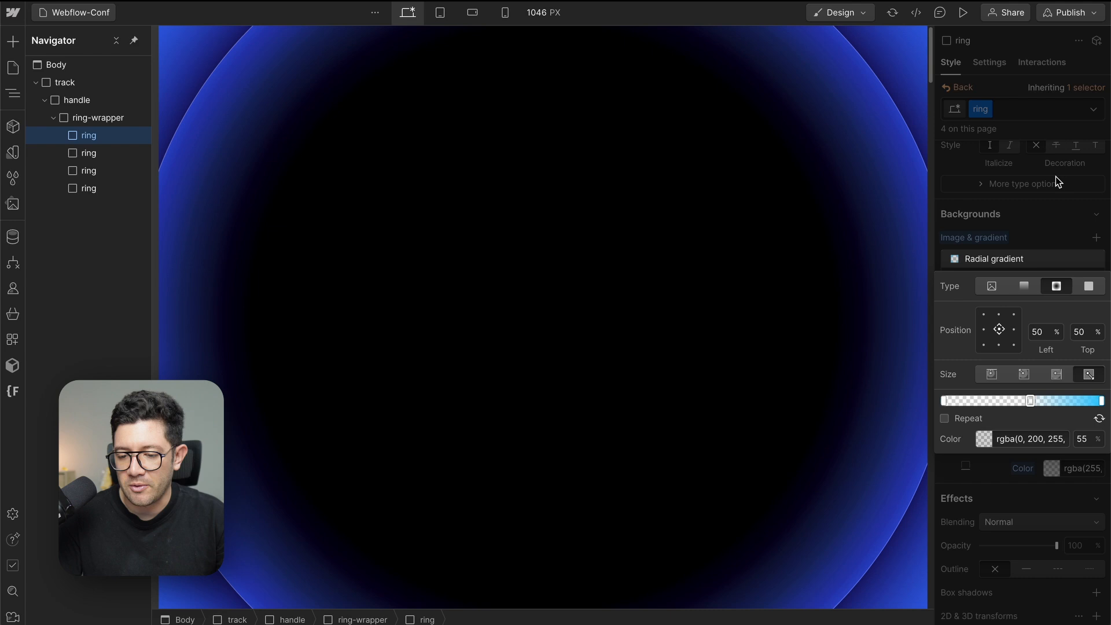
- Edit the first radial gradient's stop values, entering 70, 100 and 50
click(1095, 238)
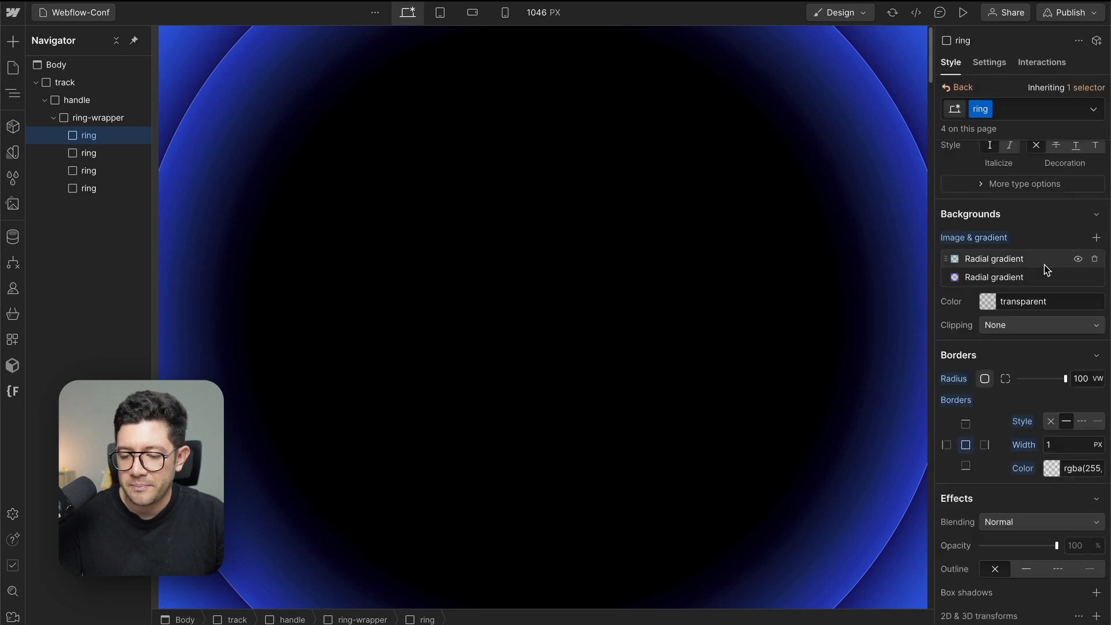
click(993, 259)
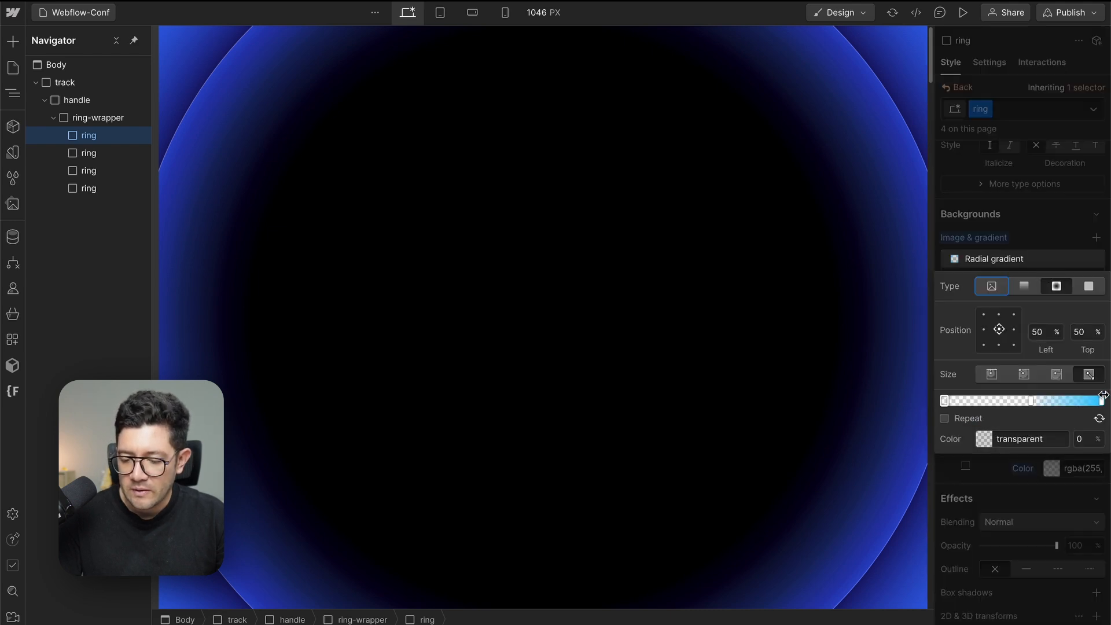
click(1055, 286)
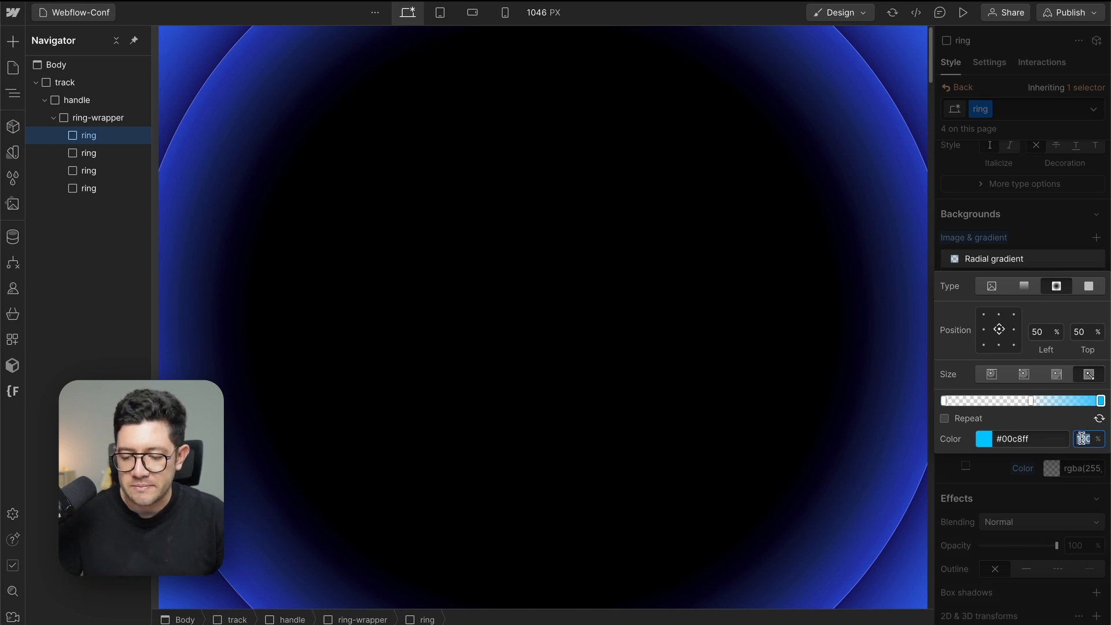
text(70)
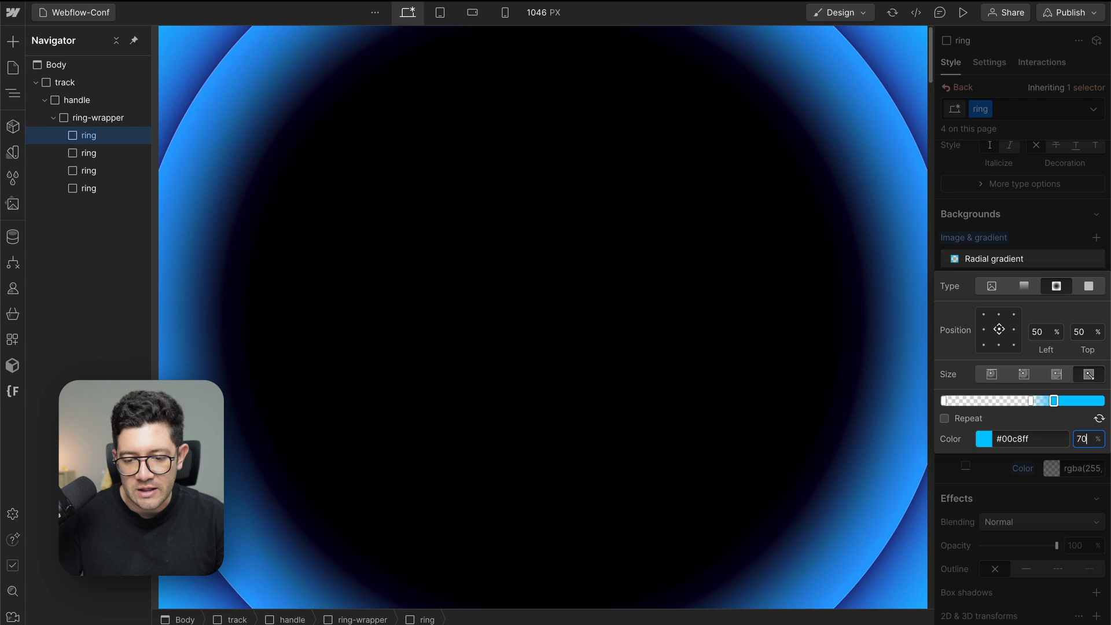
text(100)
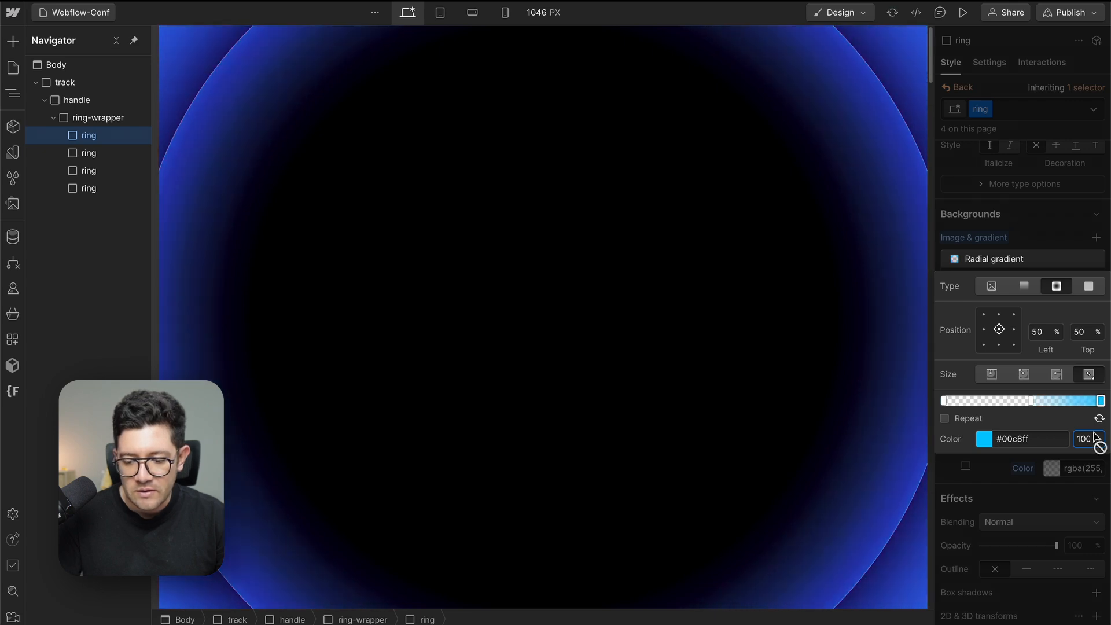
click(985, 438)
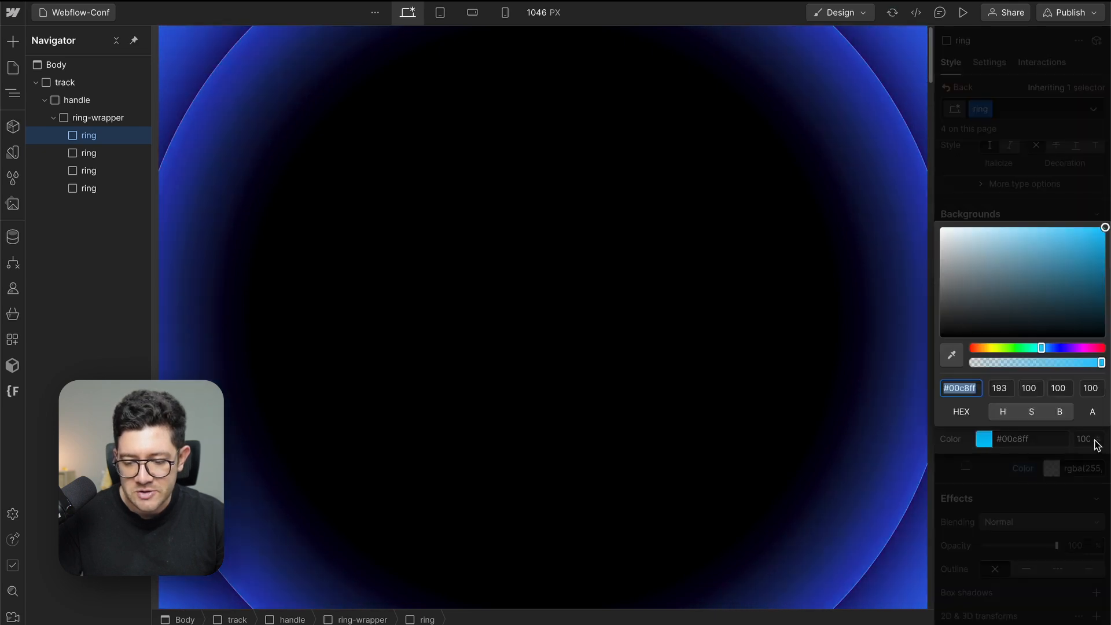
text(50)
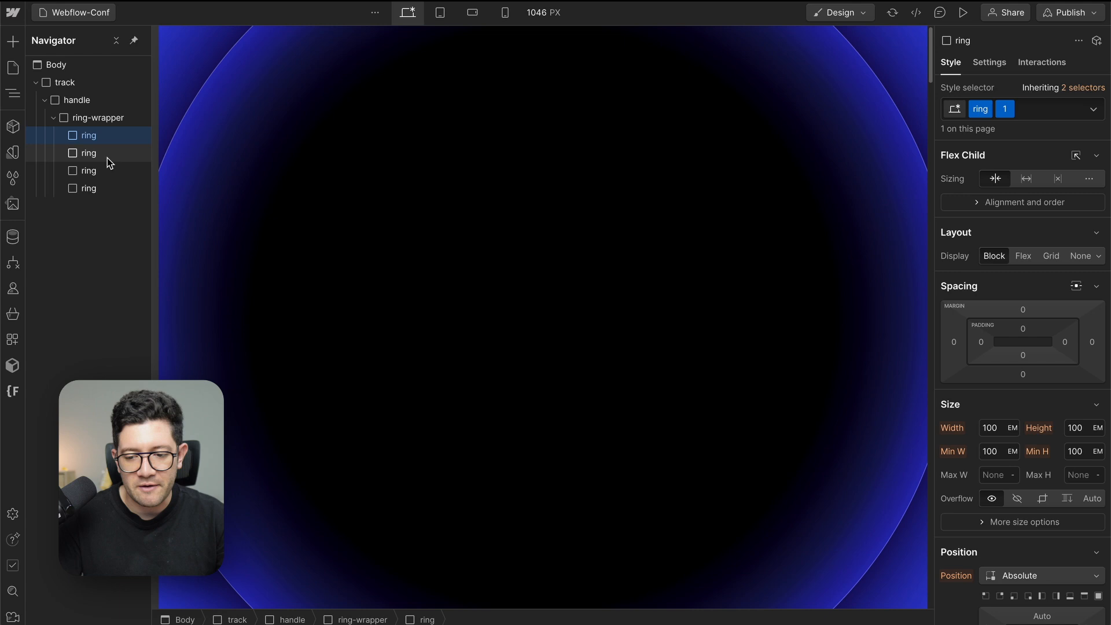
- Size ring 3 to 50 em square and ring 4 to 30 em, including min width
click(89, 188)
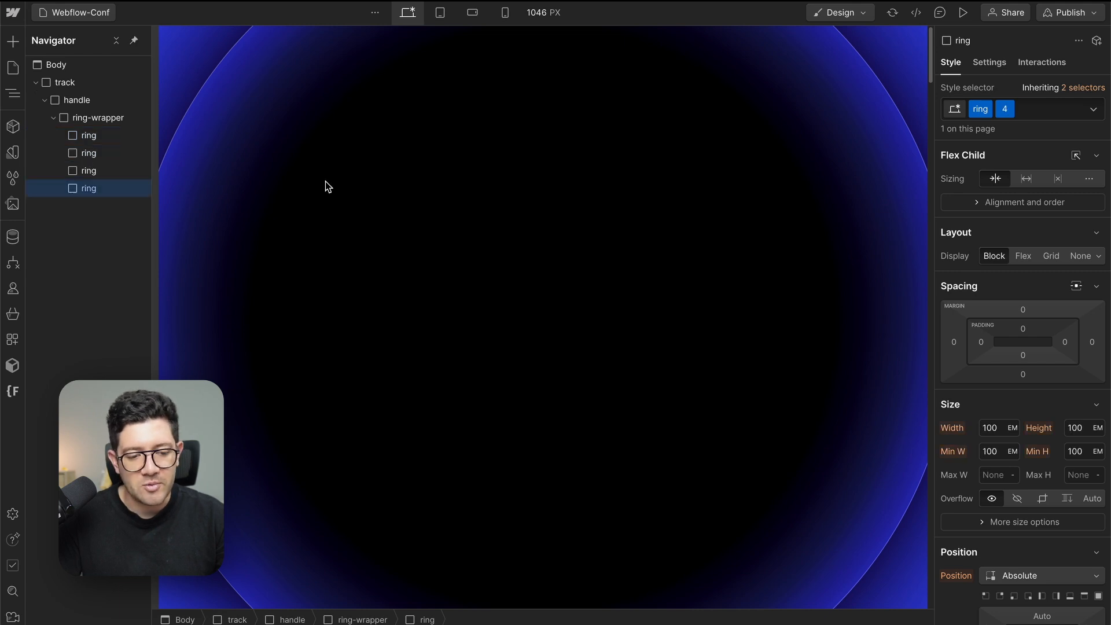
click(89, 152)
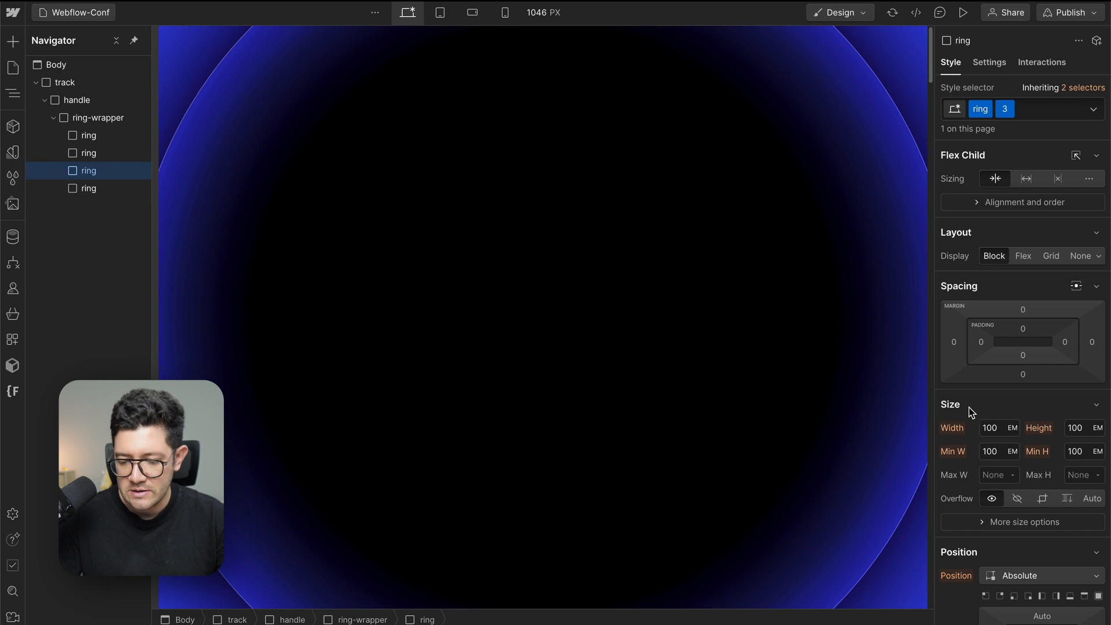
text(50)
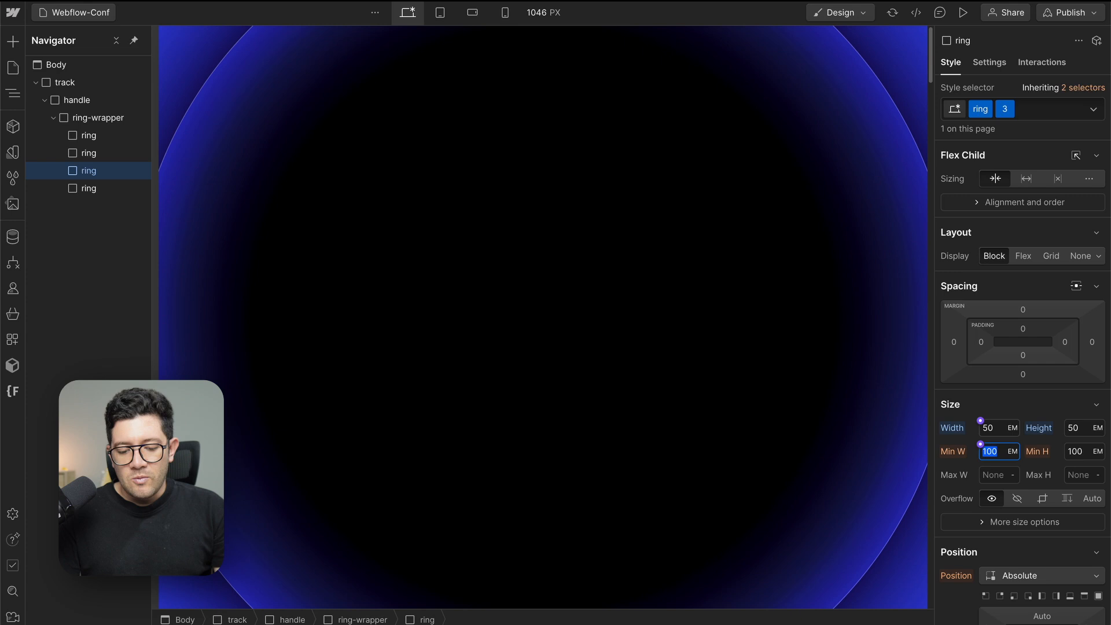
text(50)
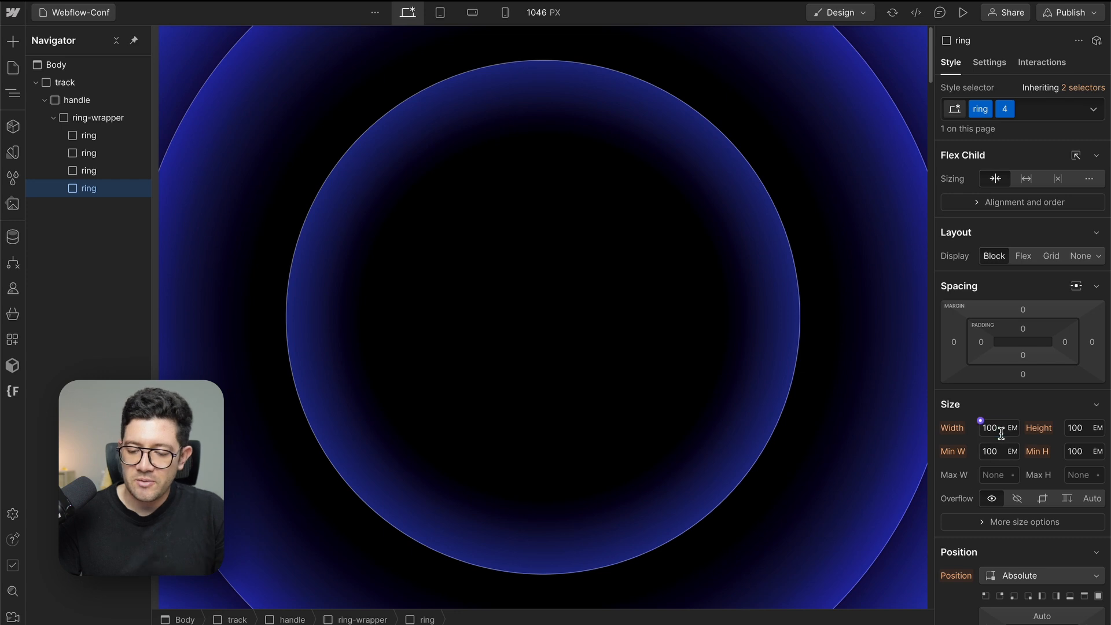
text(30)
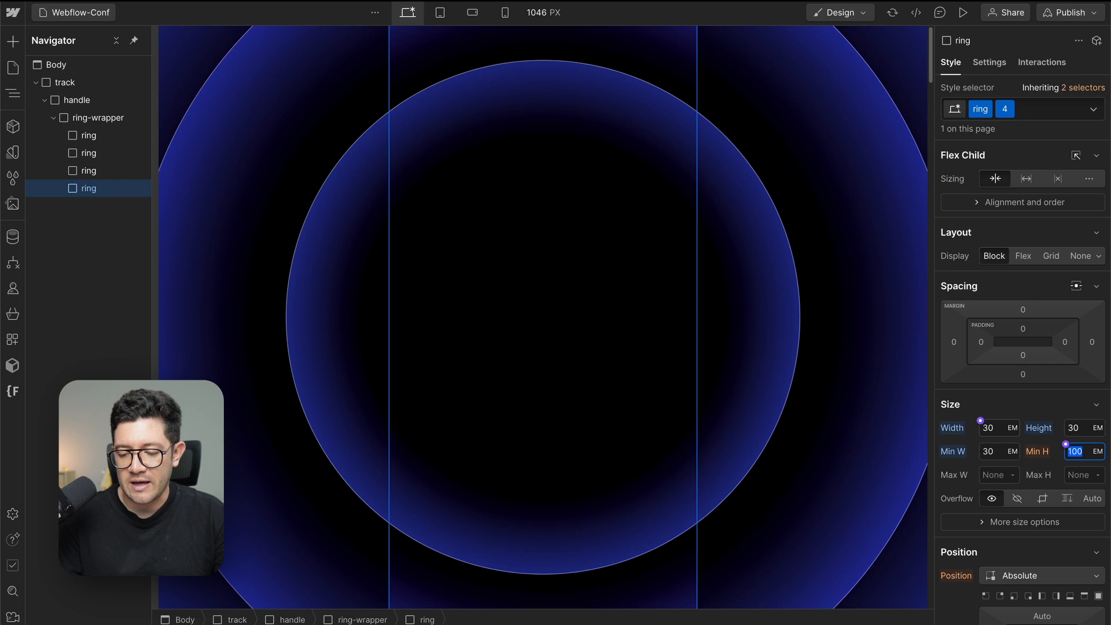
text(30)
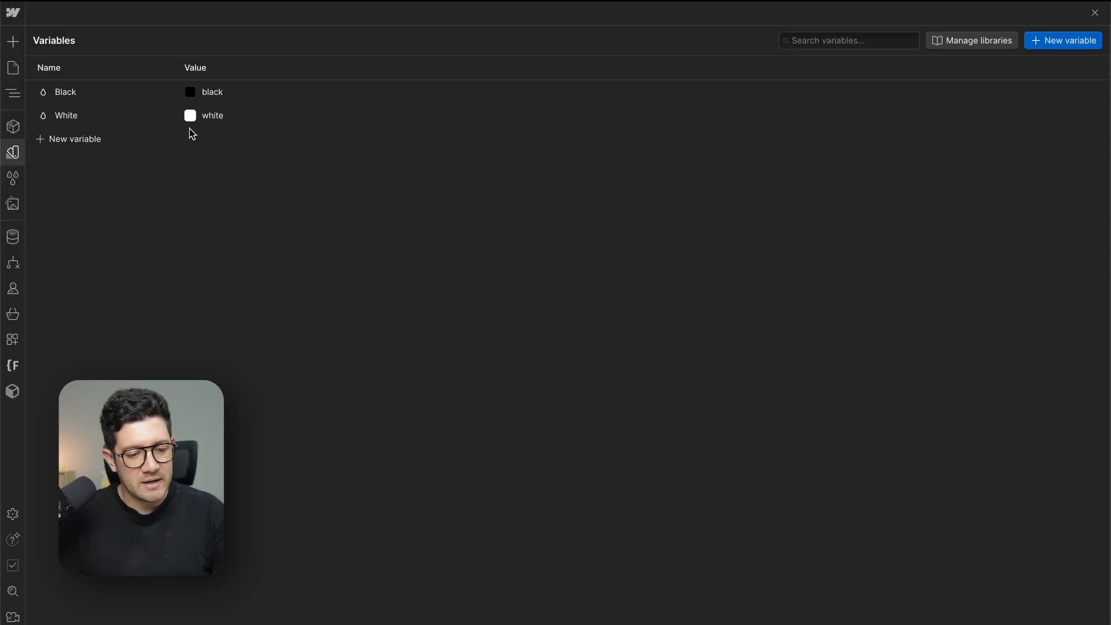
- Create a Size variable named Perspective with a 150 px value
click(75, 139)
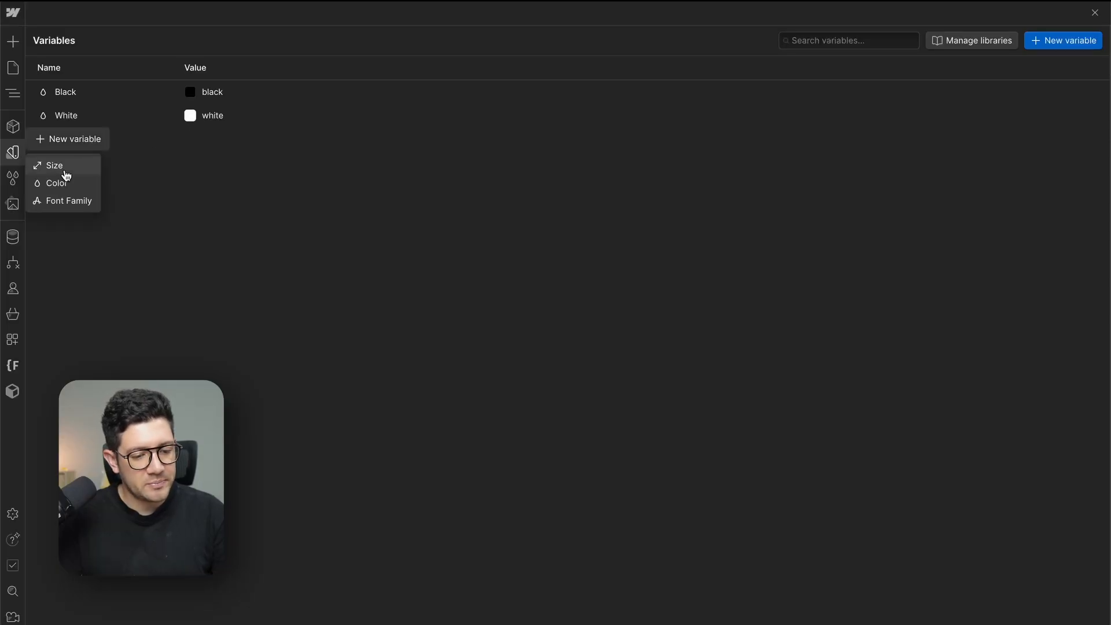
click(54, 165)
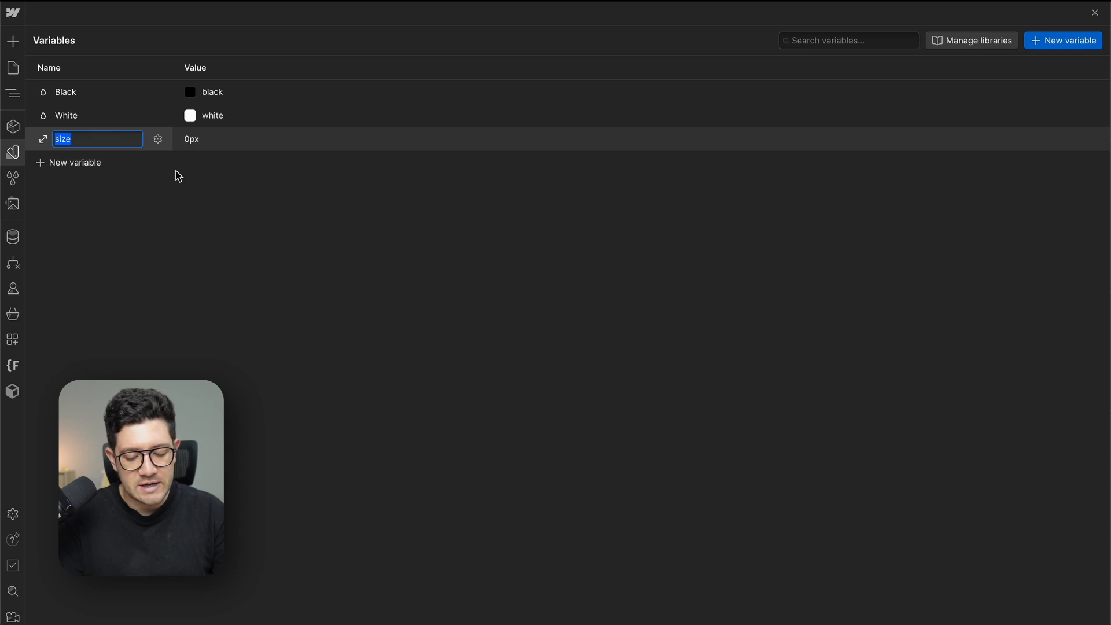
text(Per)
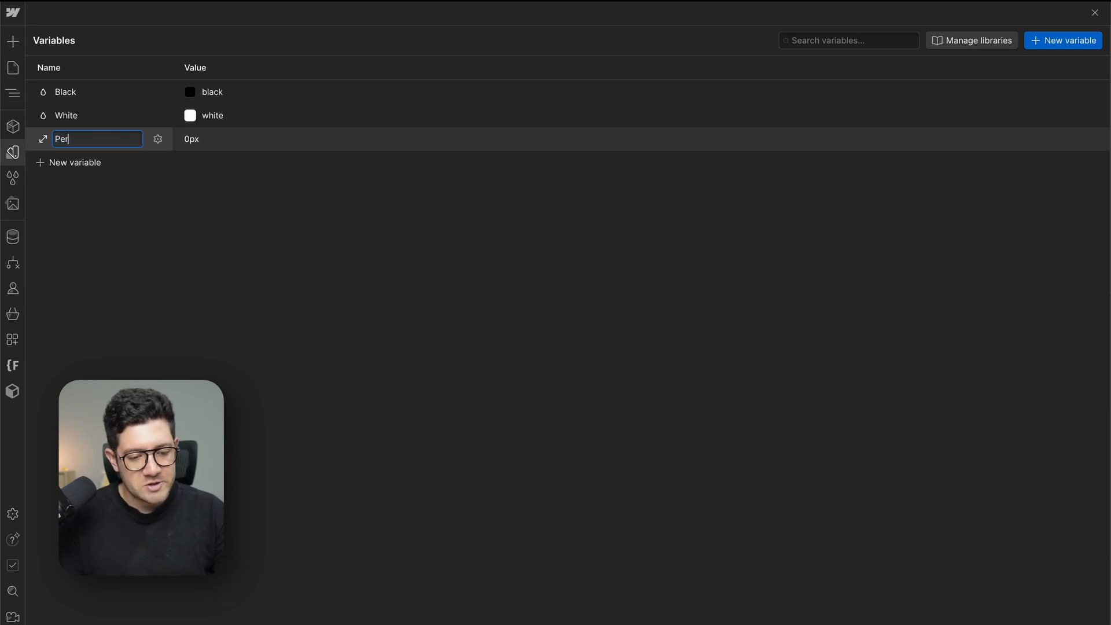
text(spective)
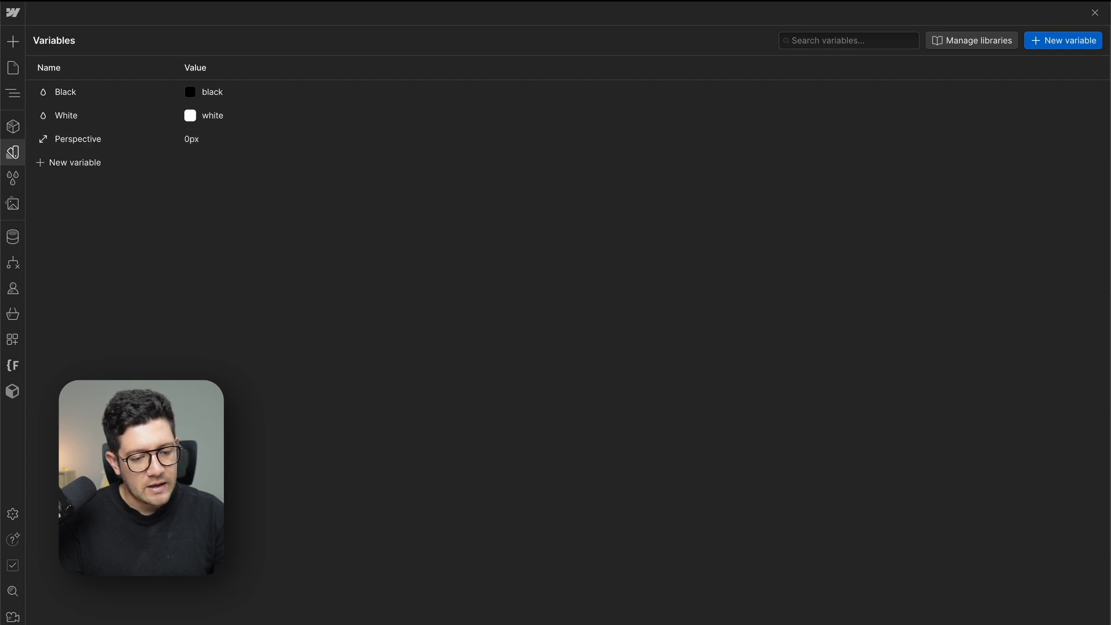
click(192, 139)
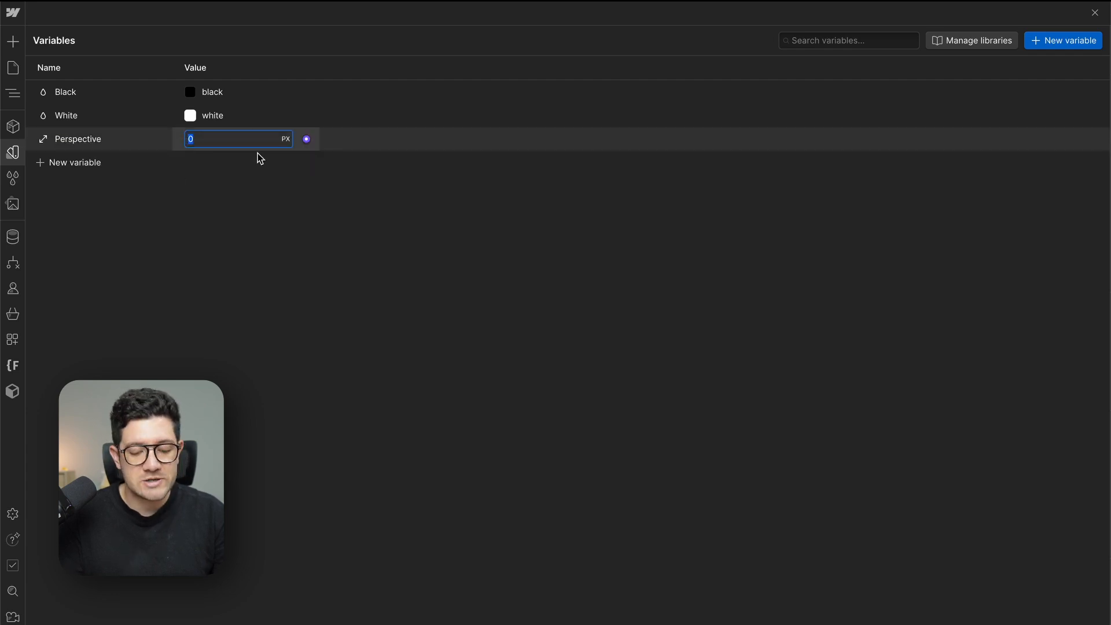
text(150)
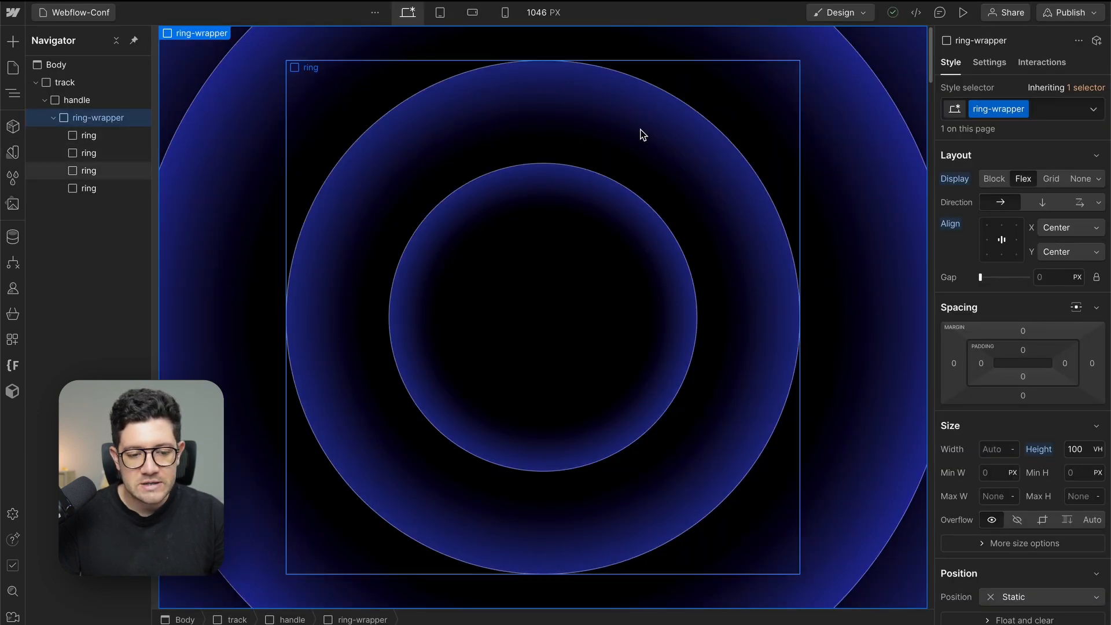
- Add a Code Embed with a <style> block containing an empty .handle { } rule
click(77, 100)
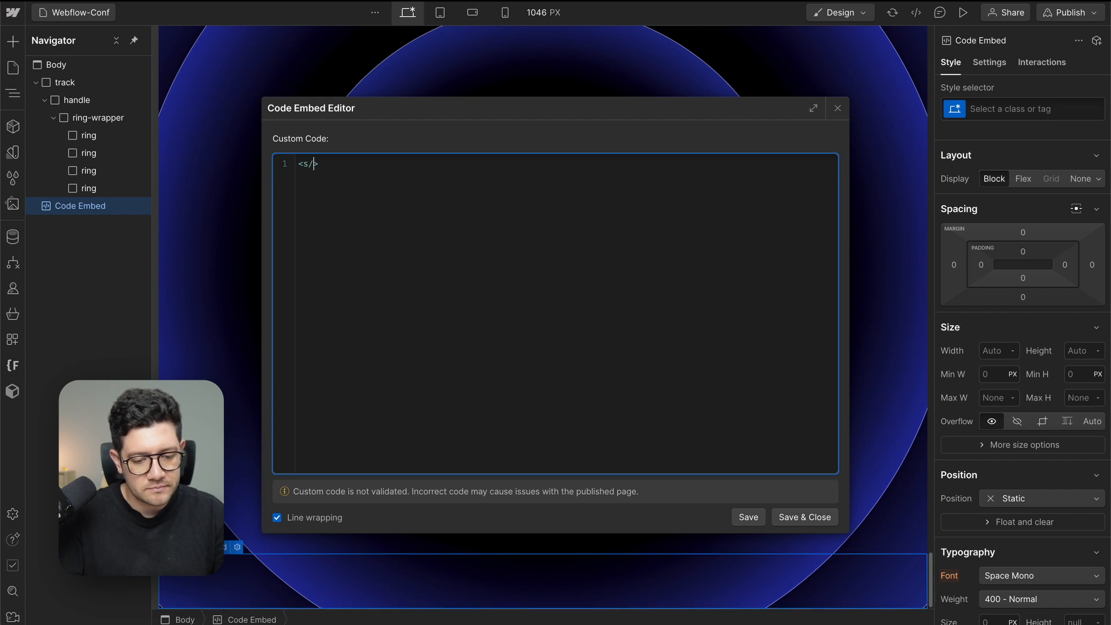
text(<style>)
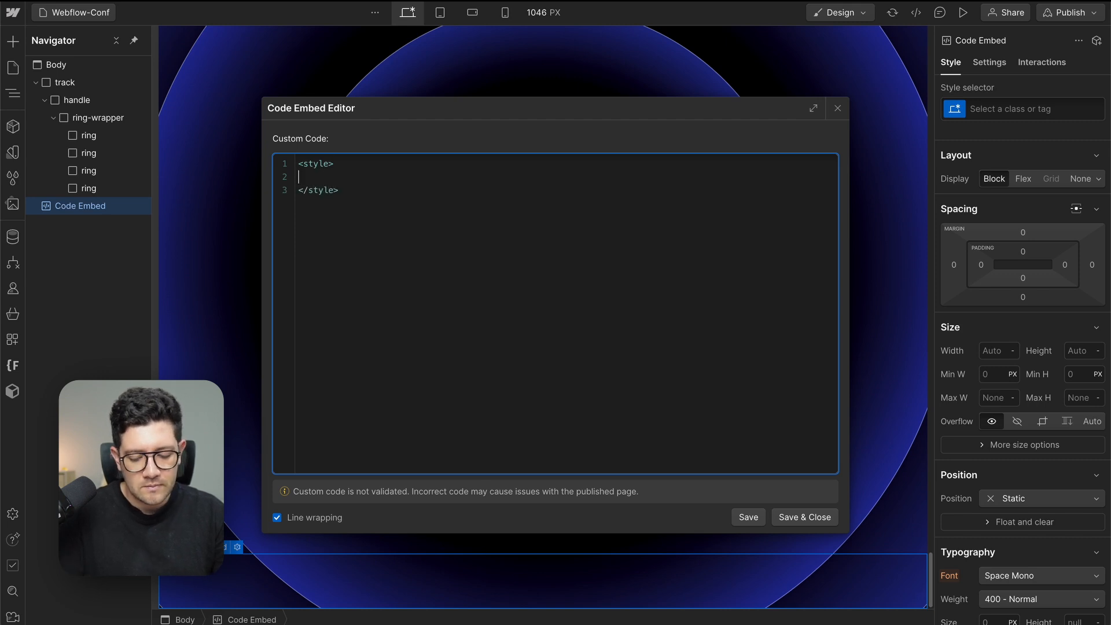
text(.)
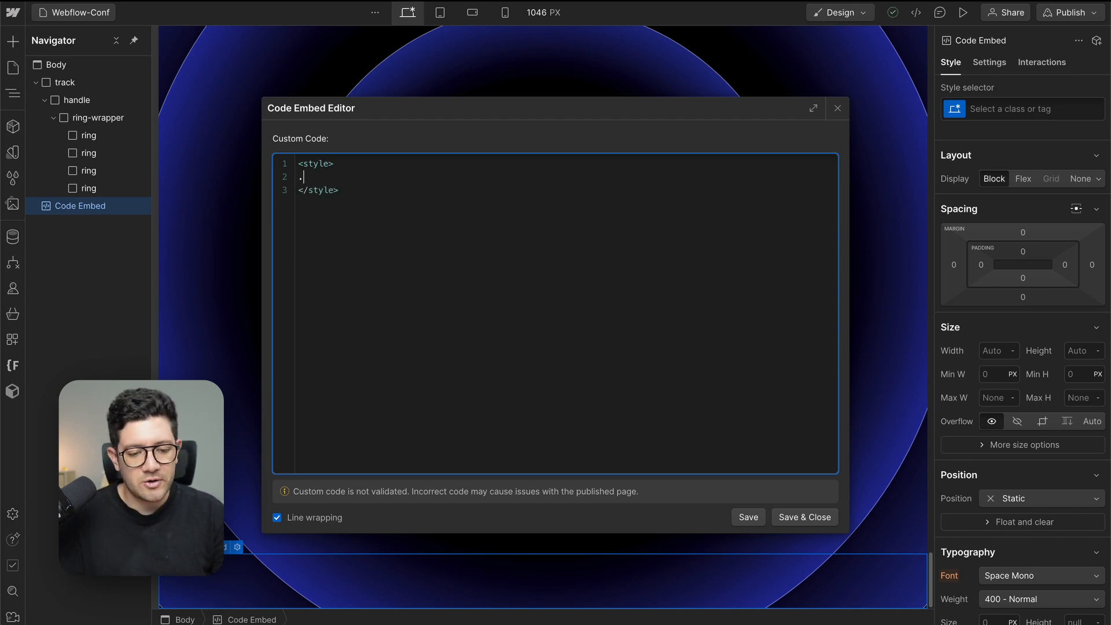
text(handl)
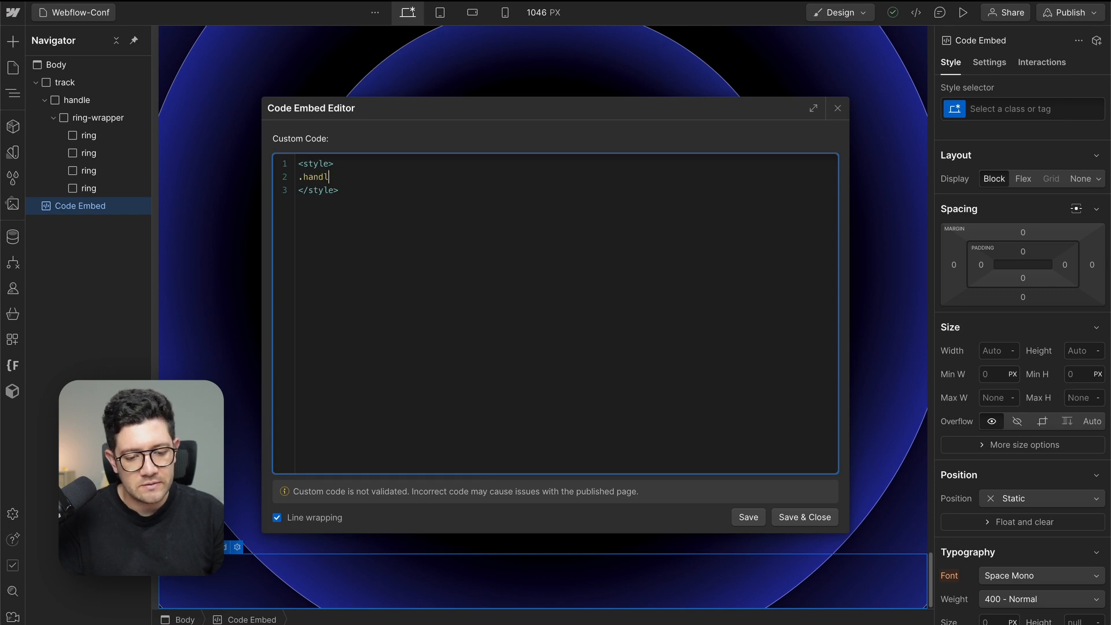
text(e {)
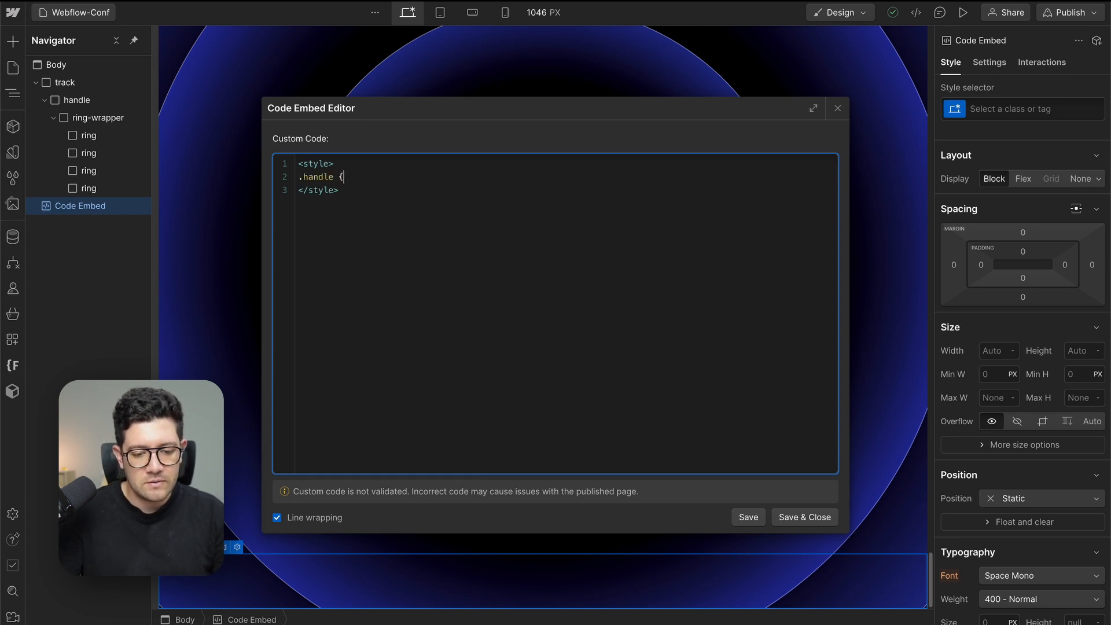
text(})
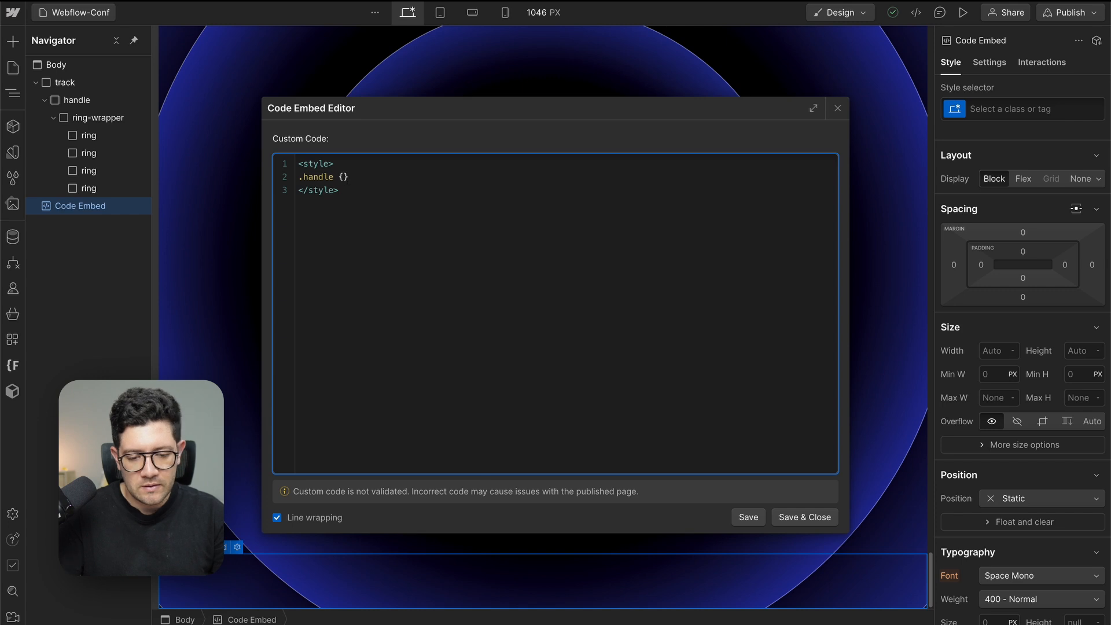
- Fill the .handle rule with var(--perspective), copied from the variable's CSS name
click(804, 517)
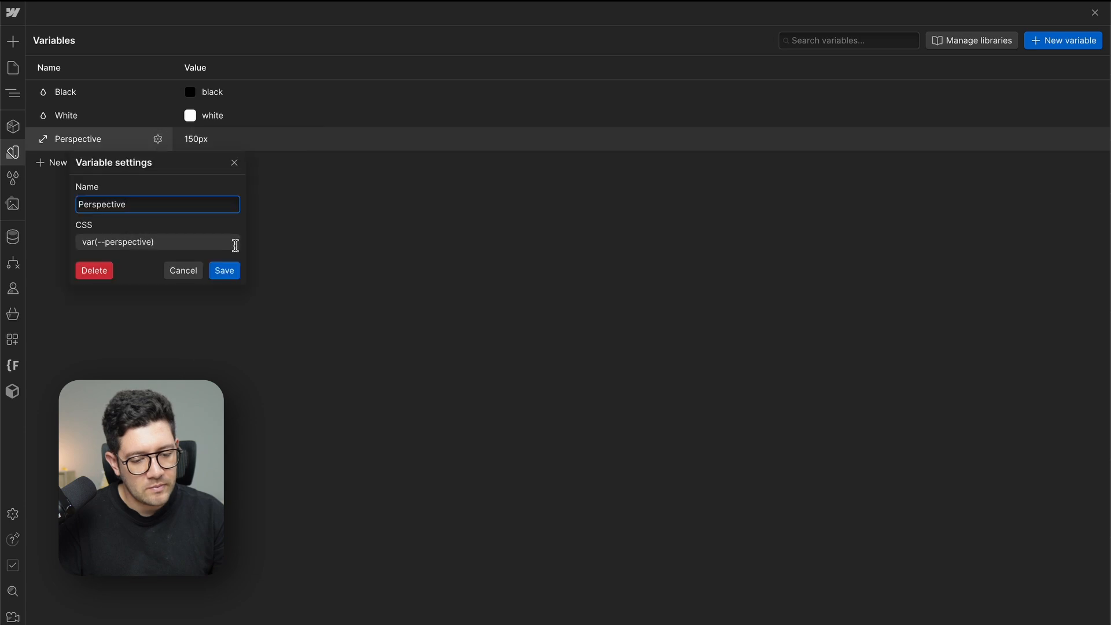
click(156, 242)
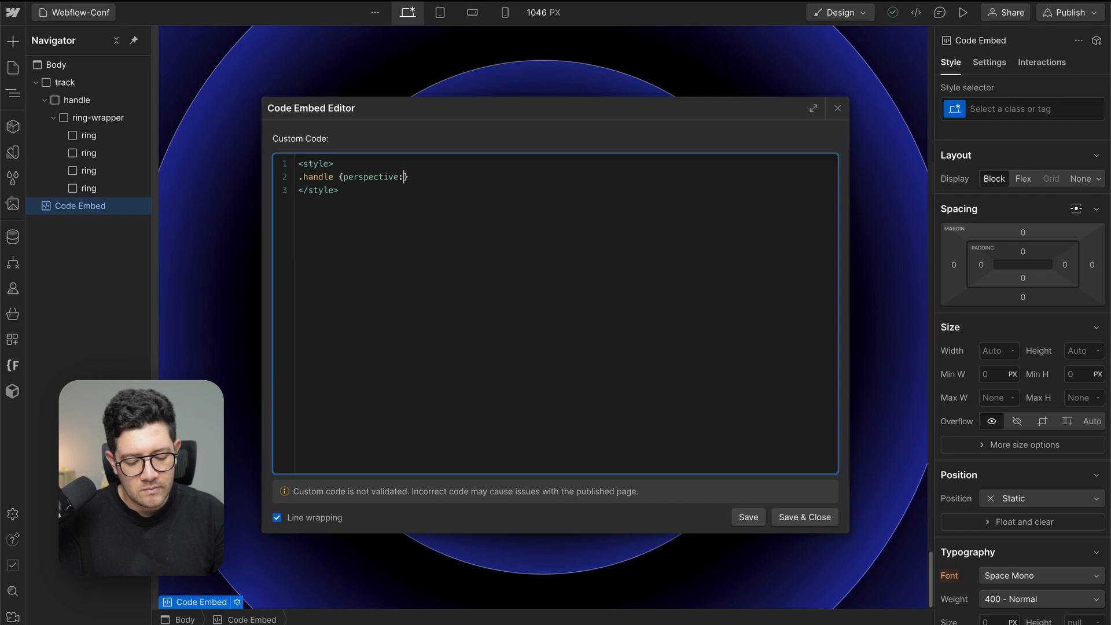
text(var(--perspective))
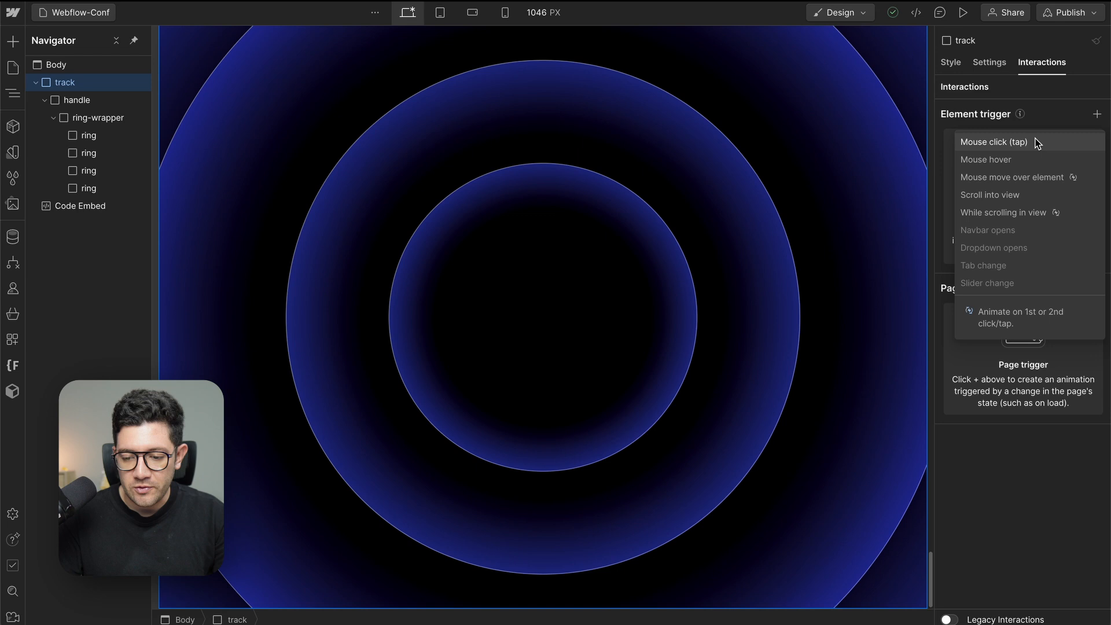
- Give track a while-scrolling-in-view scroll animation at 90% smoothing, named 'rings'
click(1004, 212)
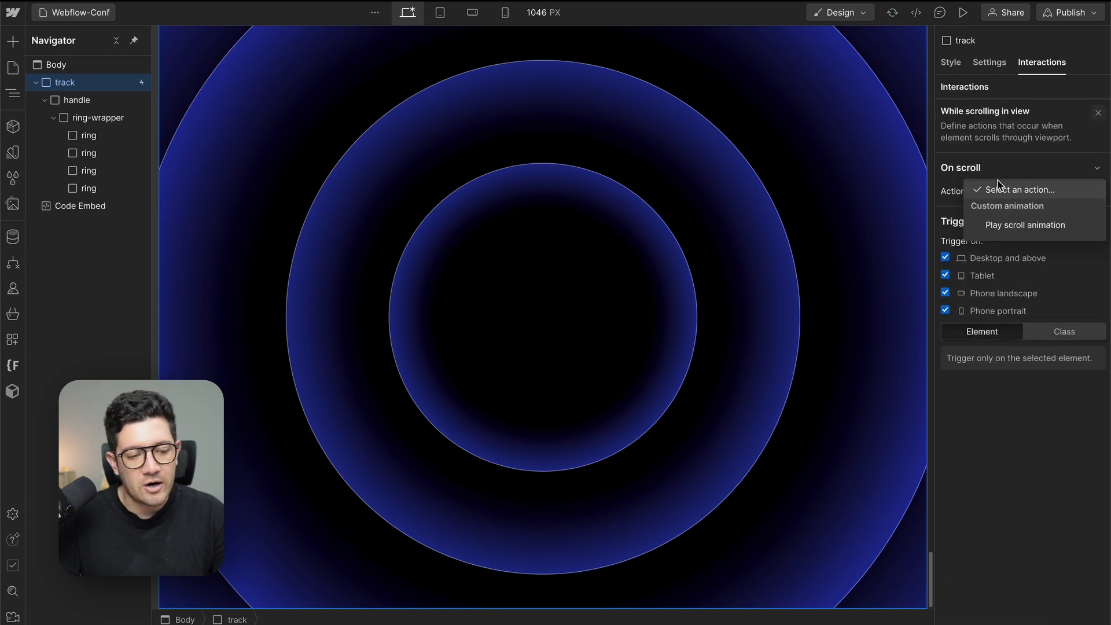
click(1024, 225)
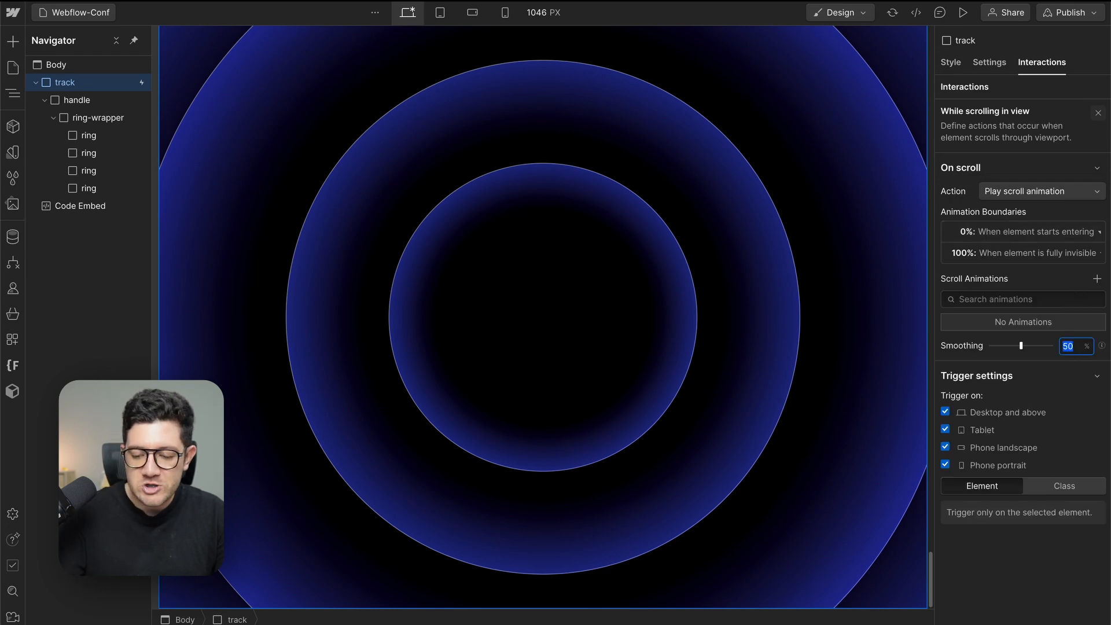
drag(1022, 346, 1048, 346)
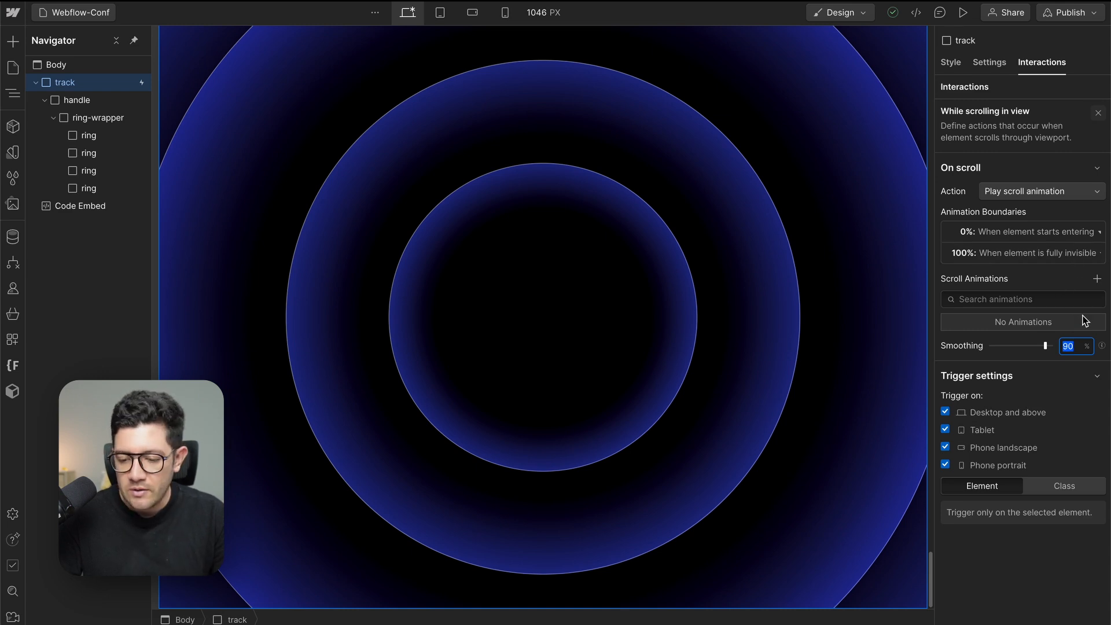
text(rings)
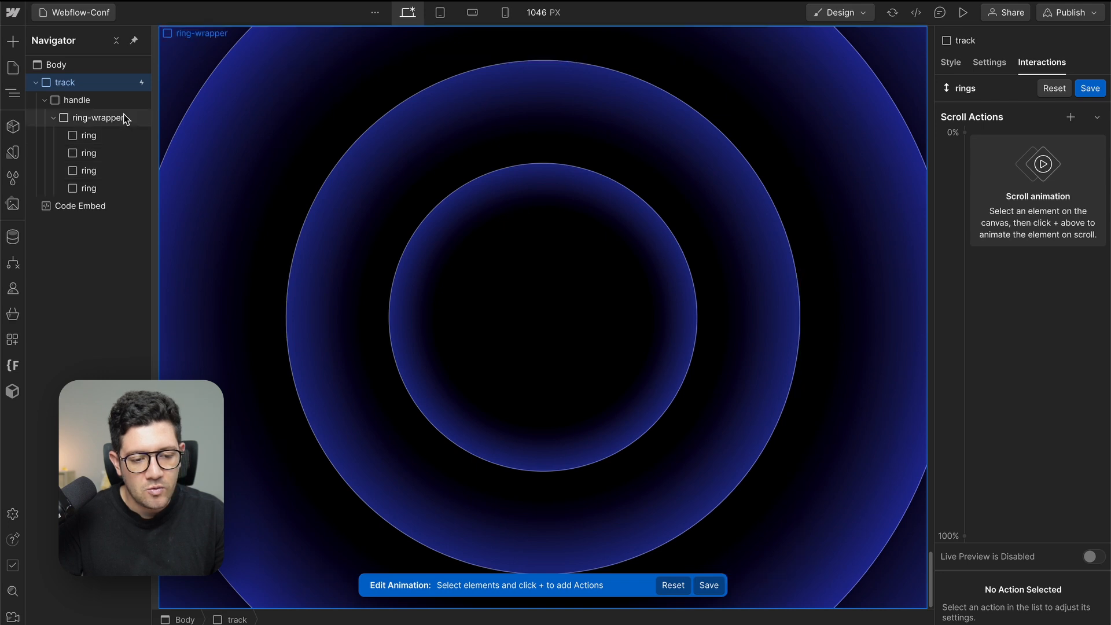
- Target ring-wrapper and add Perspective keyframes at 0% and 50%, entering 50 and 5000
click(89, 170)
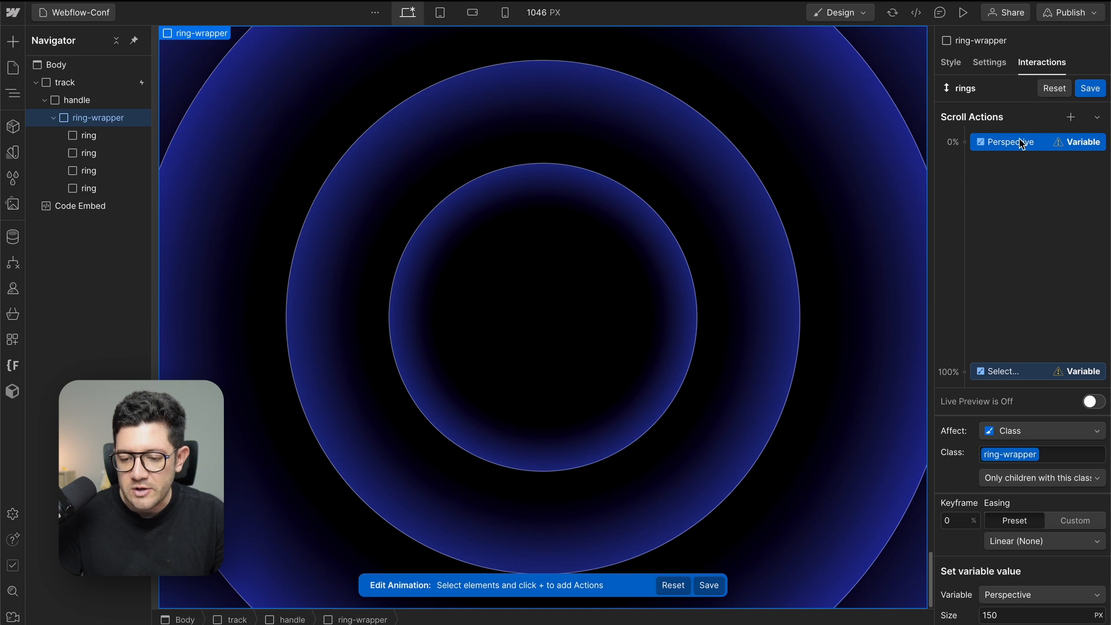
mouse_move(1024, 583)
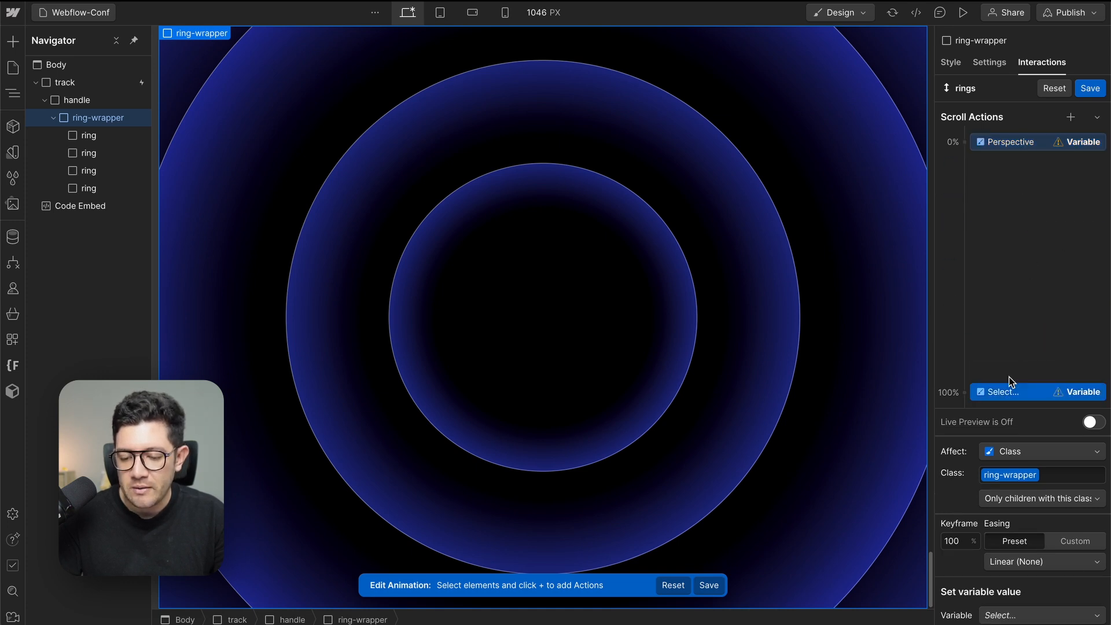
text(50)
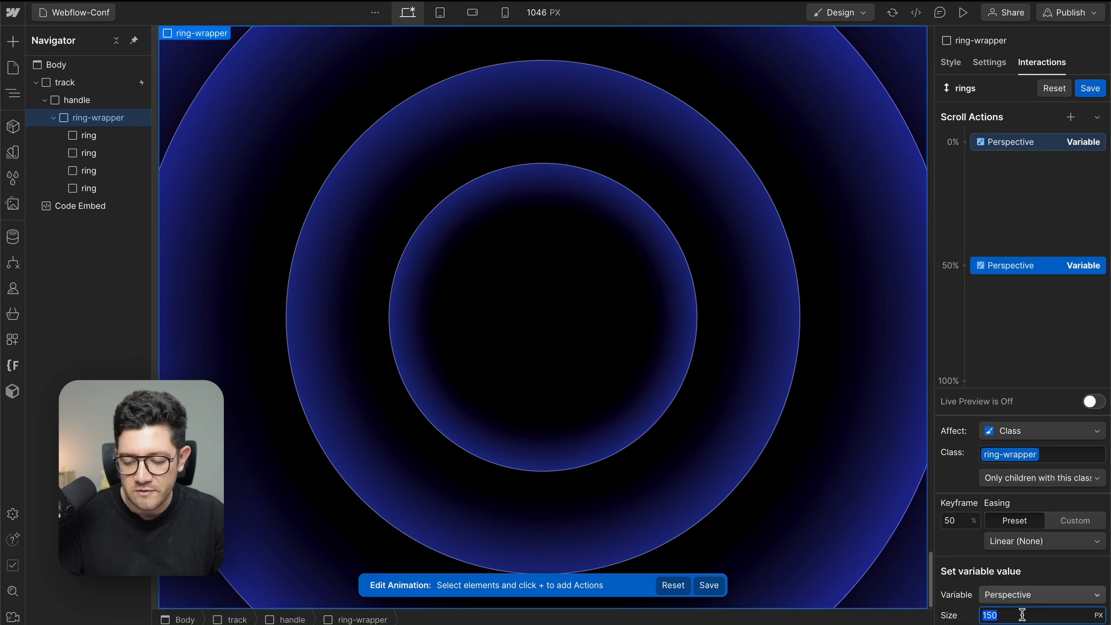
text(5000)
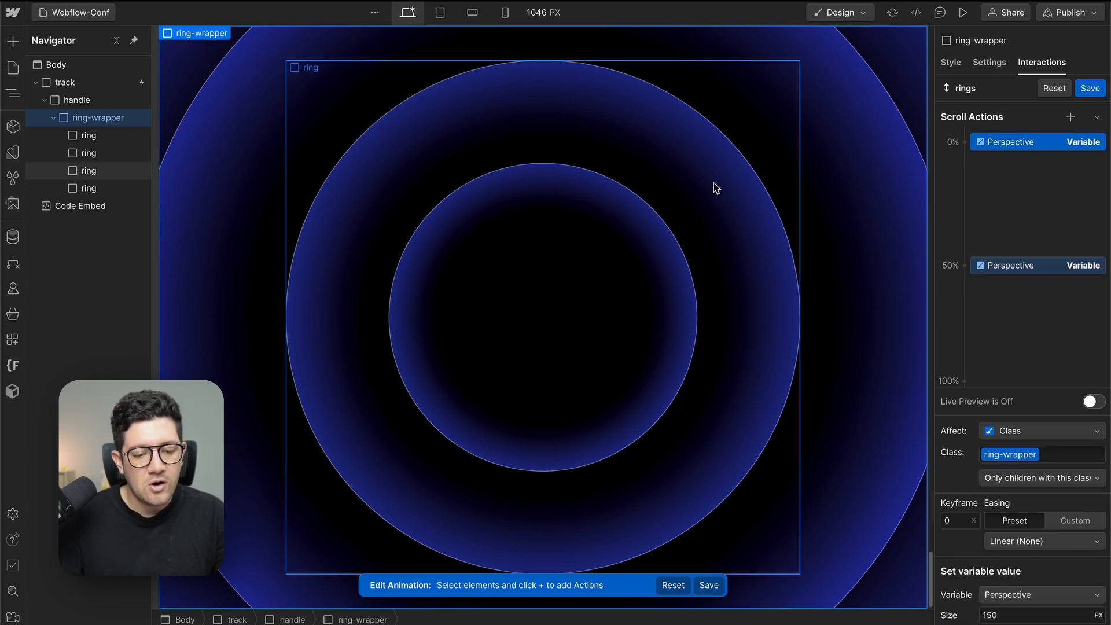
mouse_move(553, 161)
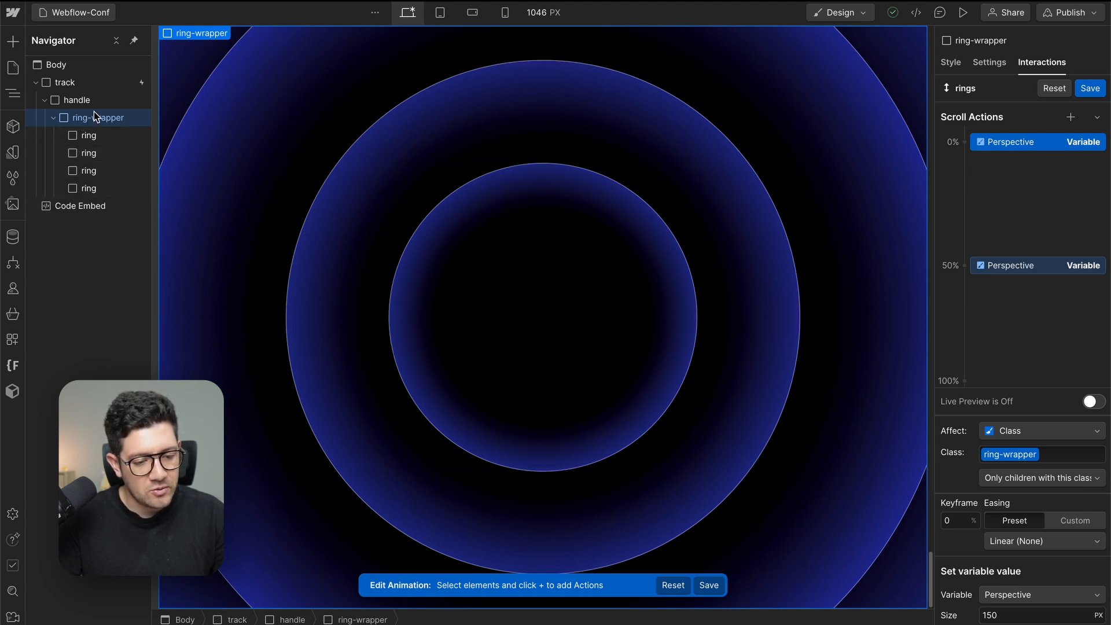
- Add an 80° Rotate X action at the 0% keyframe and duplicate it
click(963, 142)
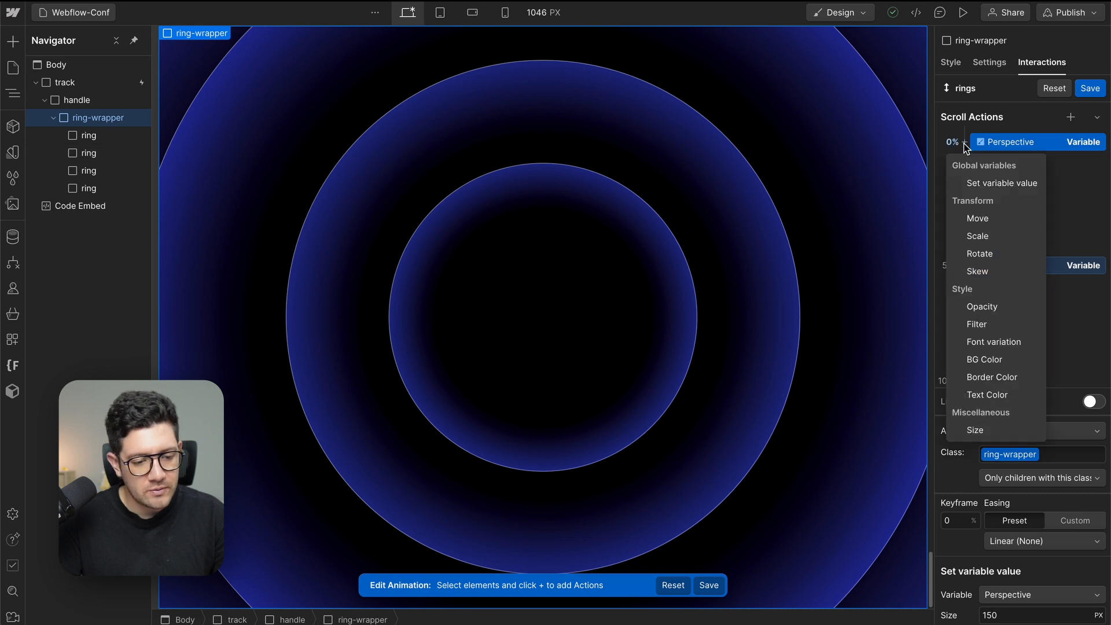
click(980, 253)
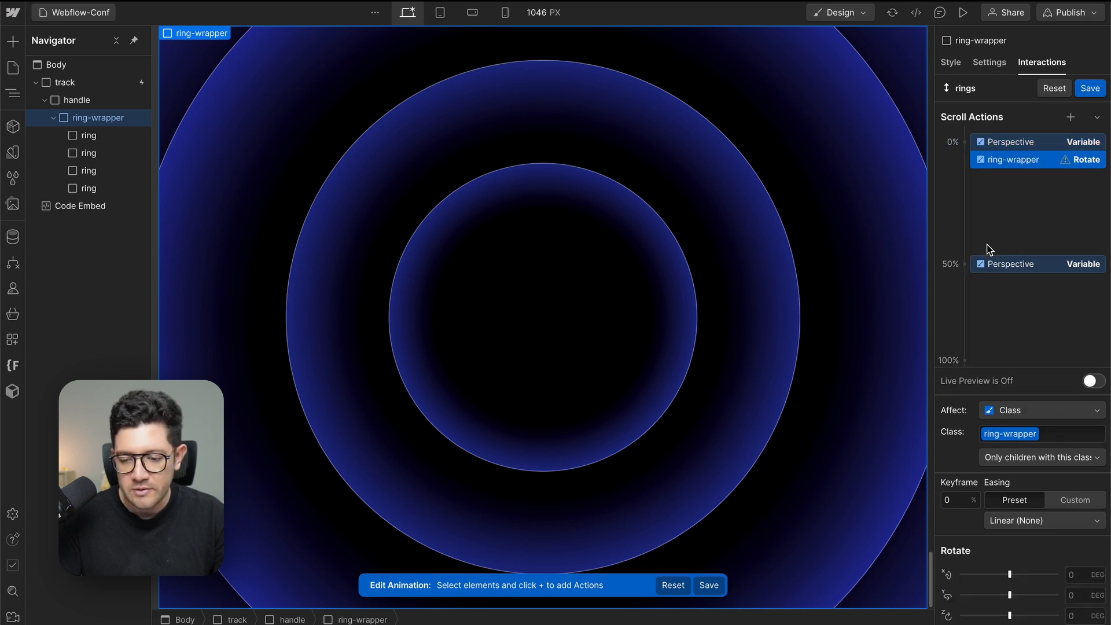
text(80)
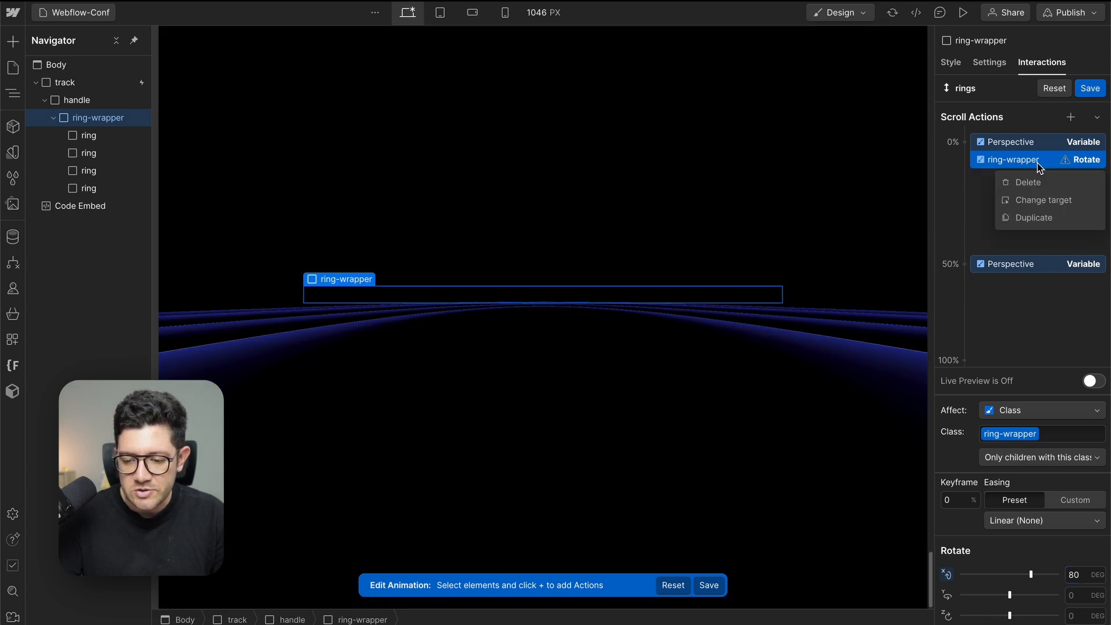
click(1033, 218)
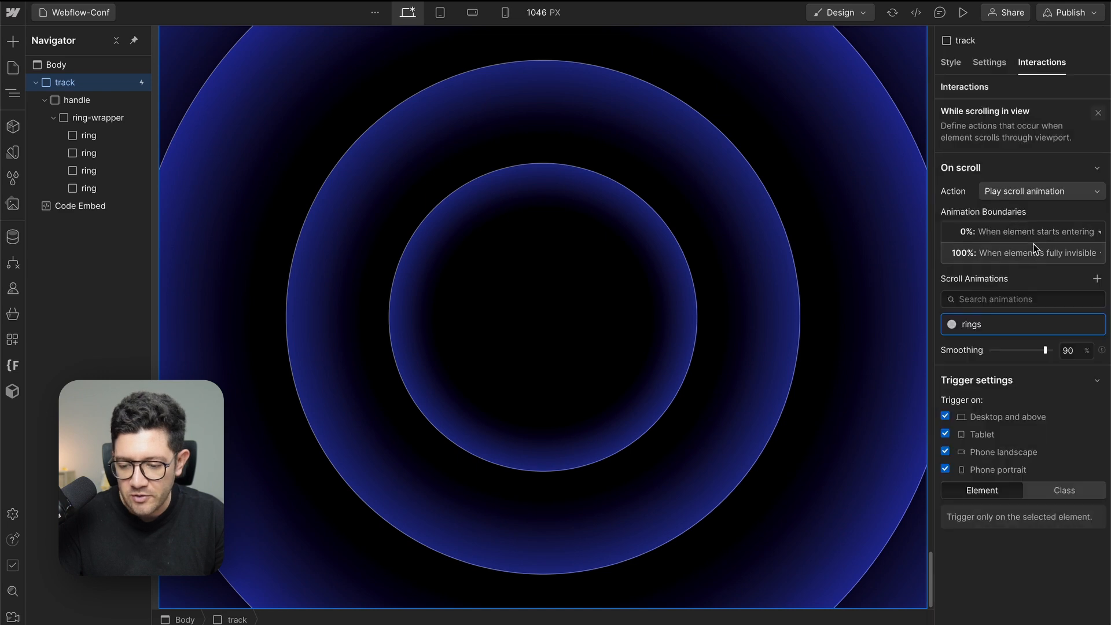
- Start the animation once track is fully visible, preview the scroll, and reopen rings
click(1020, 231)
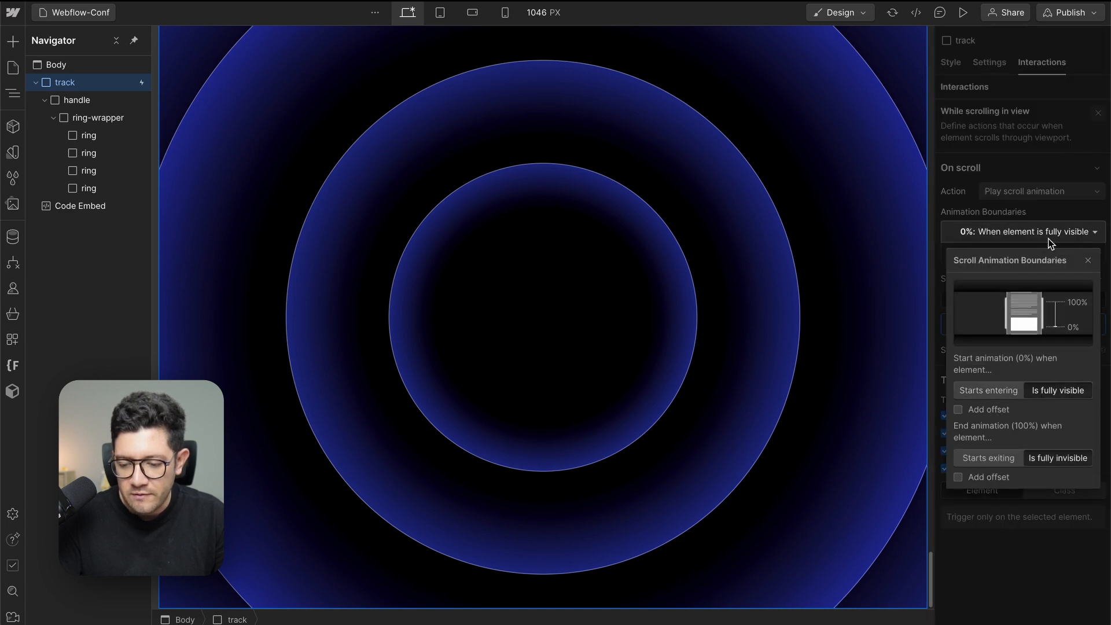
click(1089, 260)
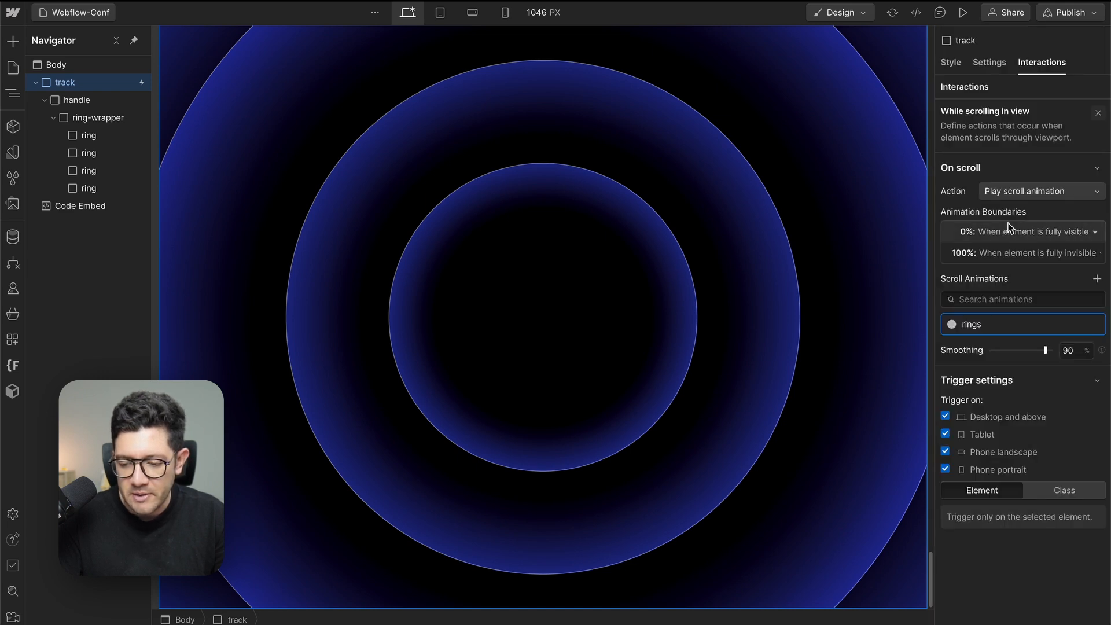
click(965, 13)
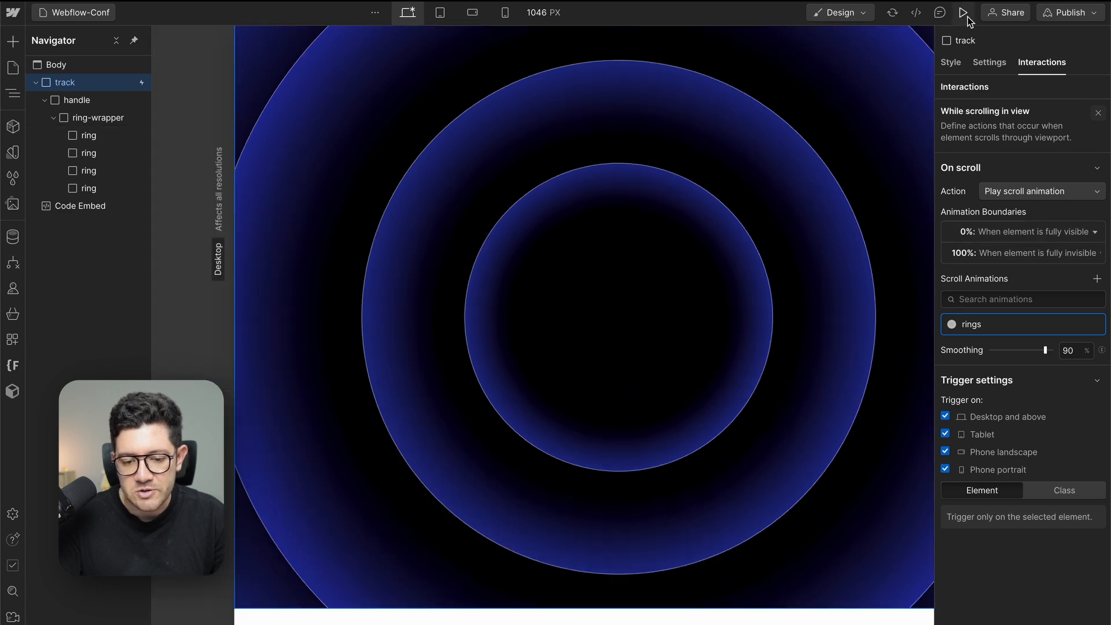
click(964, 12)
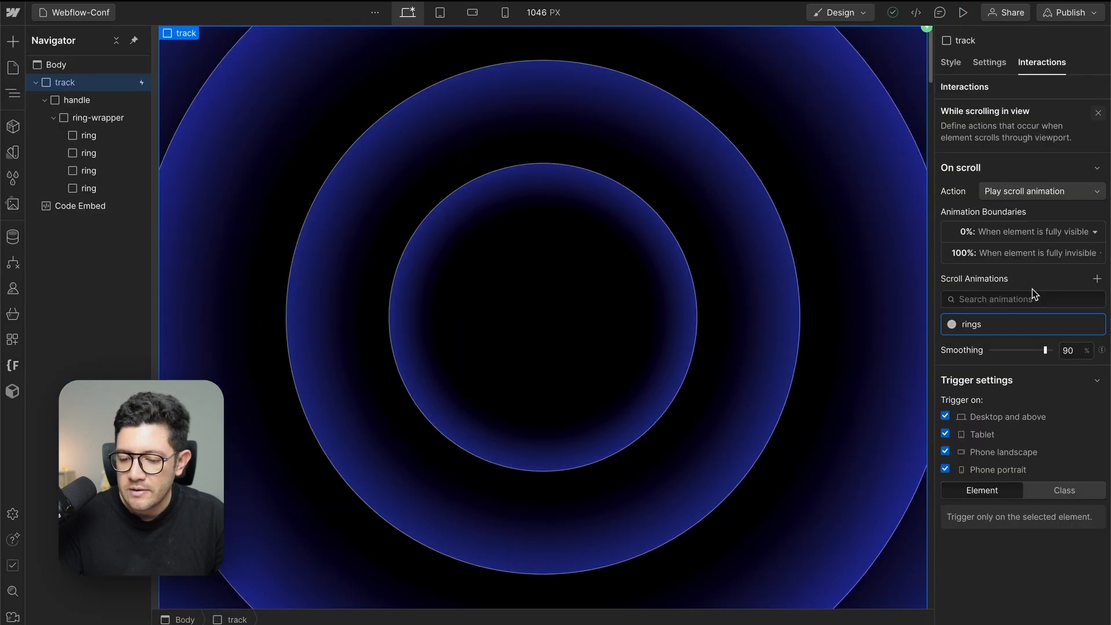
click(971, 324)
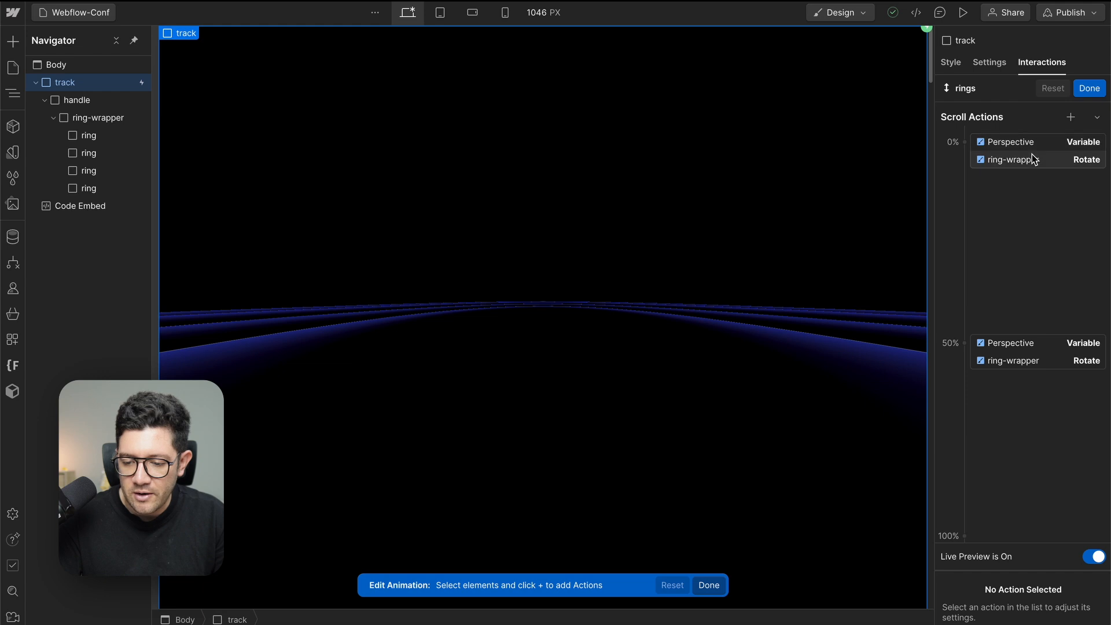
- Add a Move action to ring-wrapper at the start, entering 200 and 130
click(1008, 159)
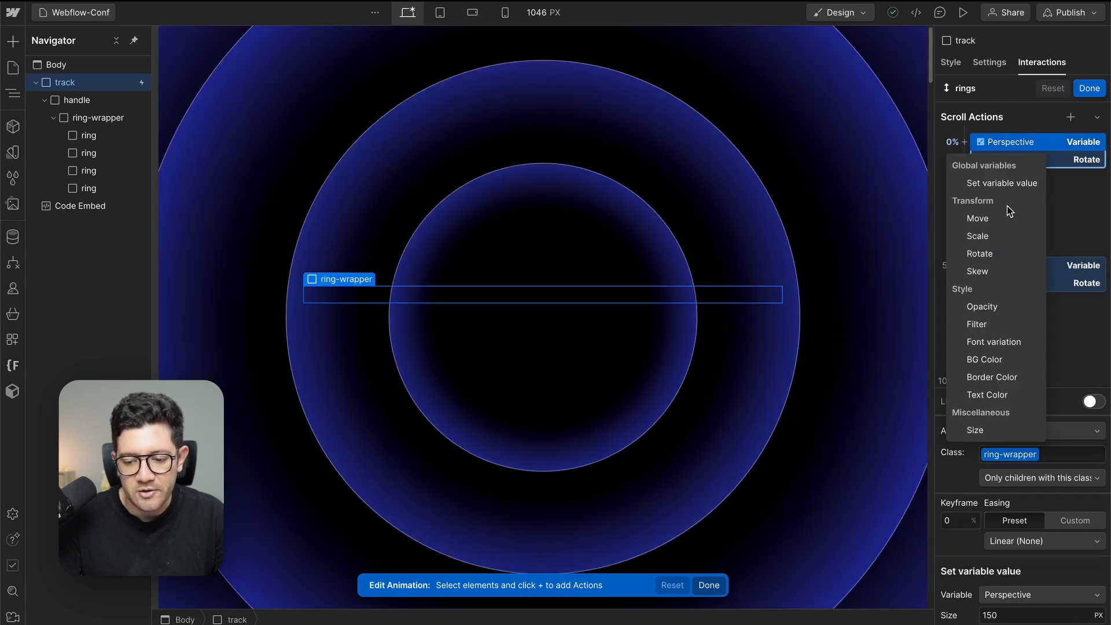
click(978, 219)
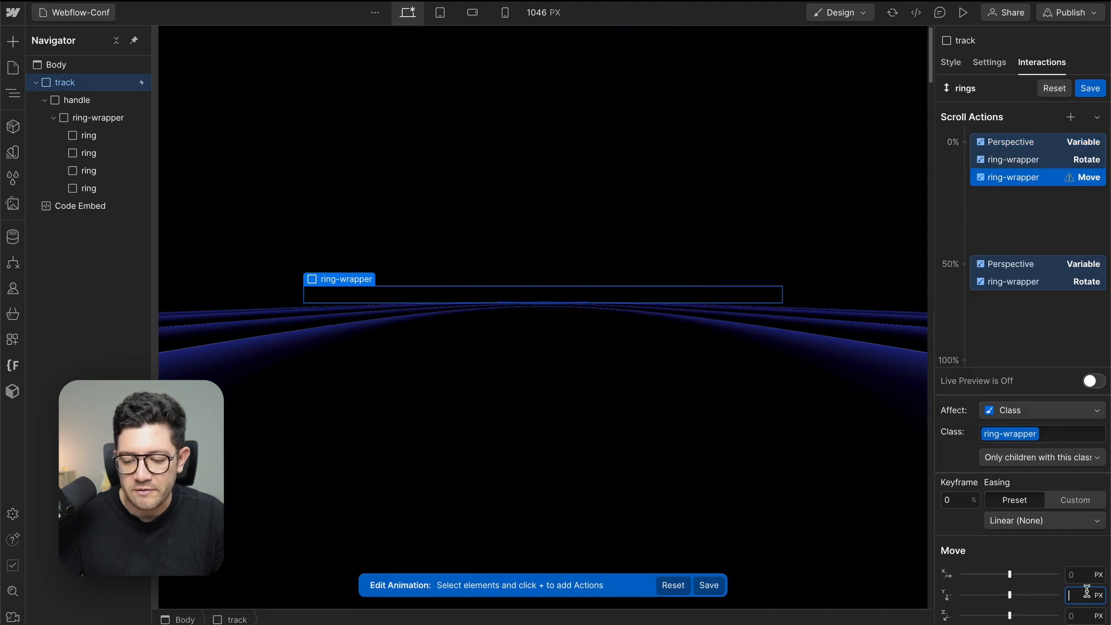
text(200)
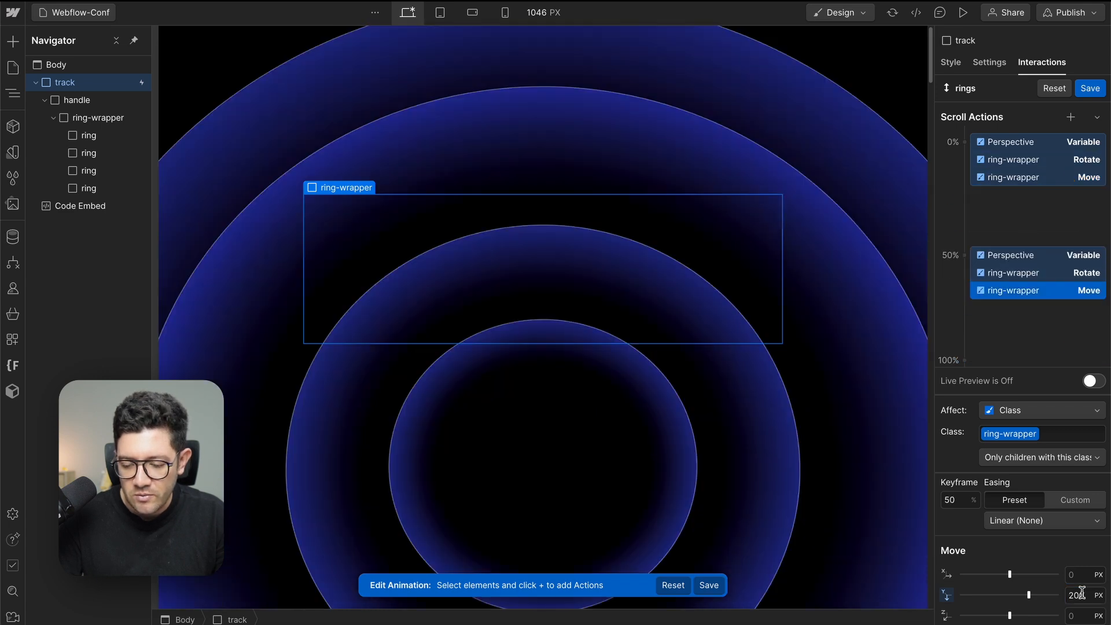
text(130)
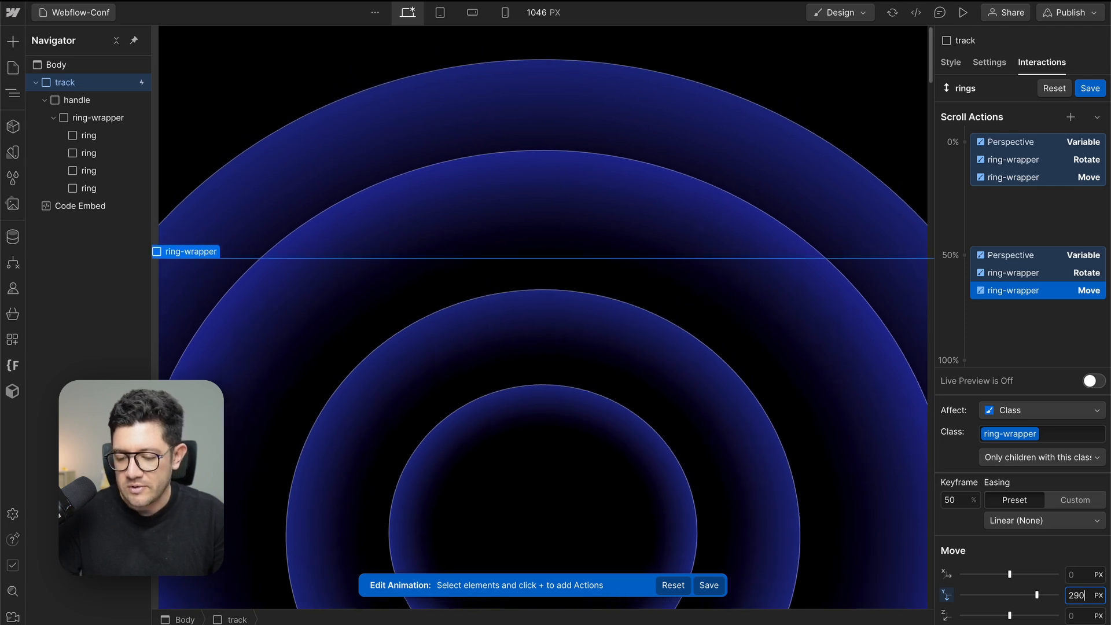
- Change the starting Rotate tilt angle, checking it with live preview on and off
click(1013, 177)
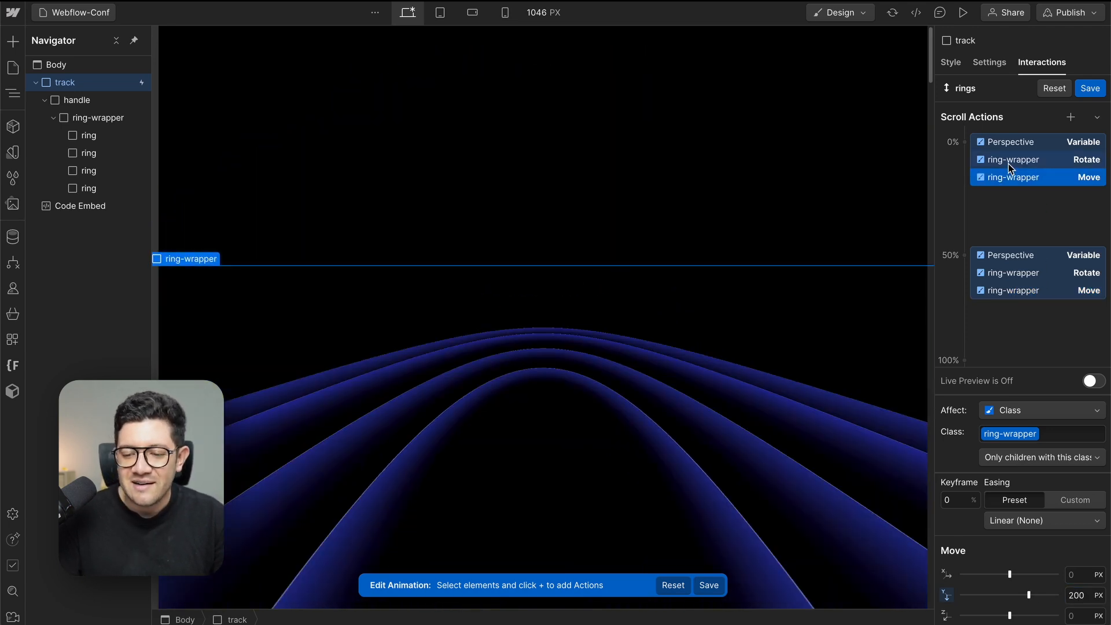
click(1010, 159)
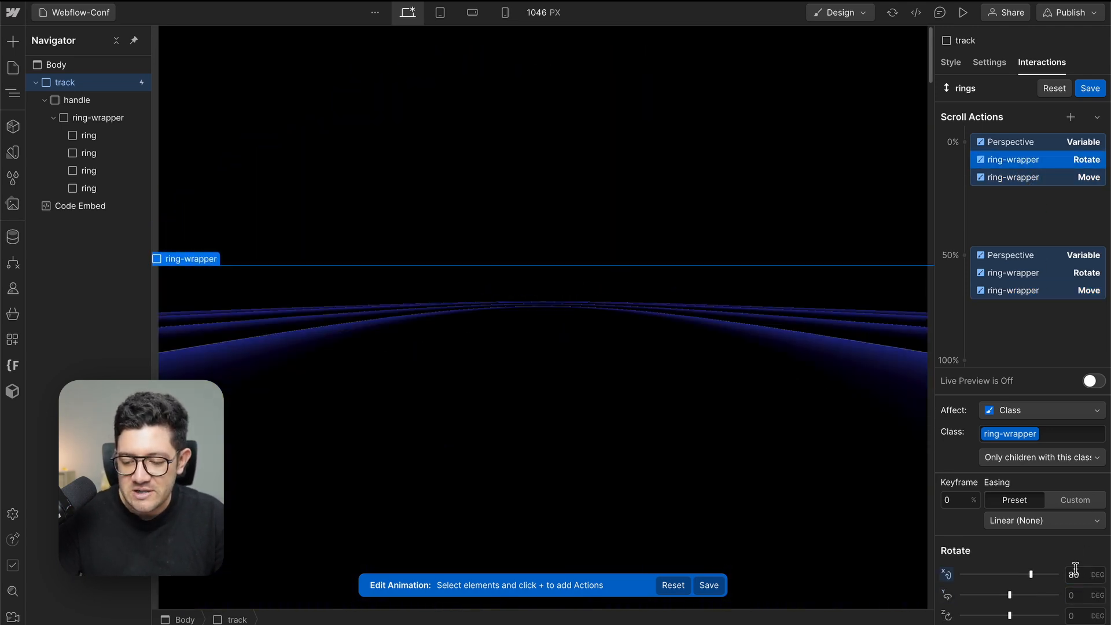
text(77)
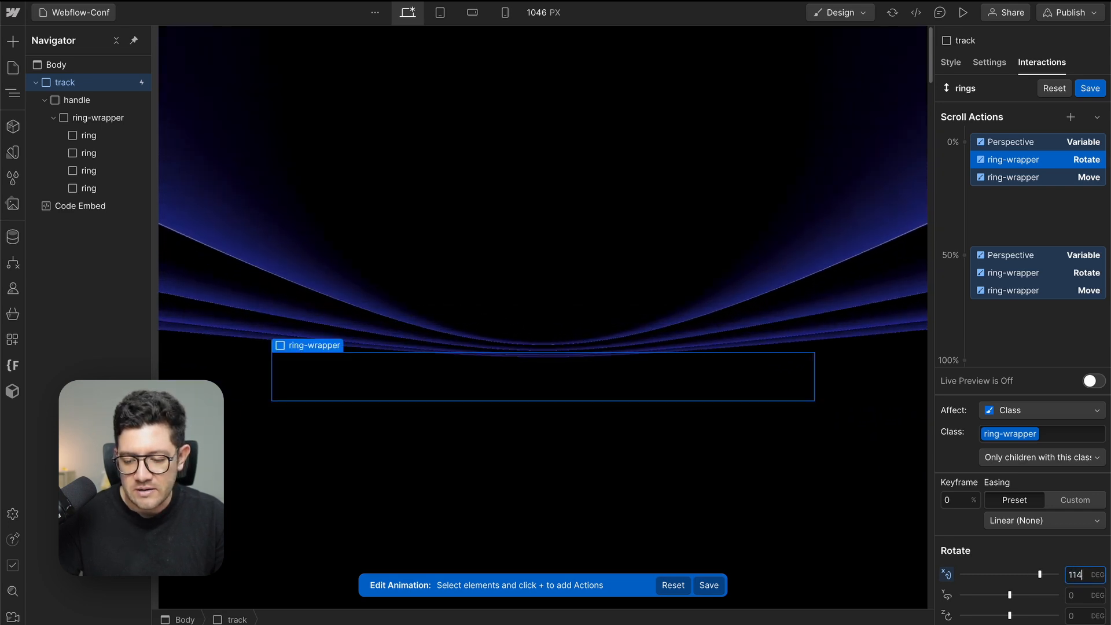
click(1093, 381)
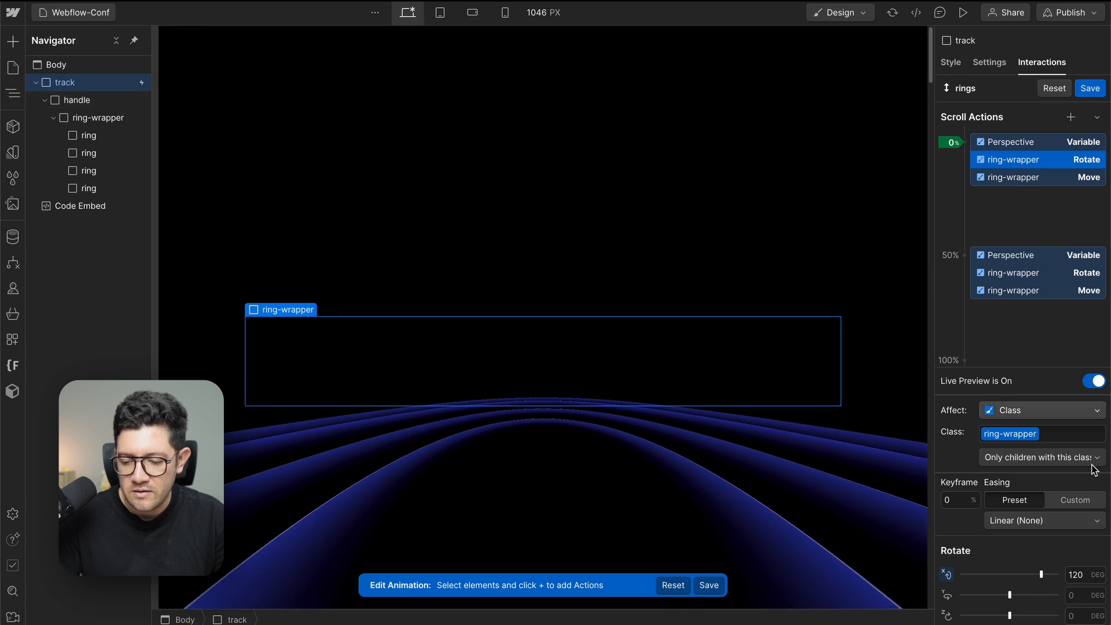
click(1076, 575)
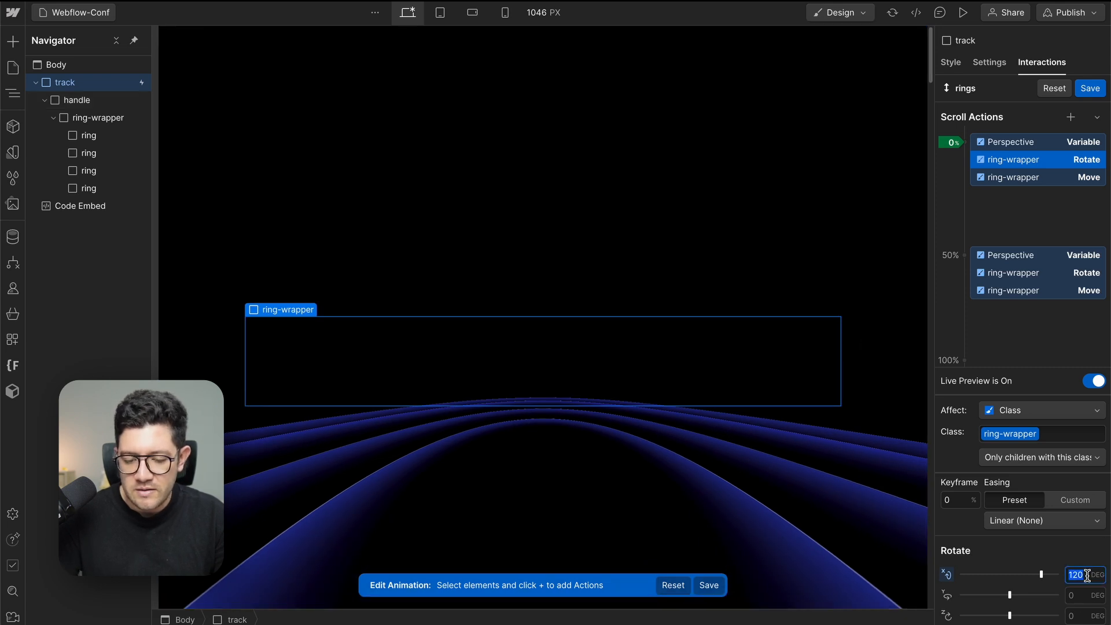
click(1094, 381)
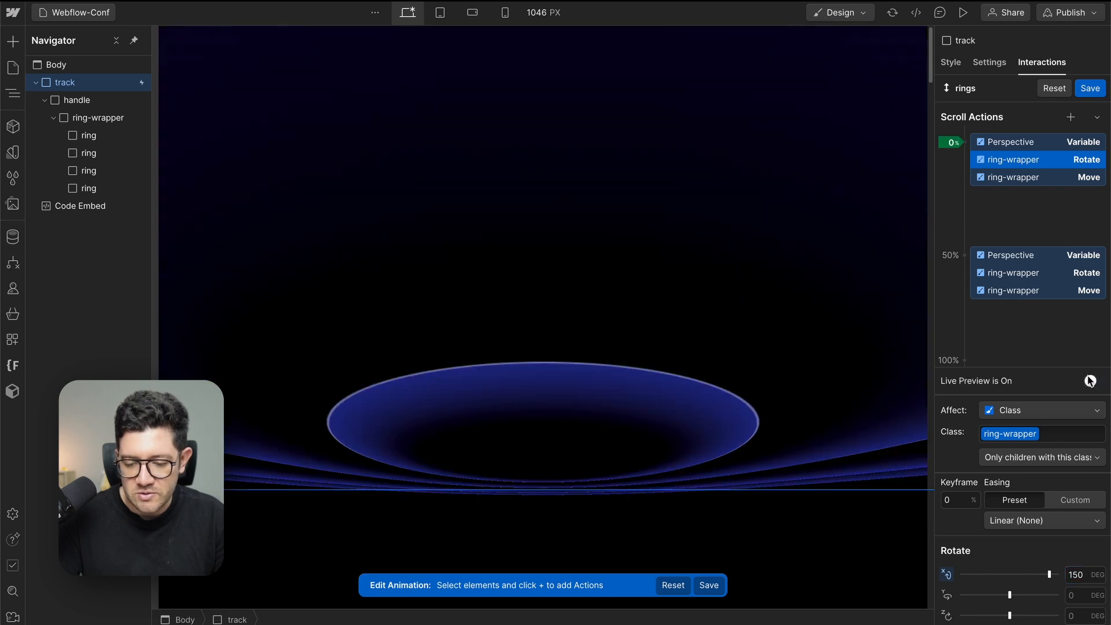
click(1093, 381)
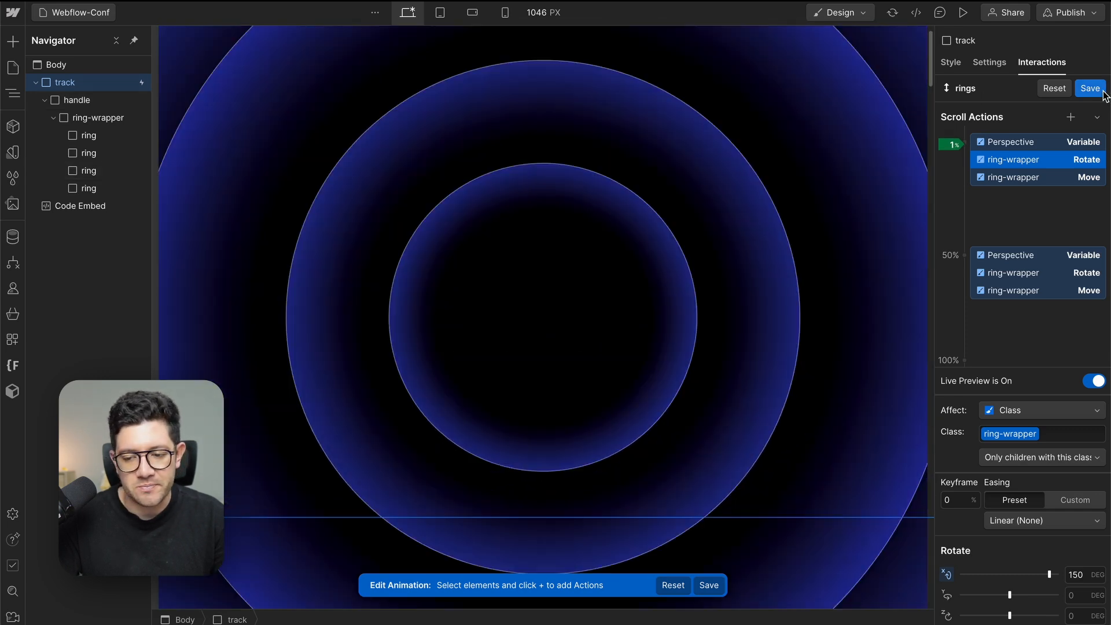
- Save the rings animation, glance at Style, then reopen rings from the scroll trigger
click(1090, 88)
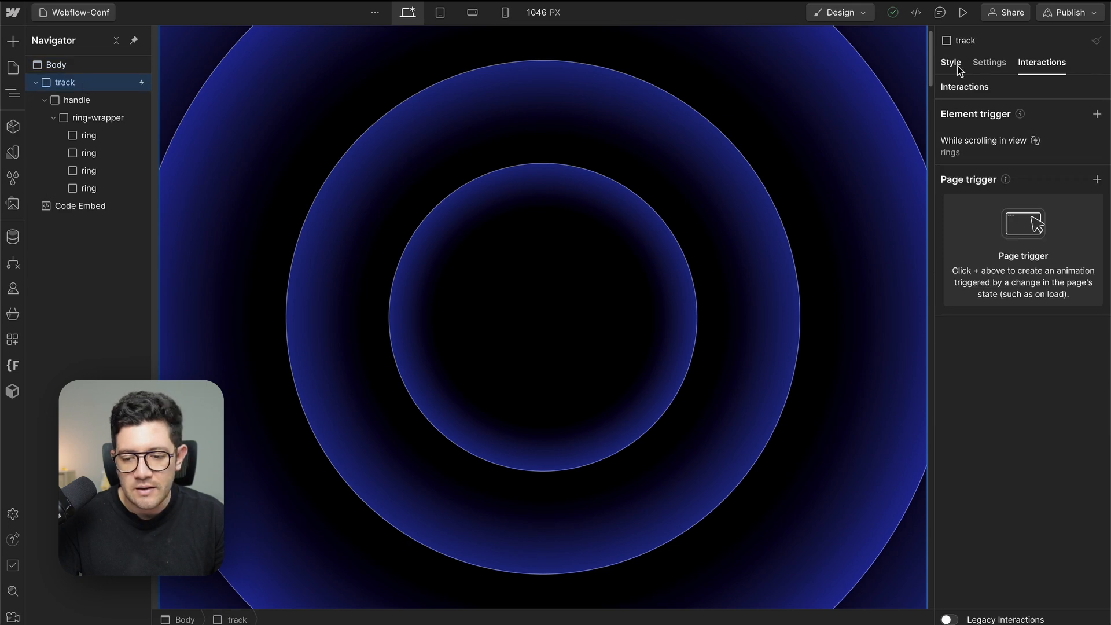
click(950, 62)
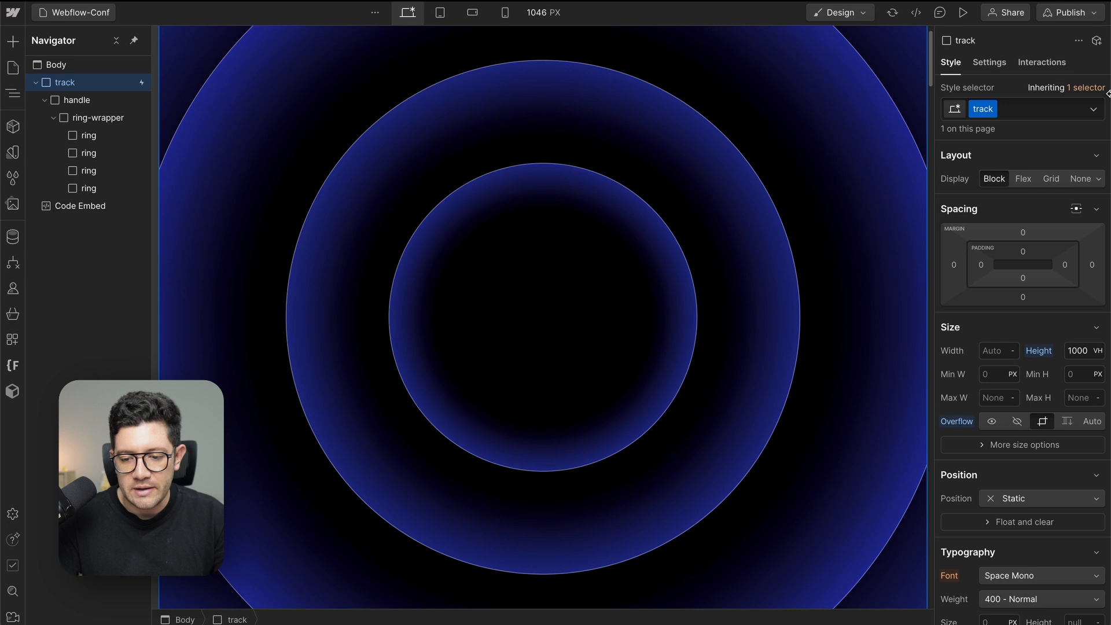
click(1042, 63)
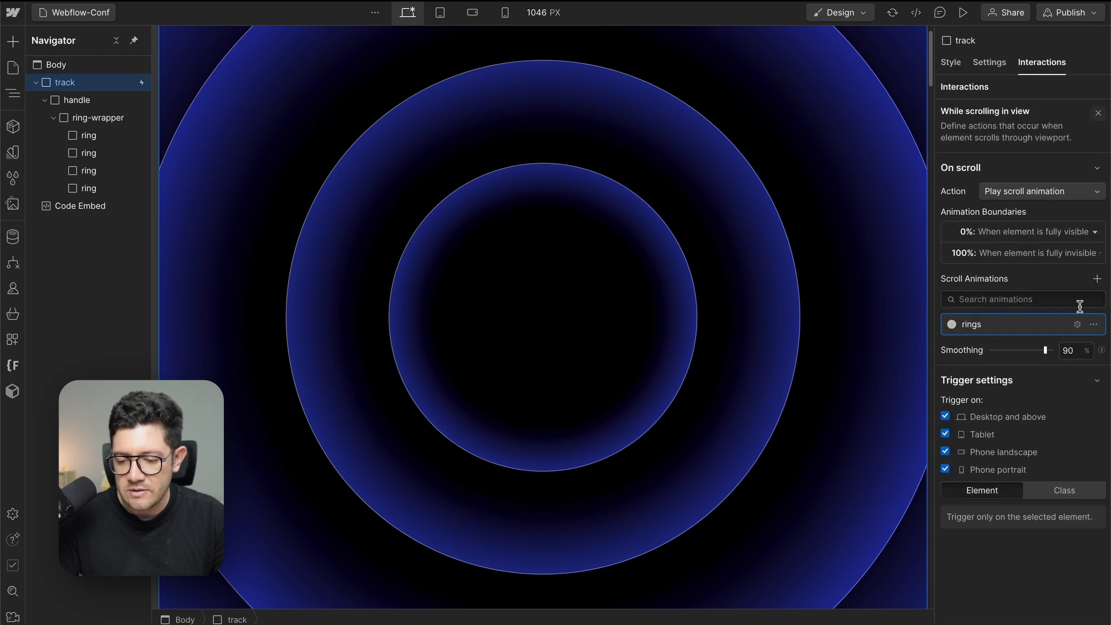
click(971, 325)
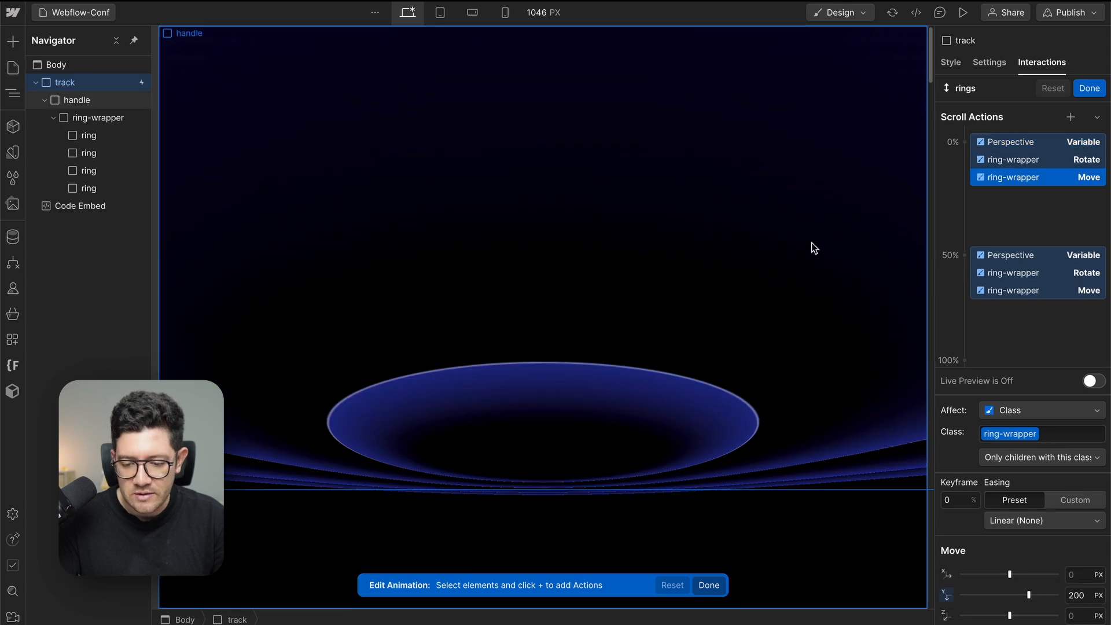
- Set the starting tilt to 120°, adjust the starting vertical move, and preview the page
click(1093, 381)
text(140)
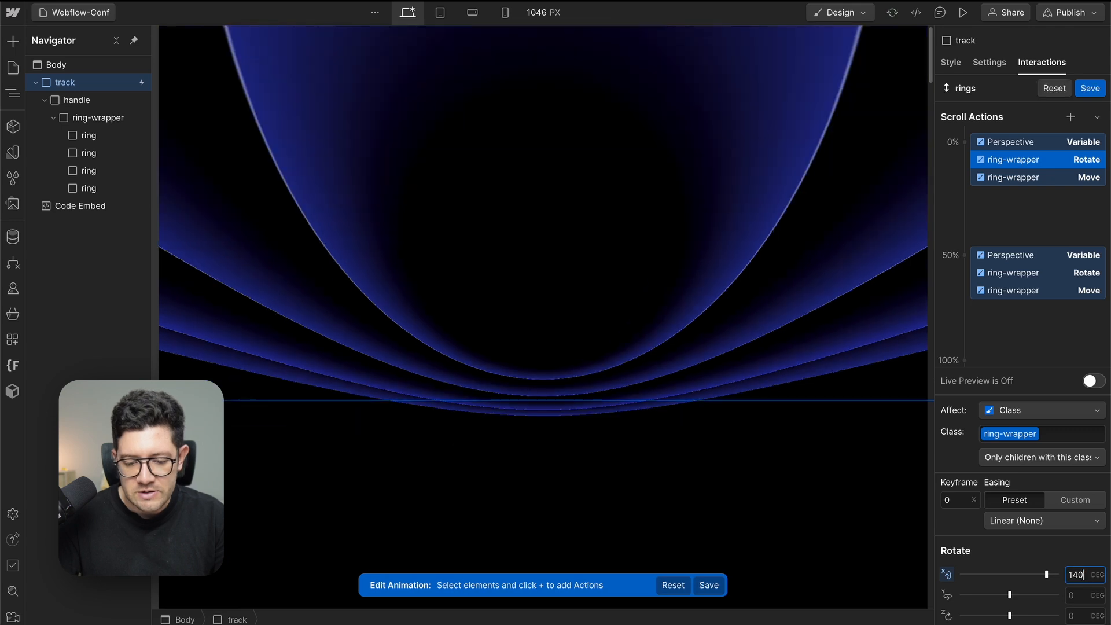
text(120)
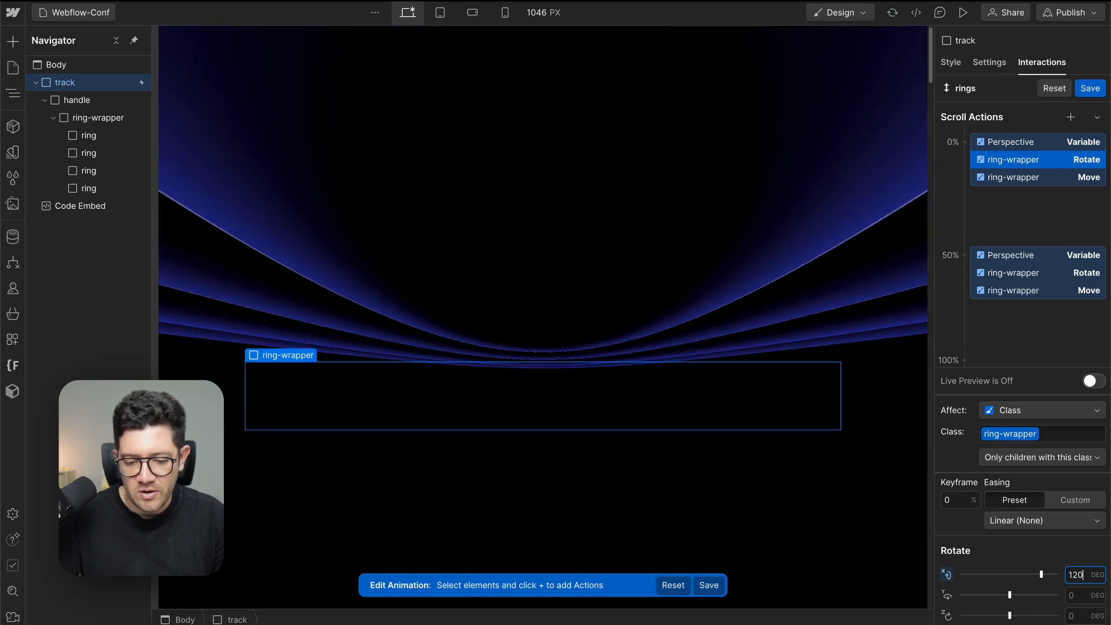
click(1011, 177)
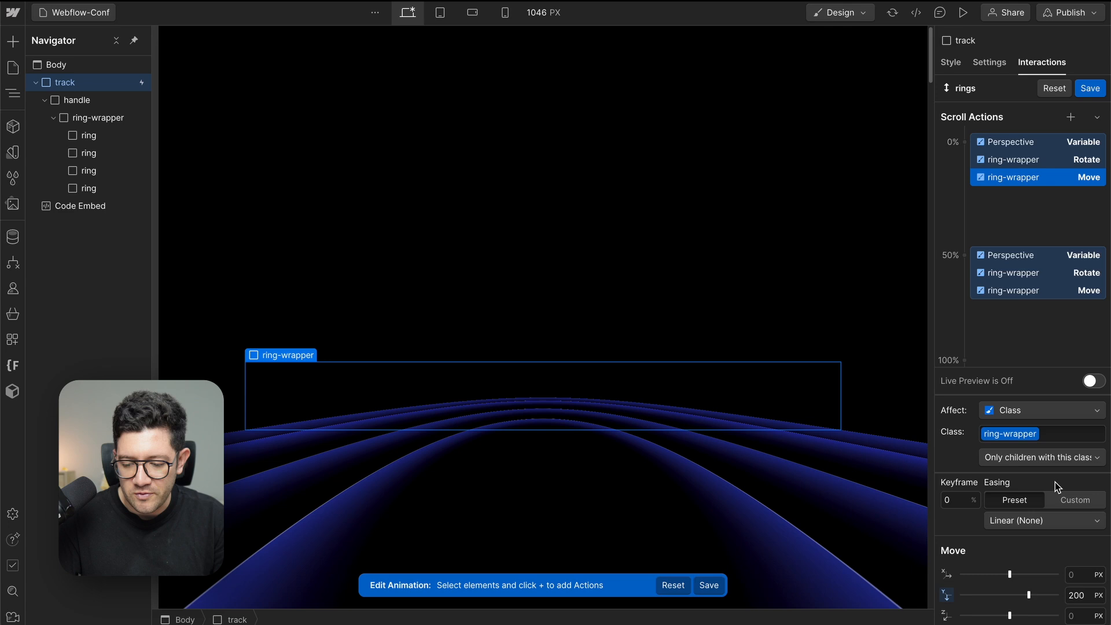
text(110)
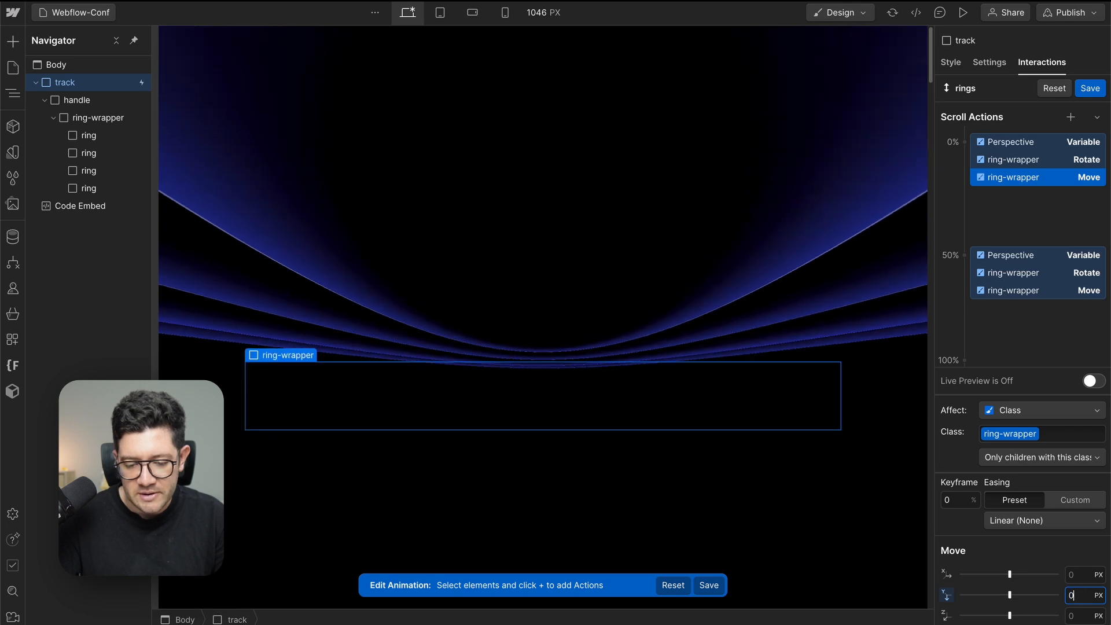
click(963, 12)
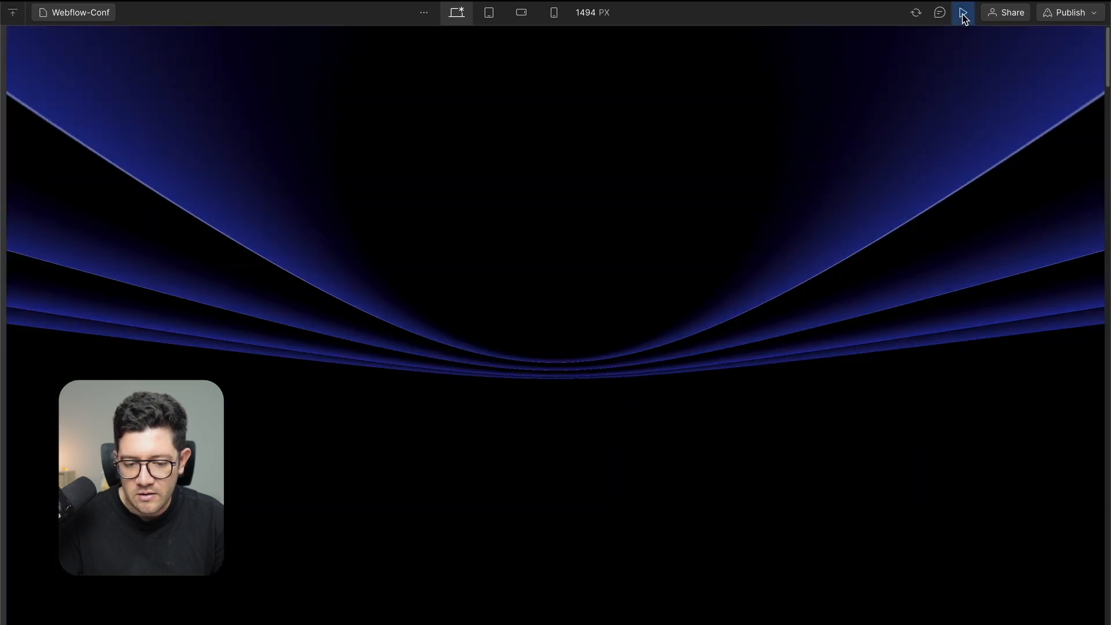
- Compare the previewed ring scroll effect with scrolling on the Webflow Conf site
click(963, 12)
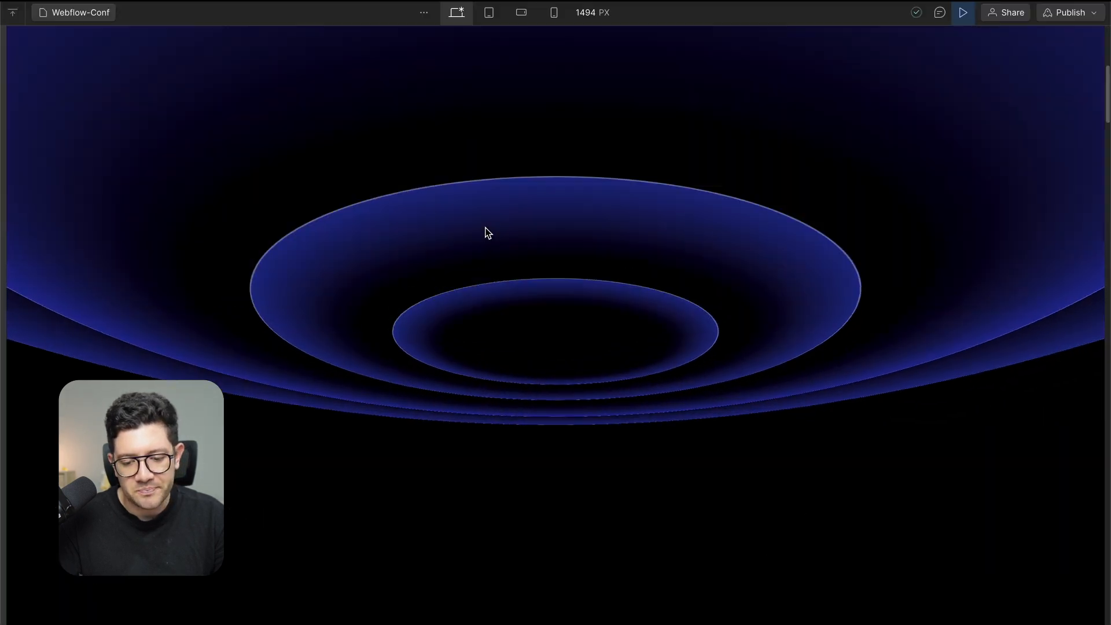
click(962, 12)
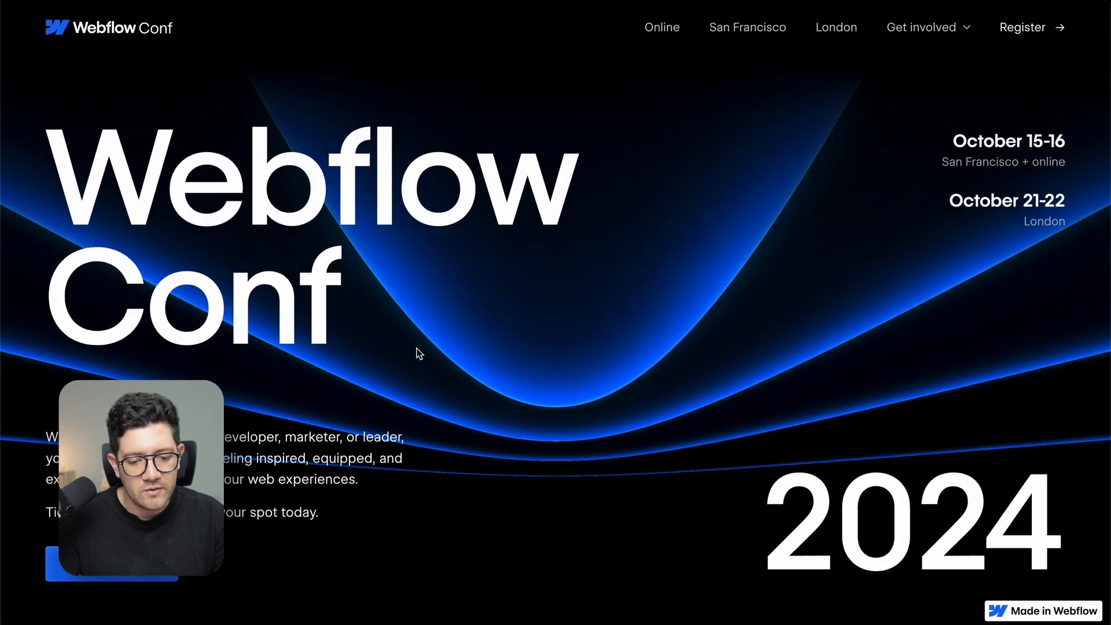
scroll(down, 3)
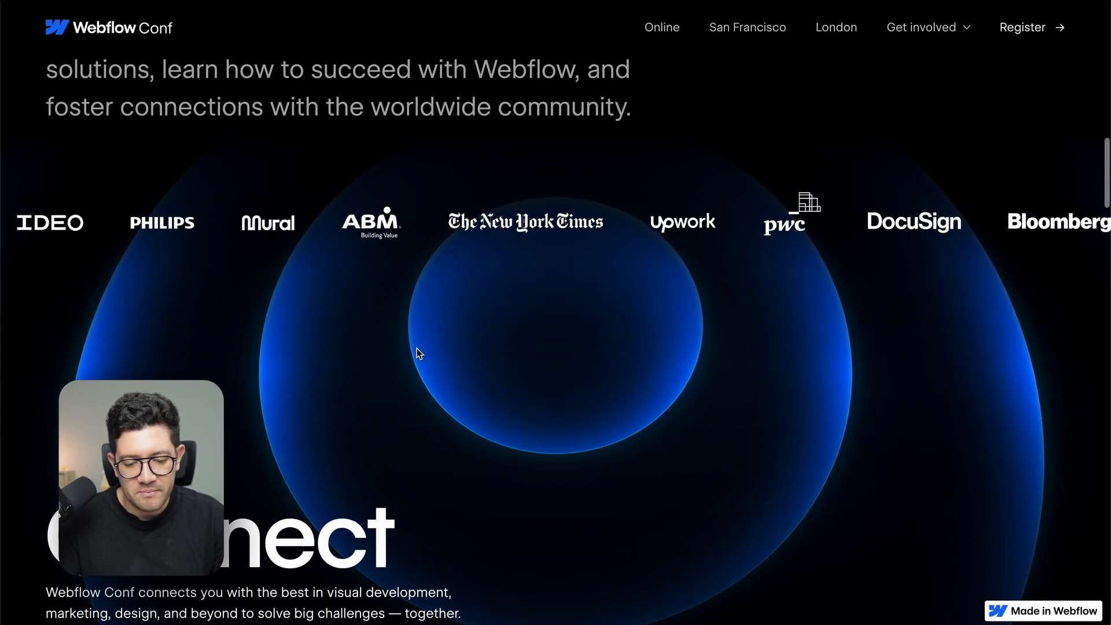
scroll(up, 3)
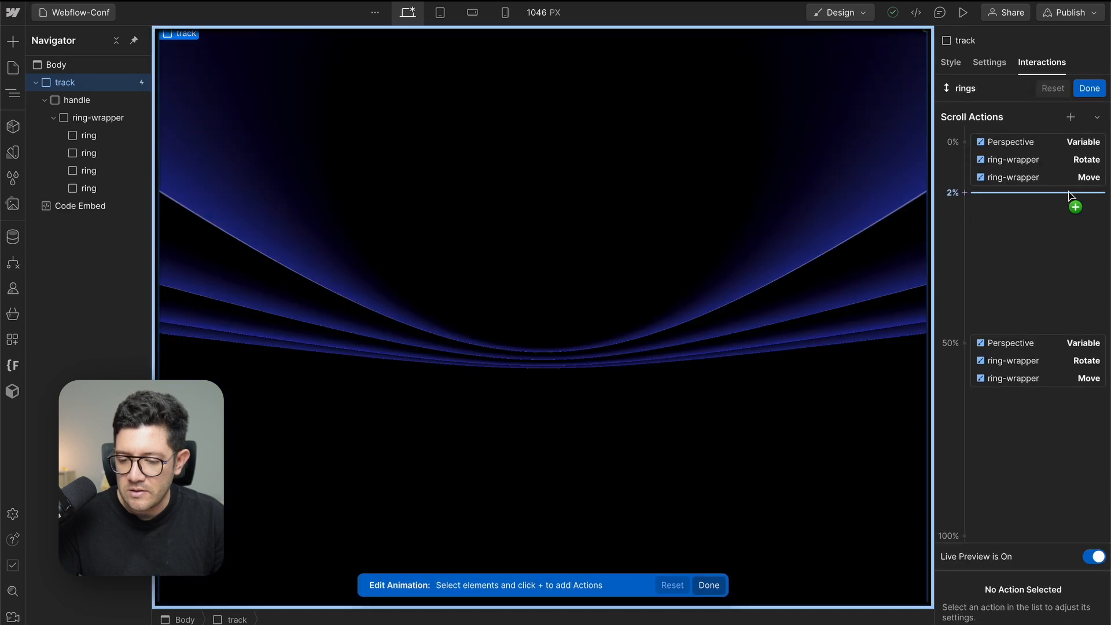
- Set the 50% Rotate action's X tilt to -60° and change the 50% Move action's Y value
click(1014, 272)
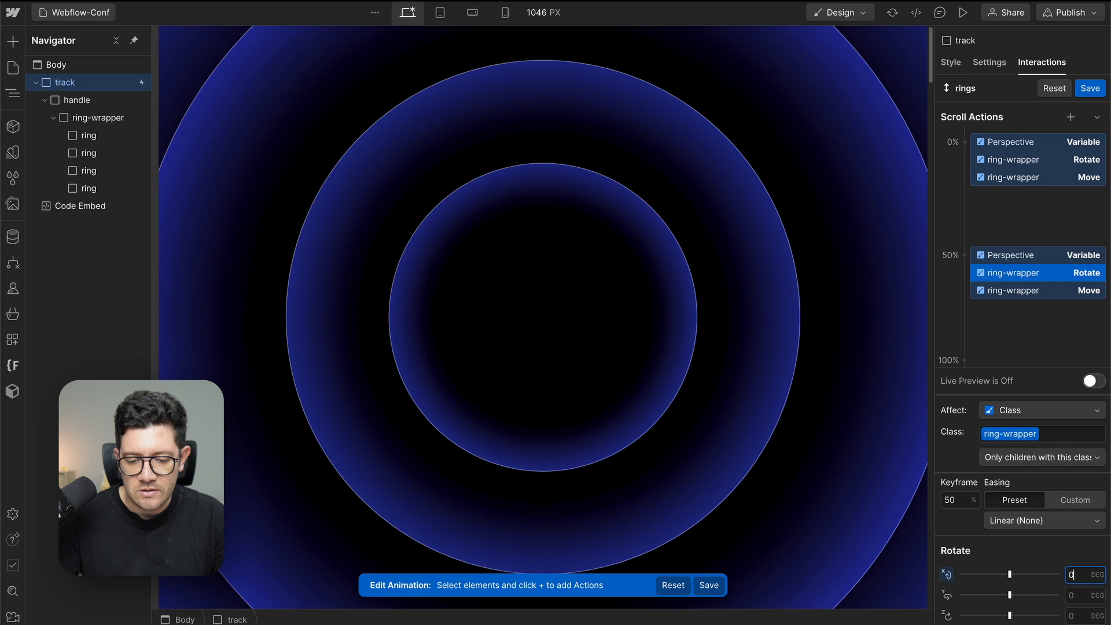
text(79)
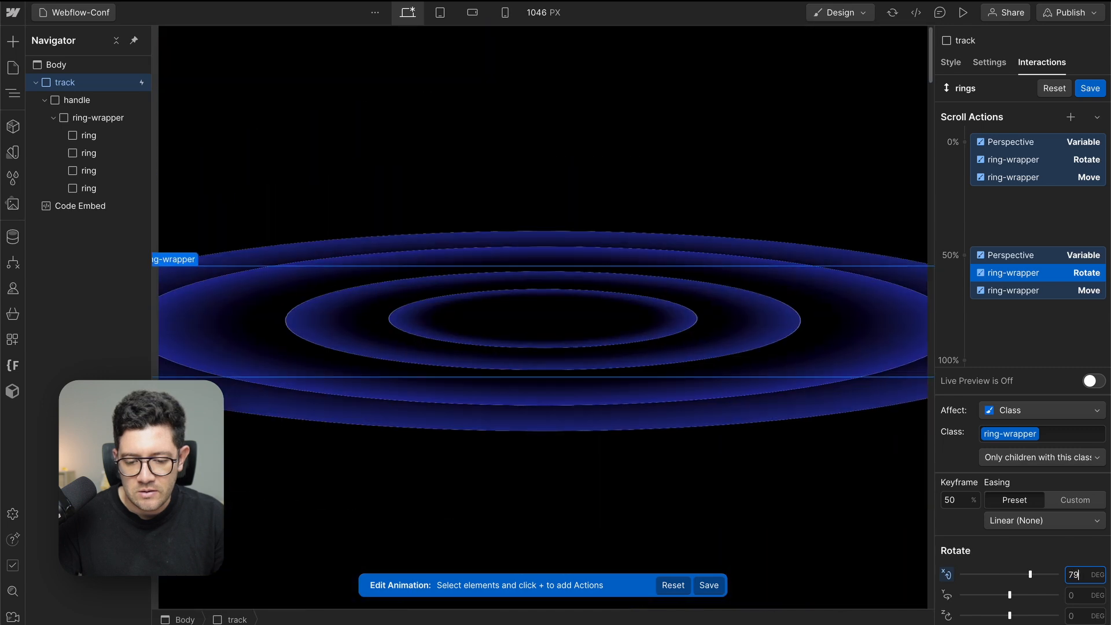
text(60)
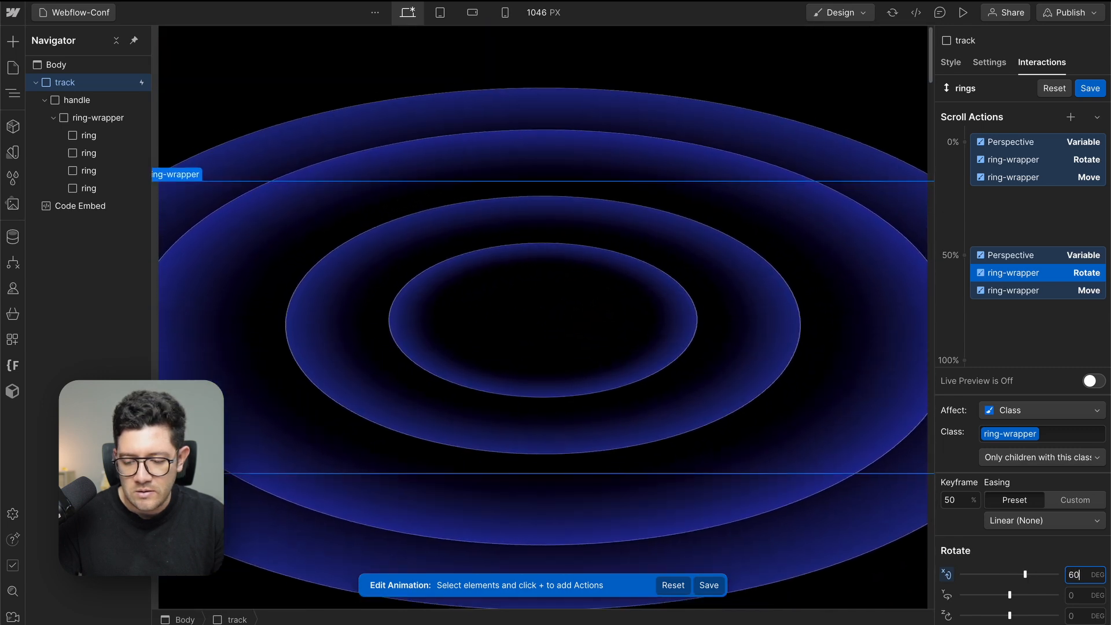
click(1013, 290)
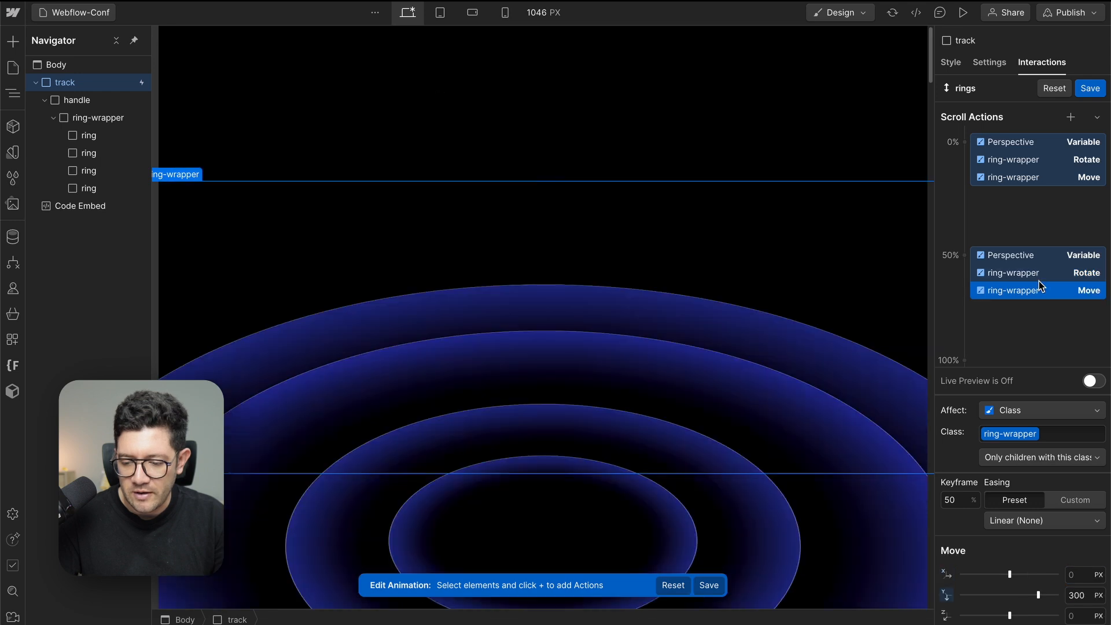
text(310)
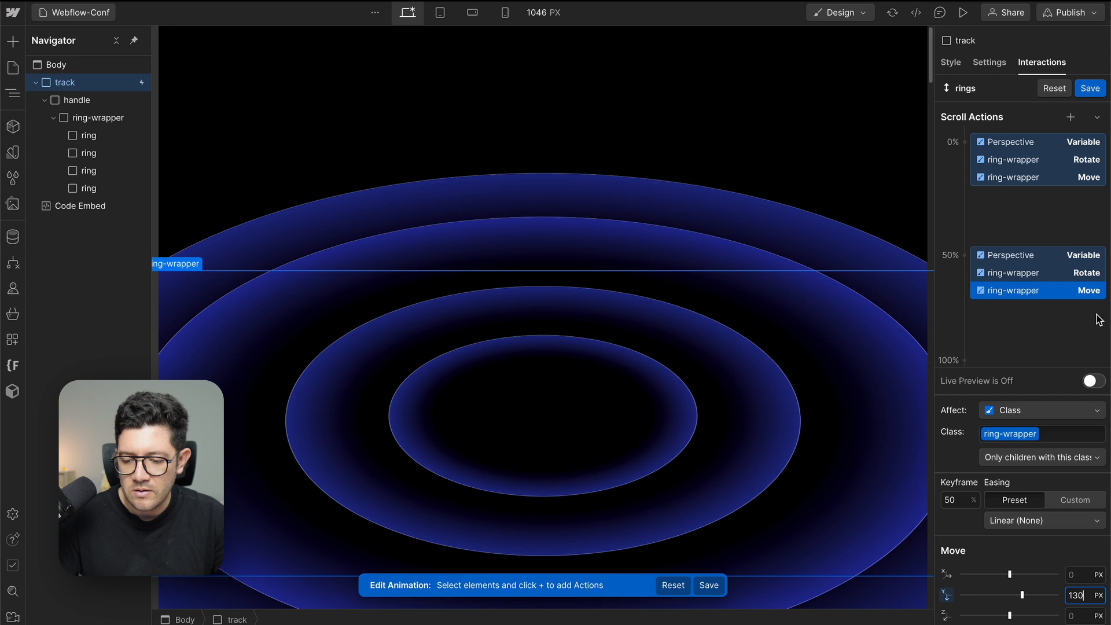
- Re-edit the midpoint rotation values, ending with a 130px move, and open the 50% Perspective value
click(1093, 381)
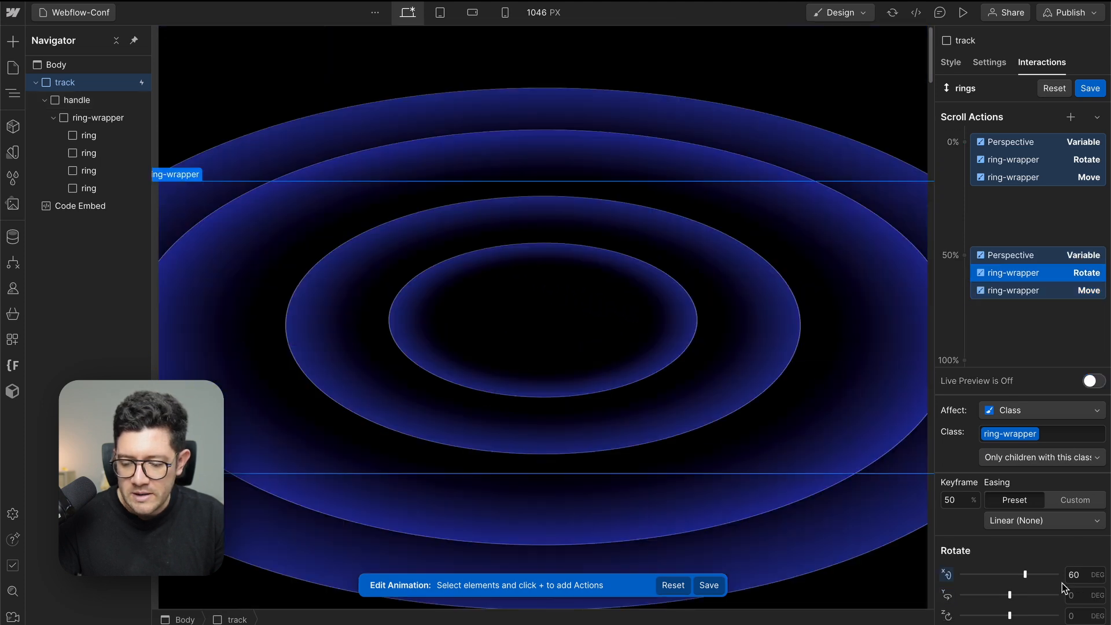
text(70)
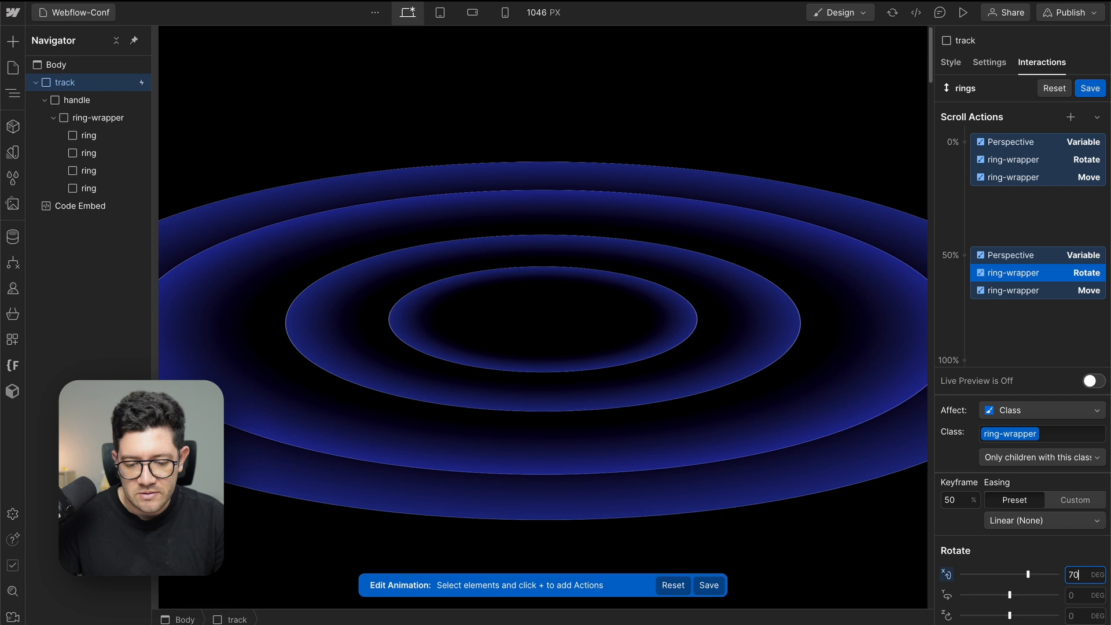
text(-30)
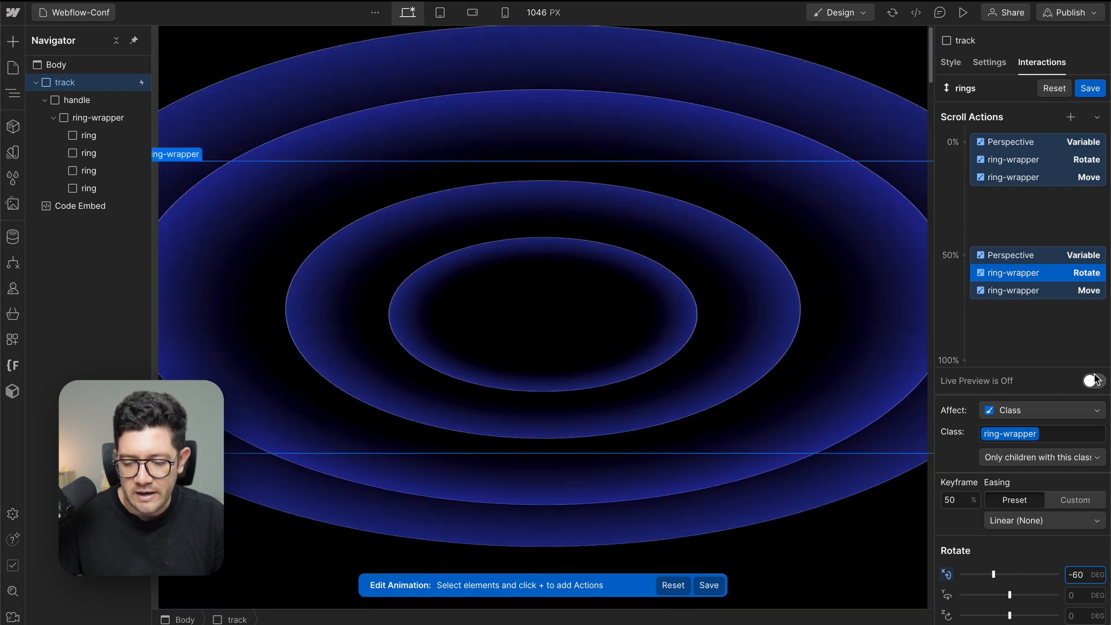
click(1094, 381)
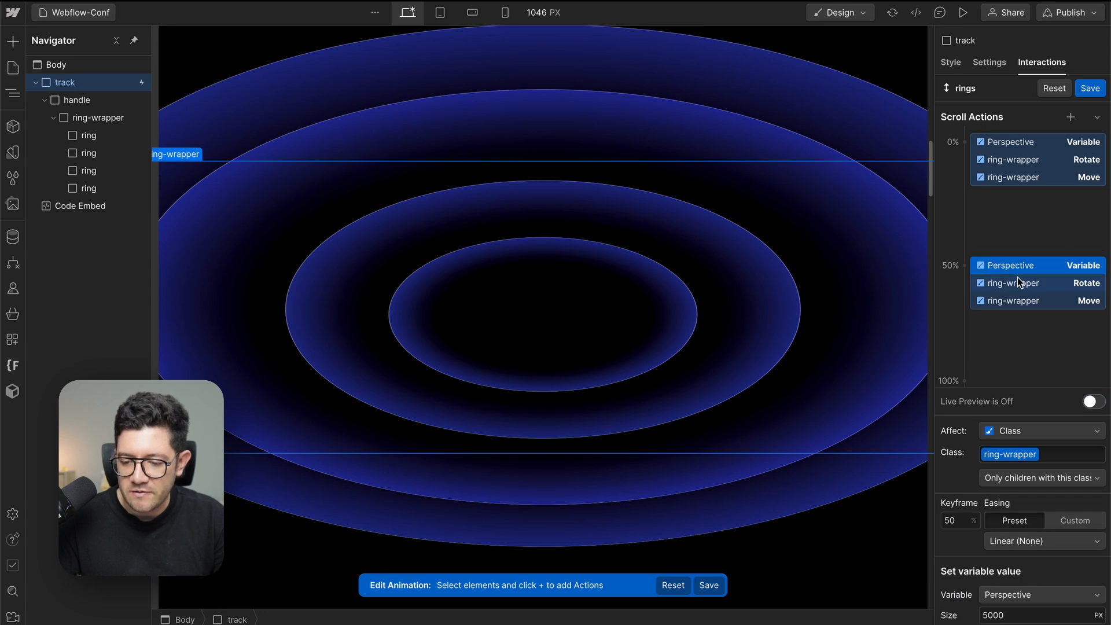
- Enter perspective sizes 1000 and 5000 for the midpoint and new 70% keyframe, then view Webflow Conf
text(10)
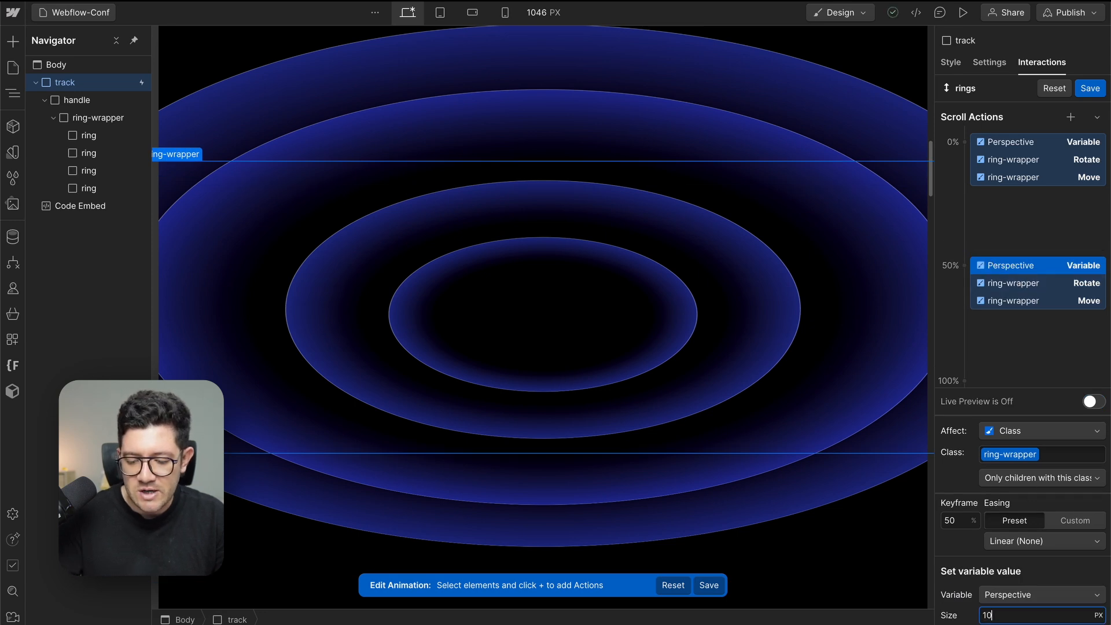
text(1000)
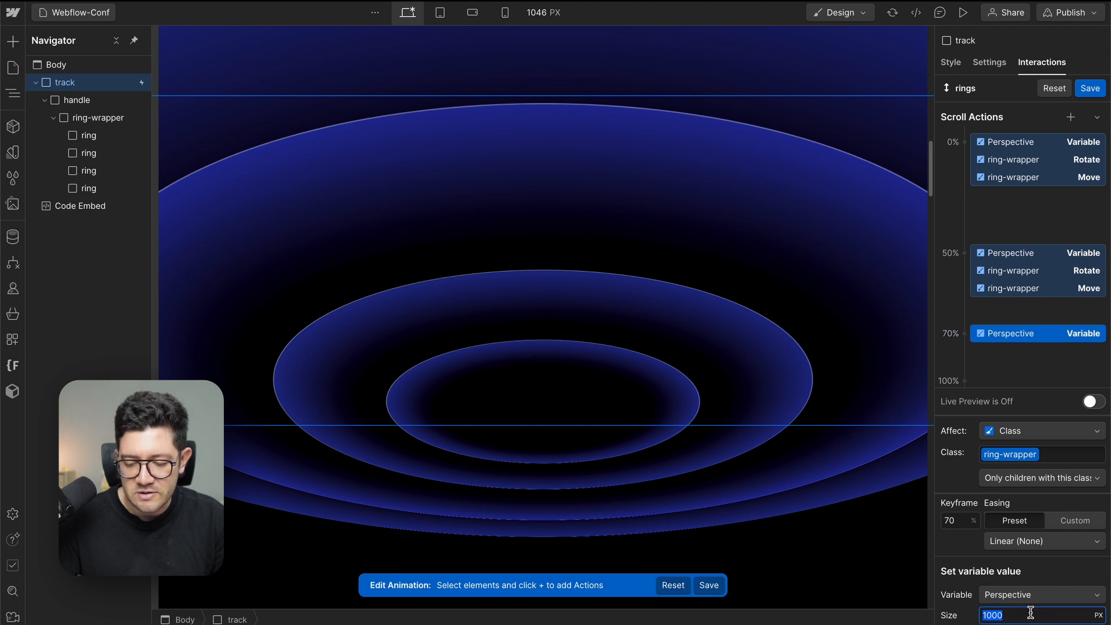
text(5000)
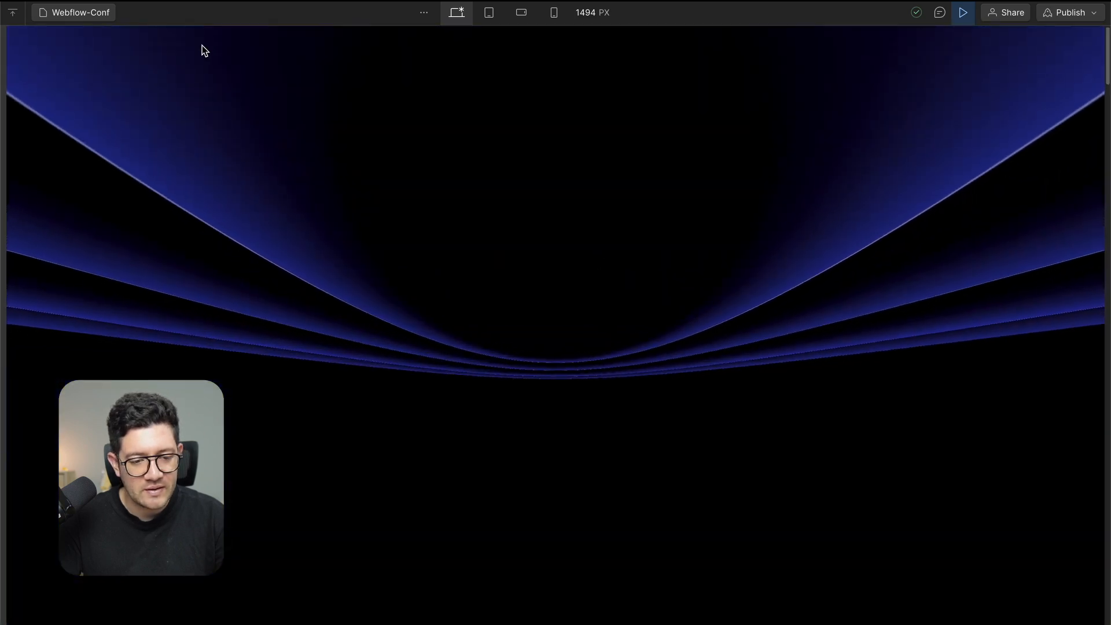
click(963, 12)
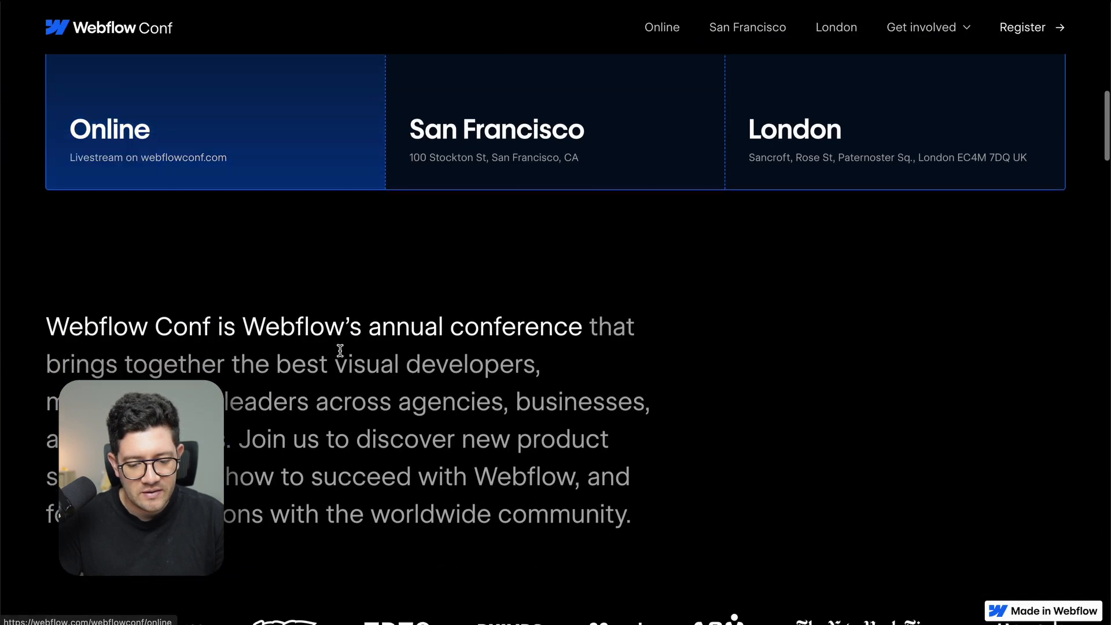